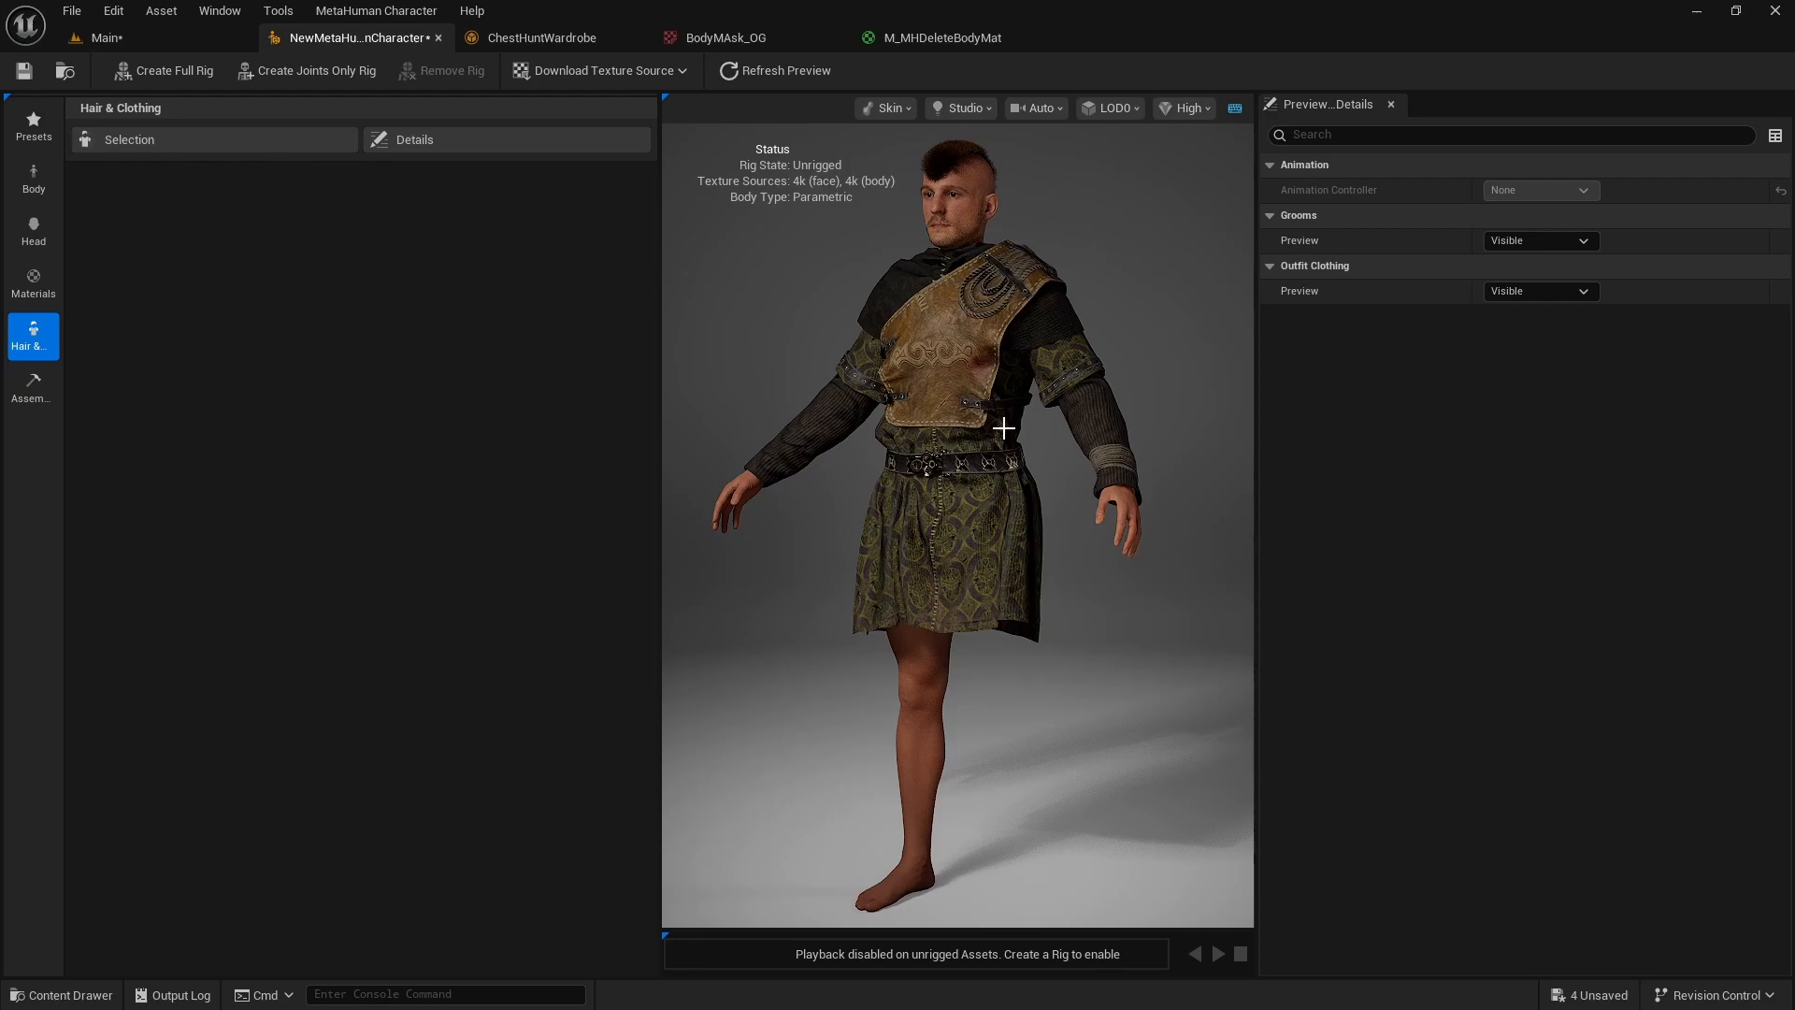
Open ChestHuntWardrobe and expand Pipeline > Outfit to show its MH_DeleteBodyMask hidden face map
click(544, 37)
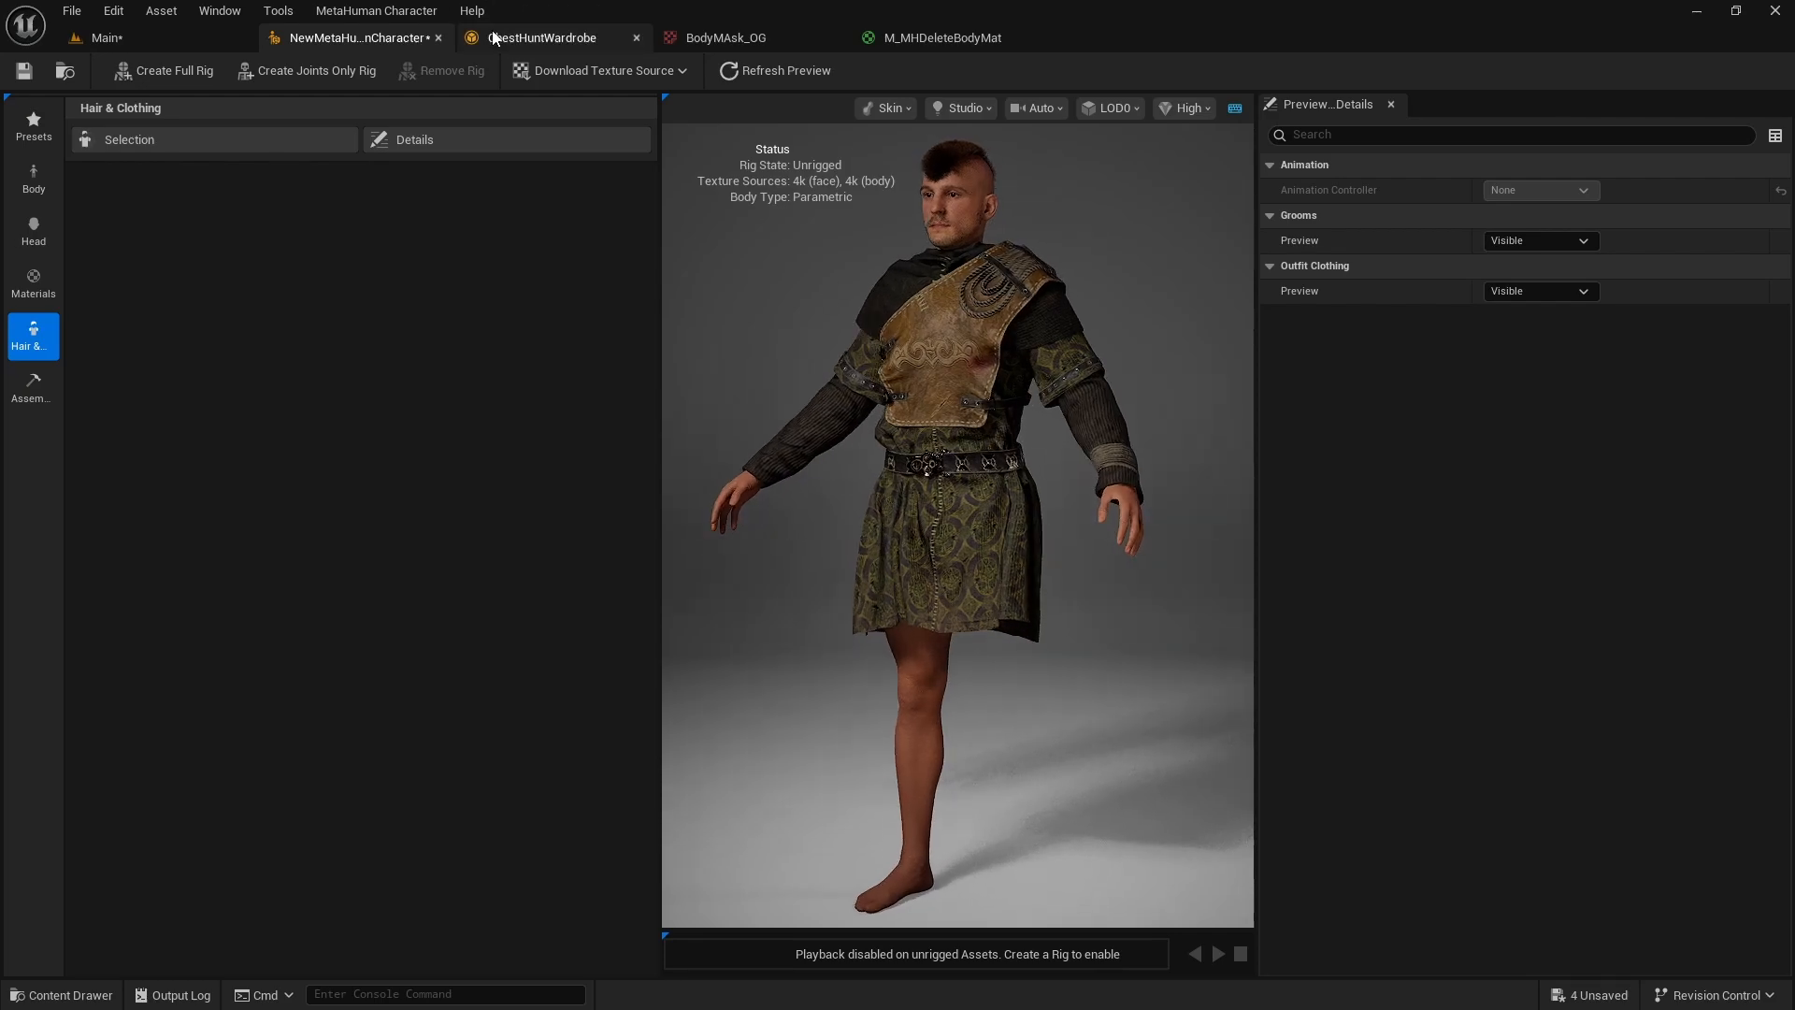
mouse_move(555, 37)
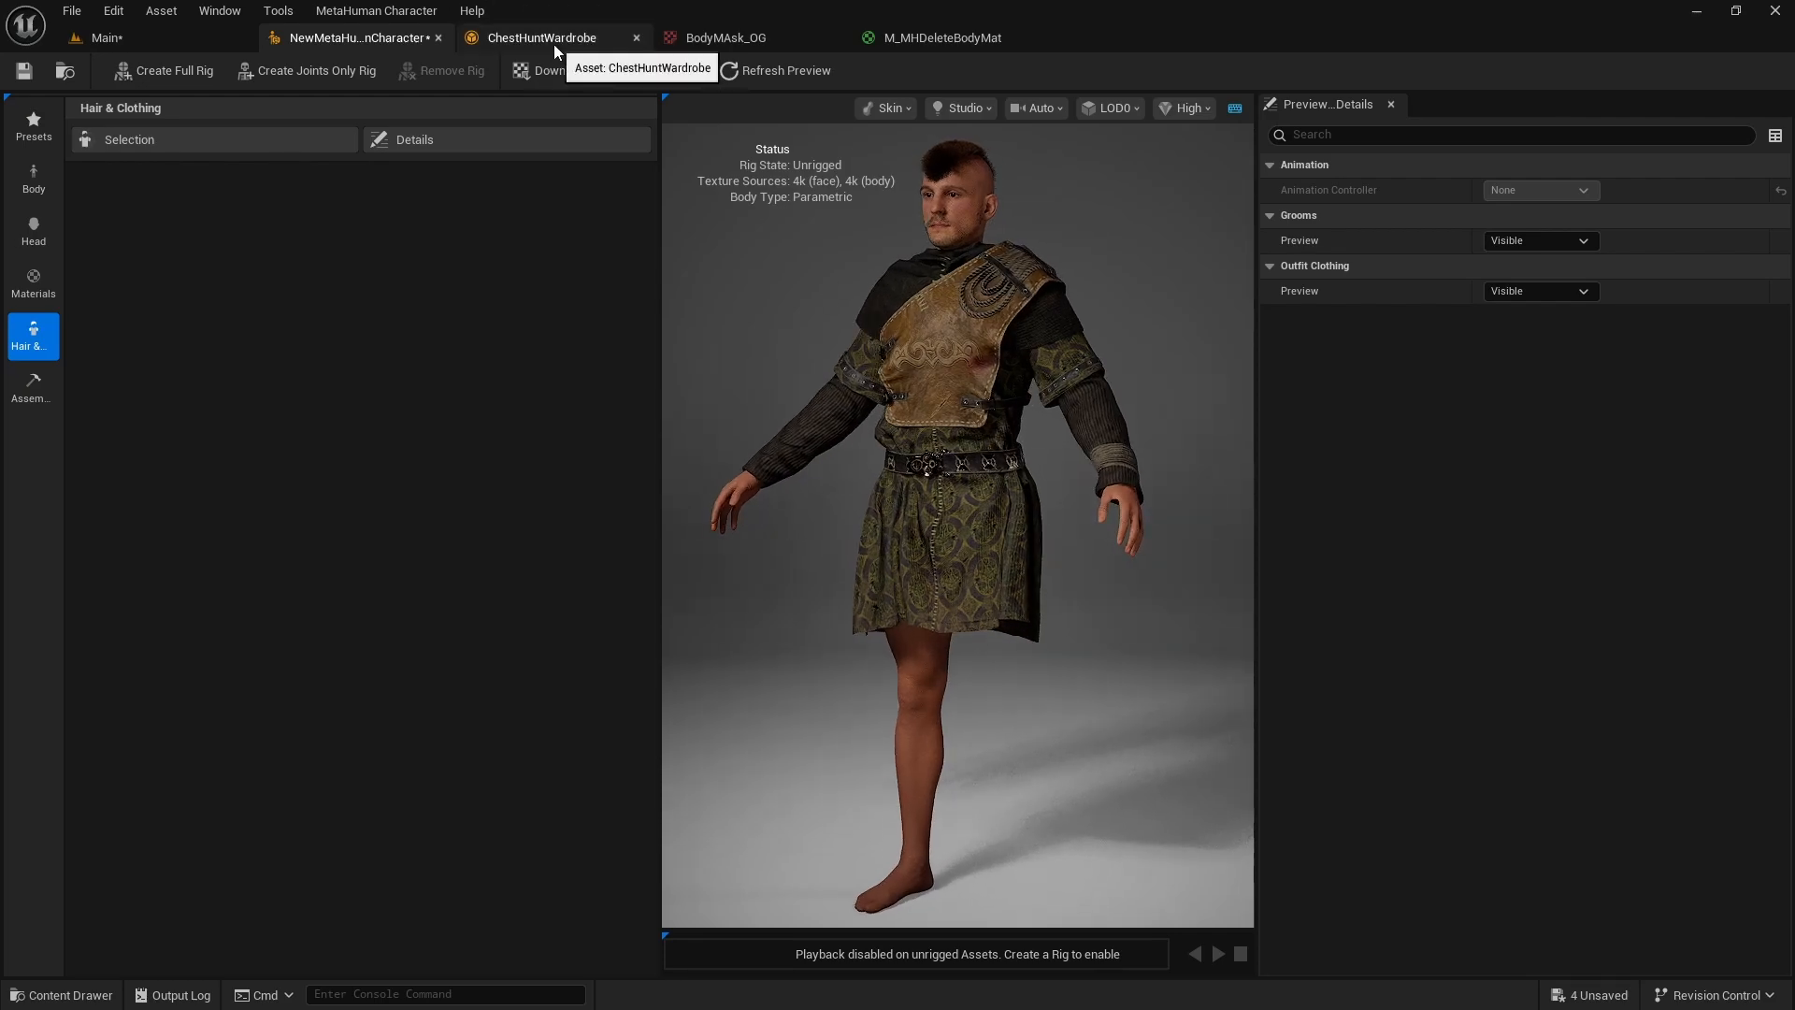
click(542, 38)
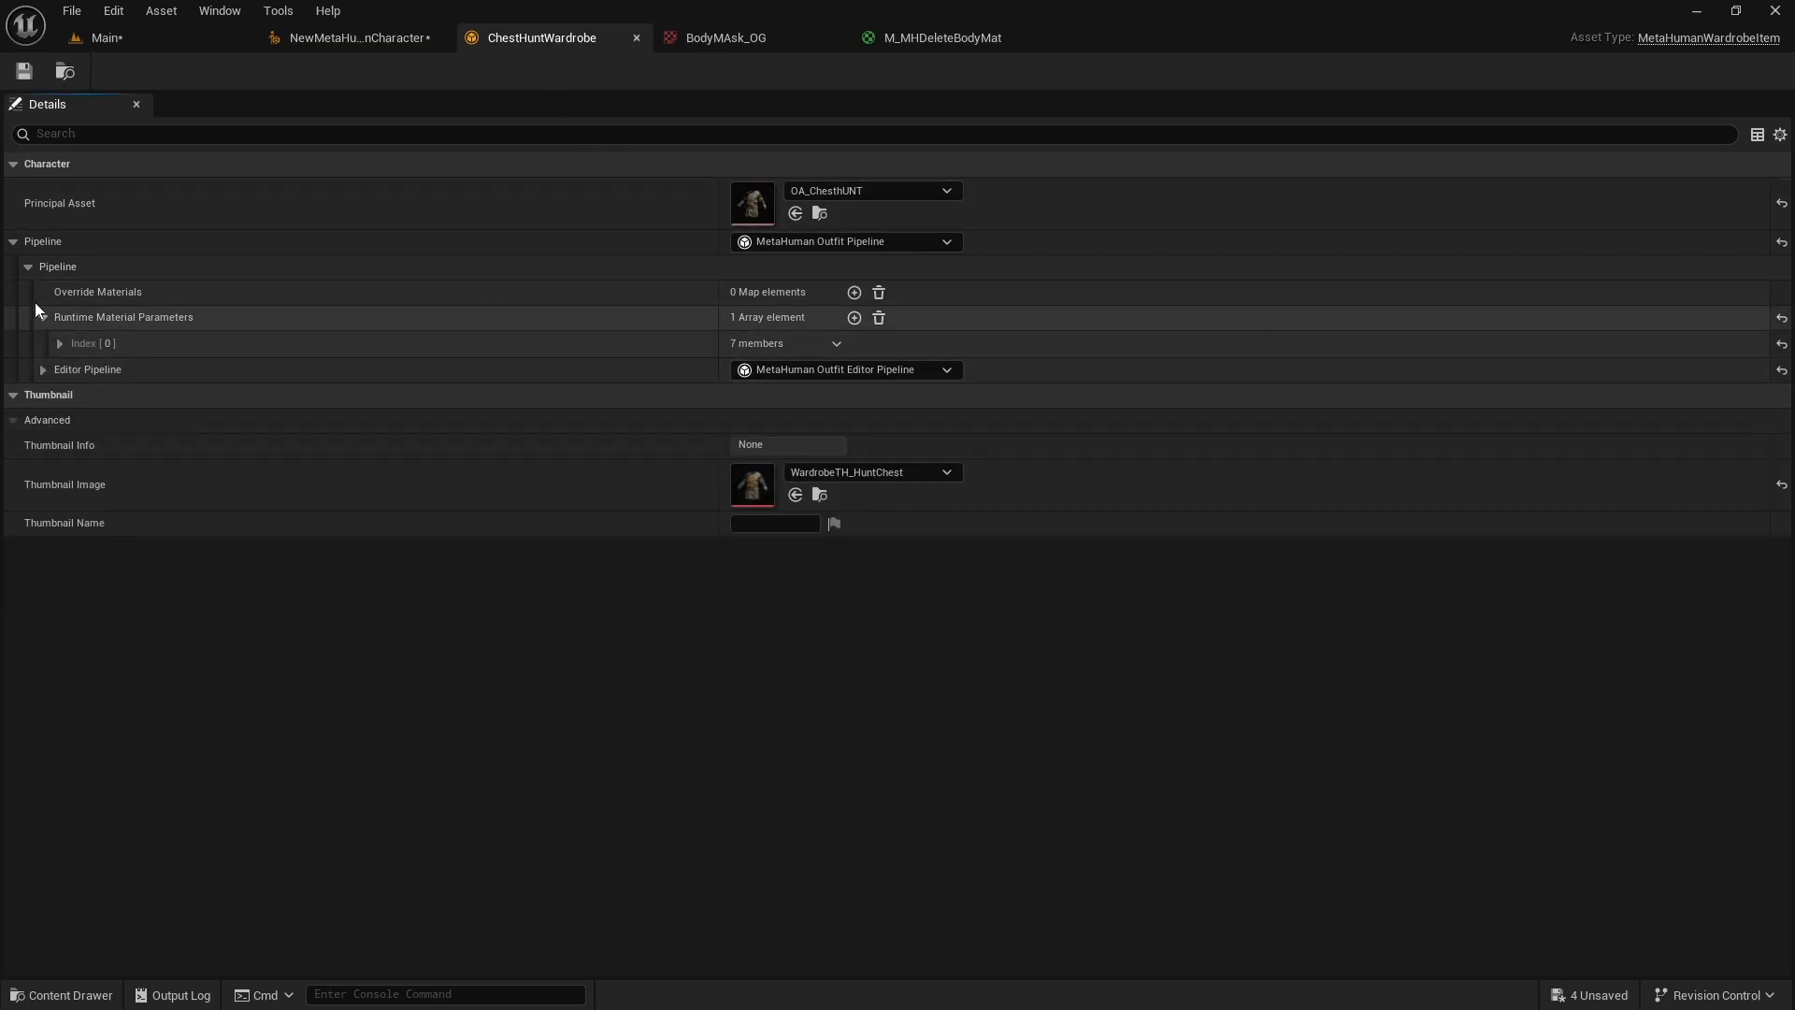
click(13, 240)
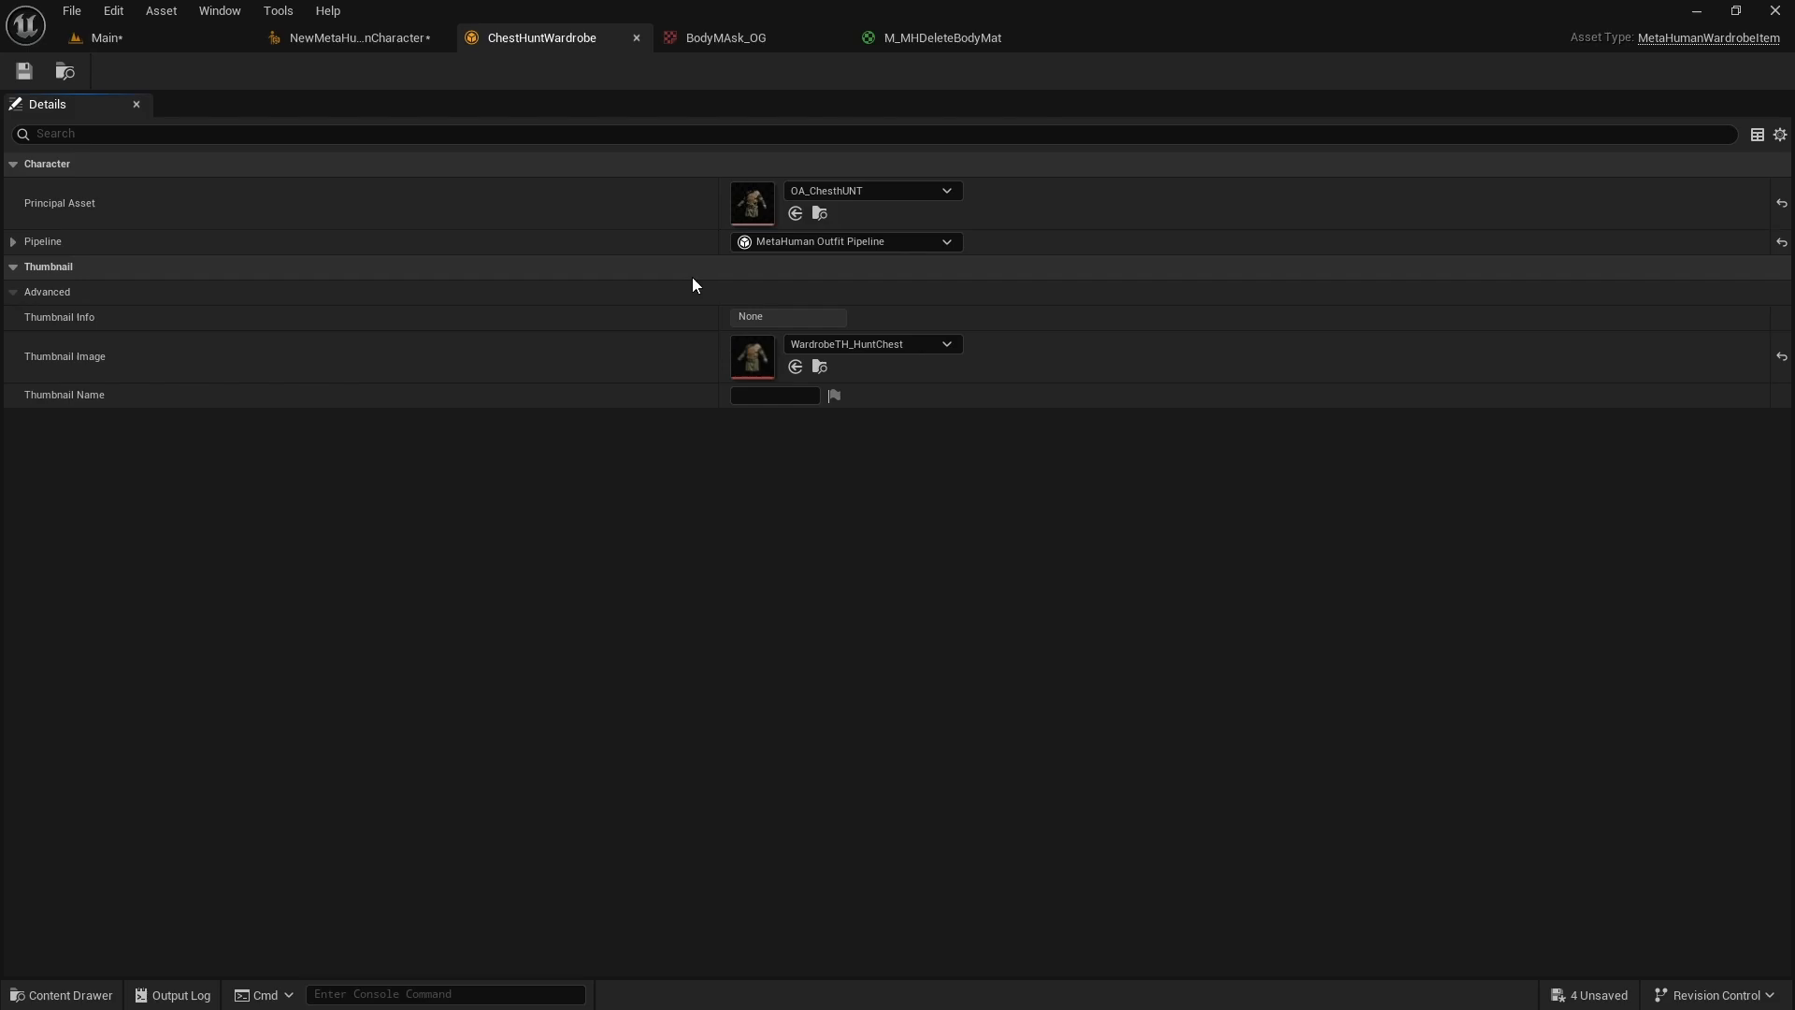
click(12, 241)
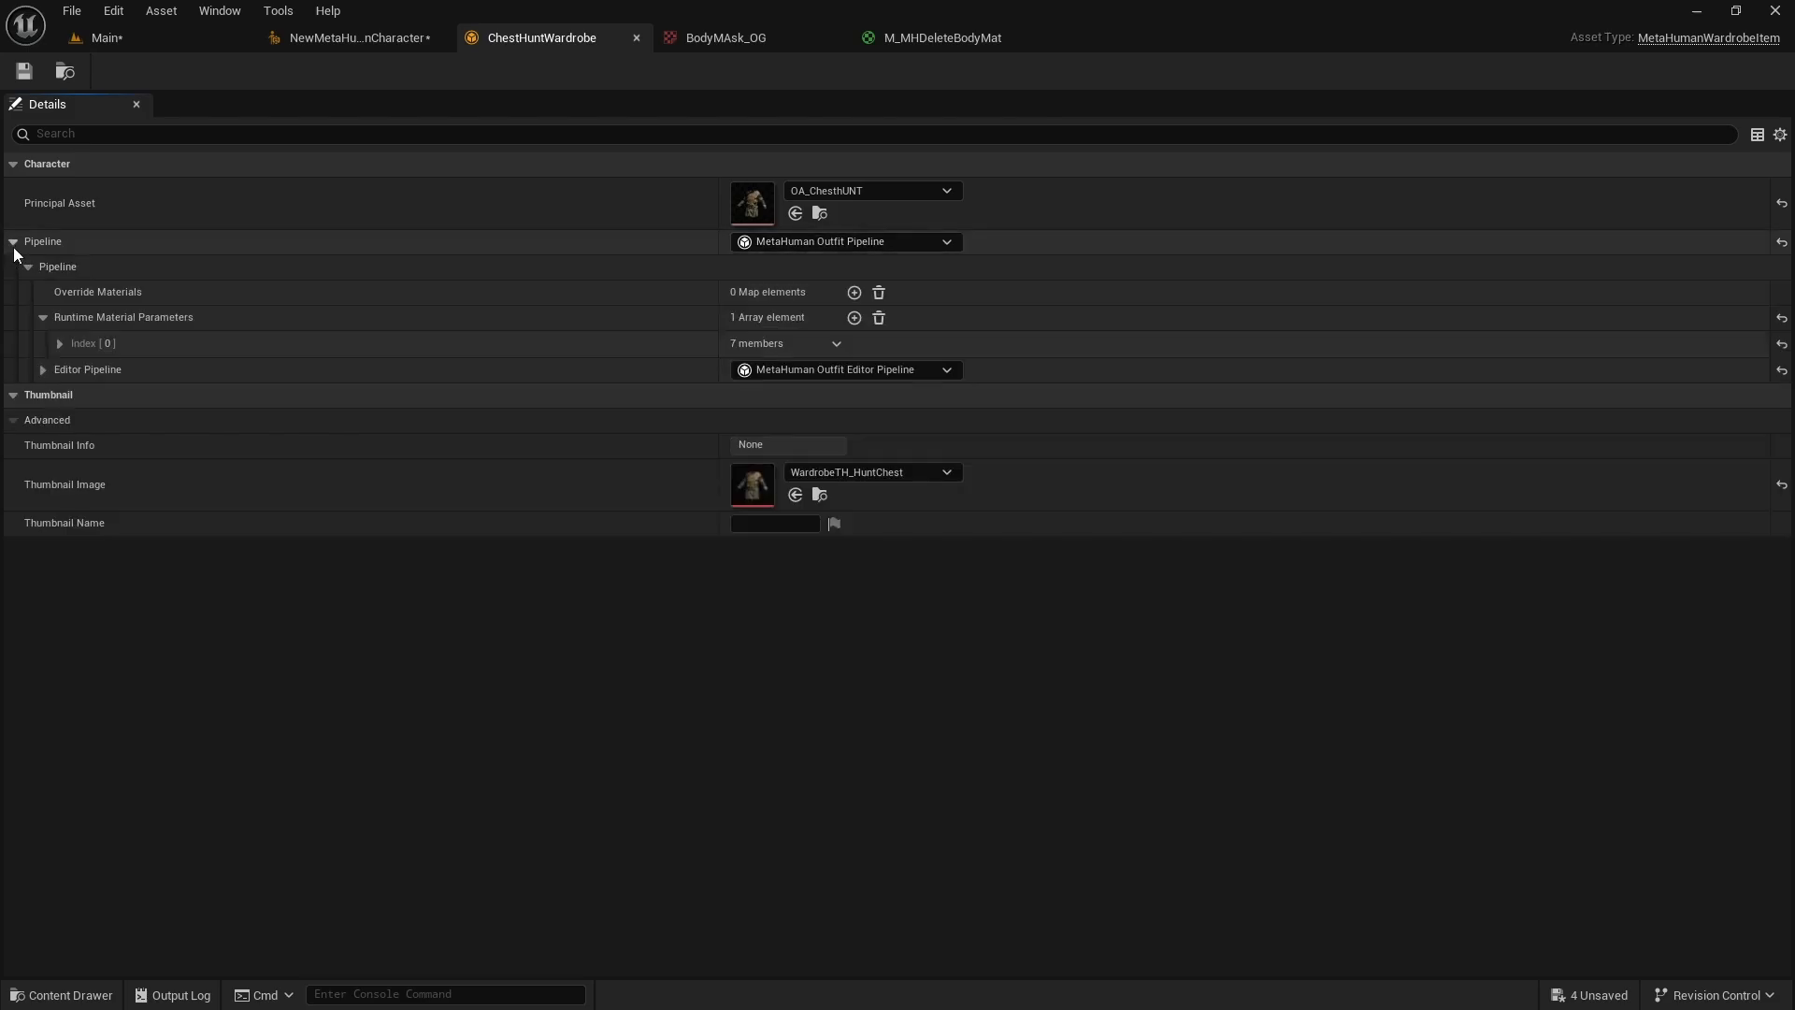
click(29, 266)
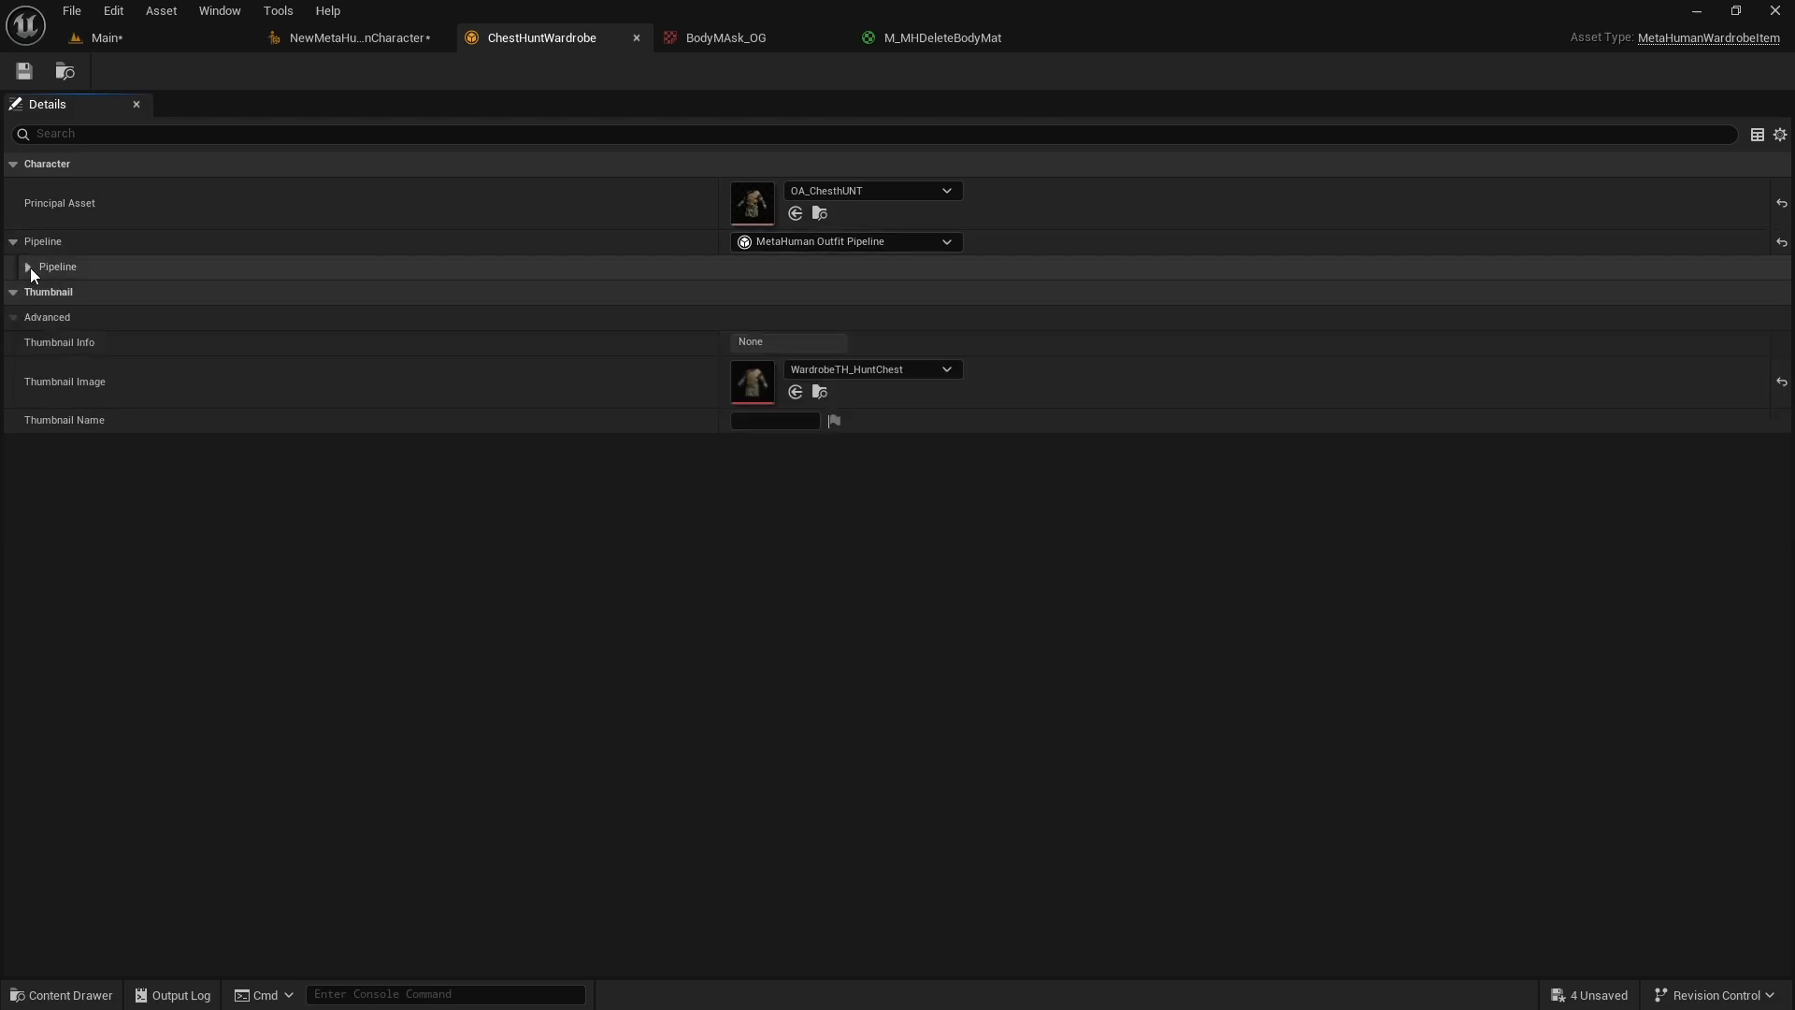
click(29, 267)
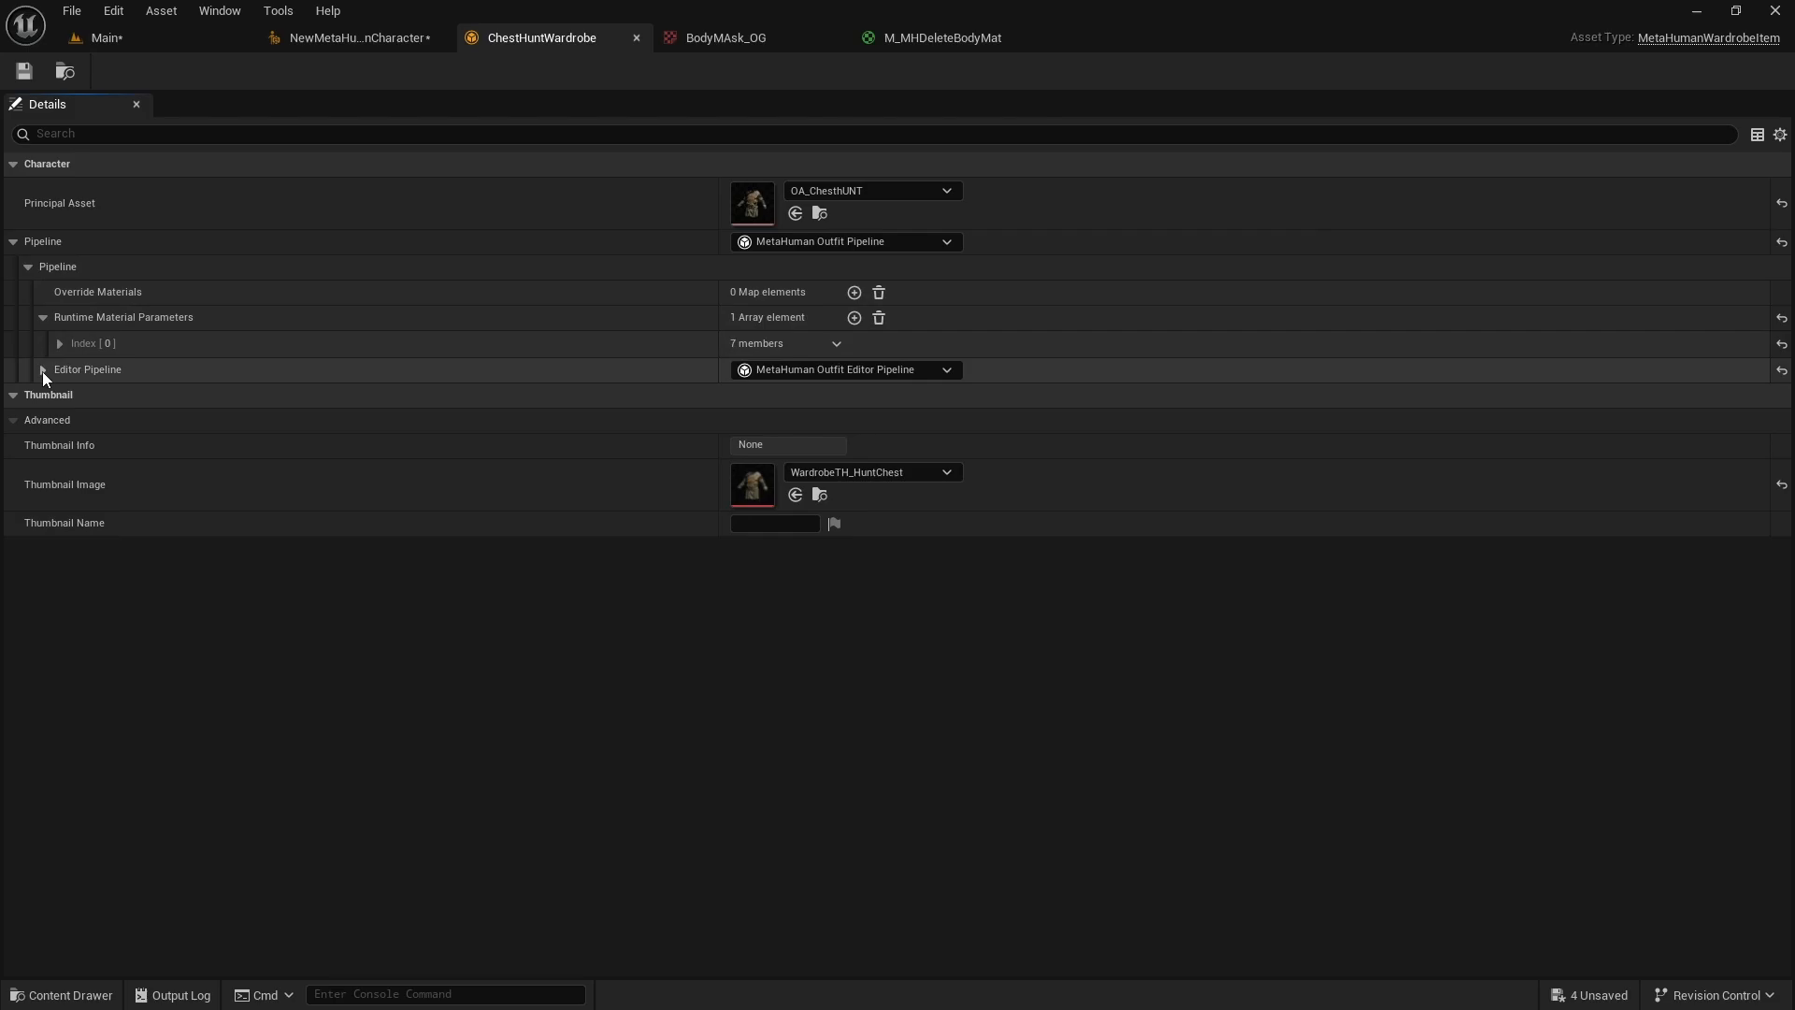
click(44, 369)
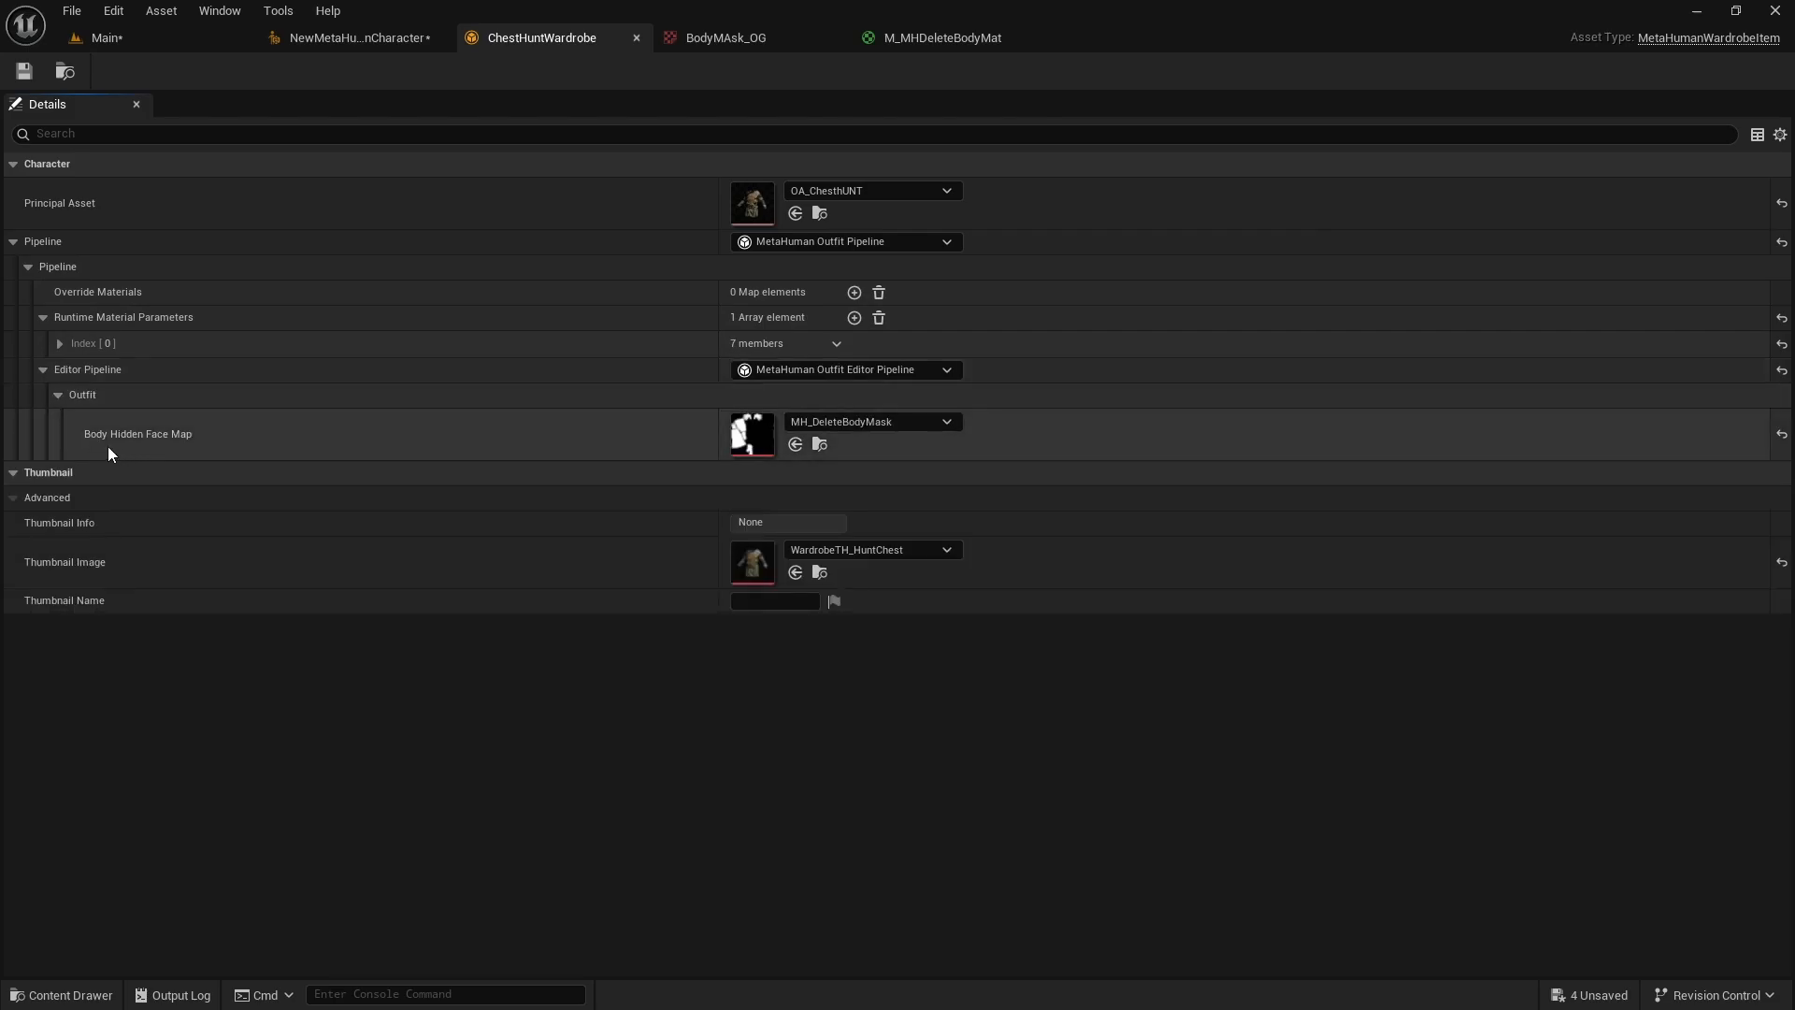
mouse_move(429, 461)
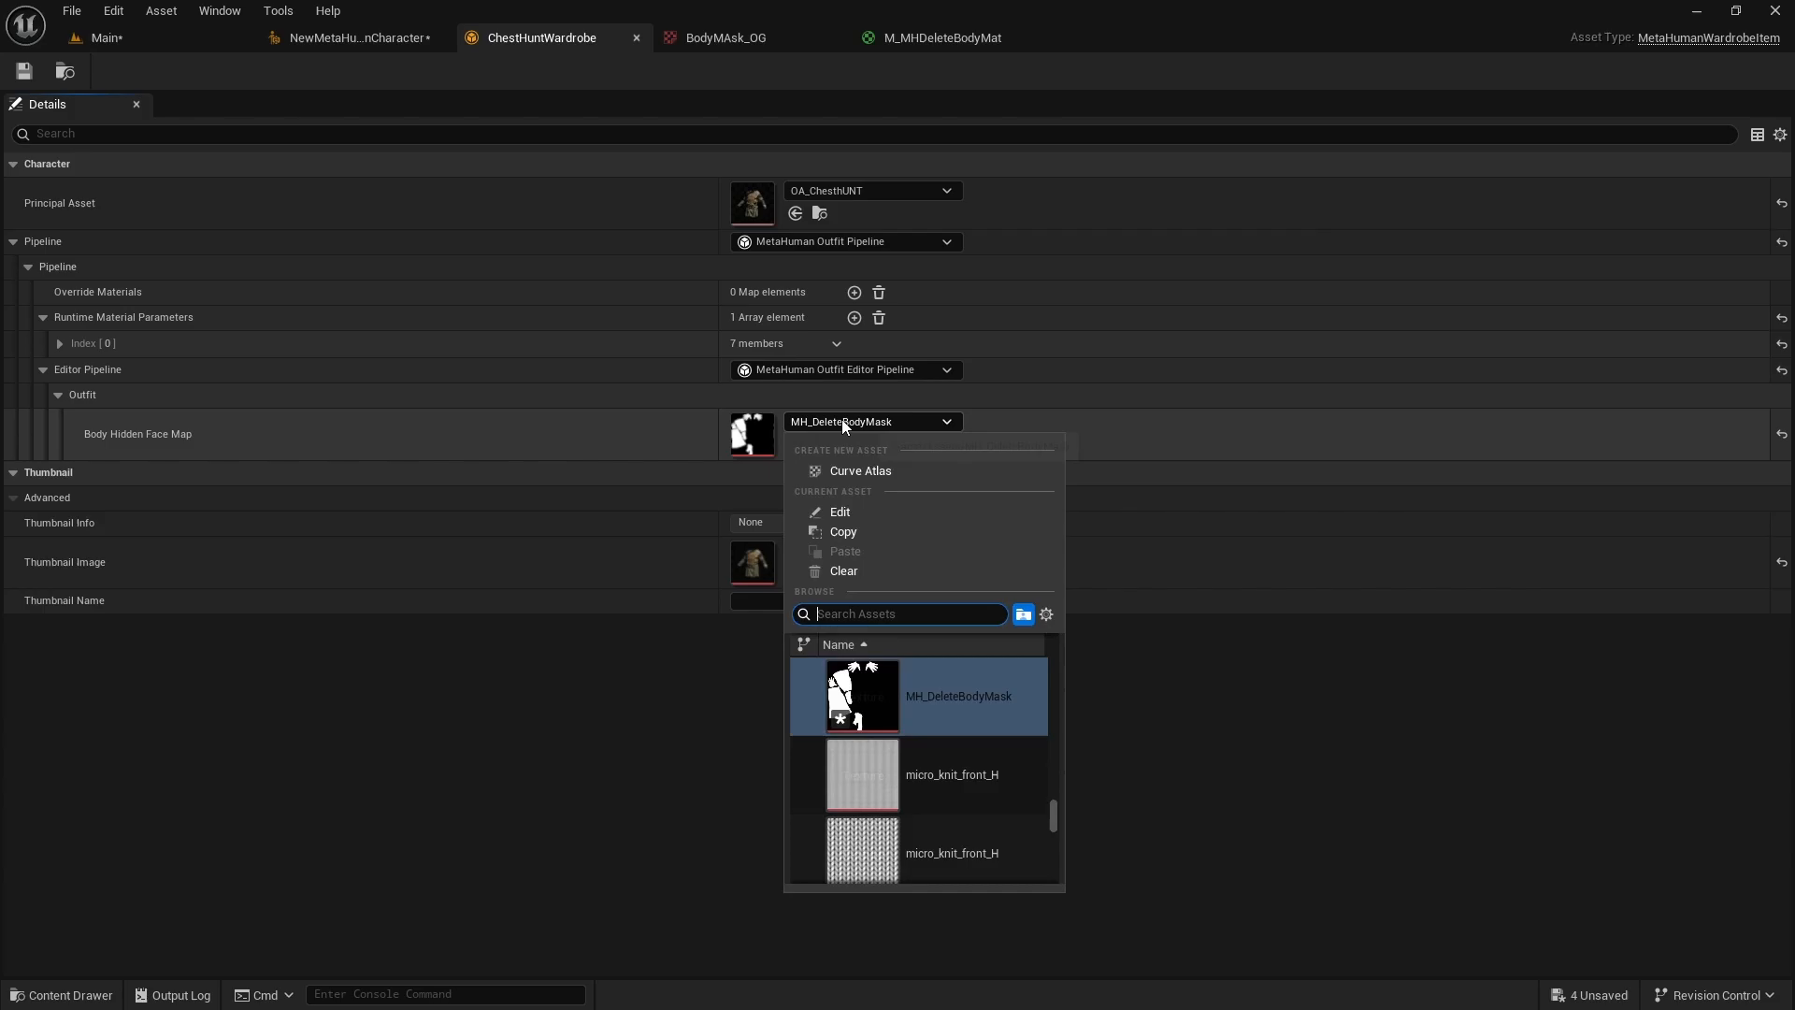
Clear the body hidden face map to None, preview NewMetaHumanCharacter, then return to ChestHuntWardrobe
click(843, 570)
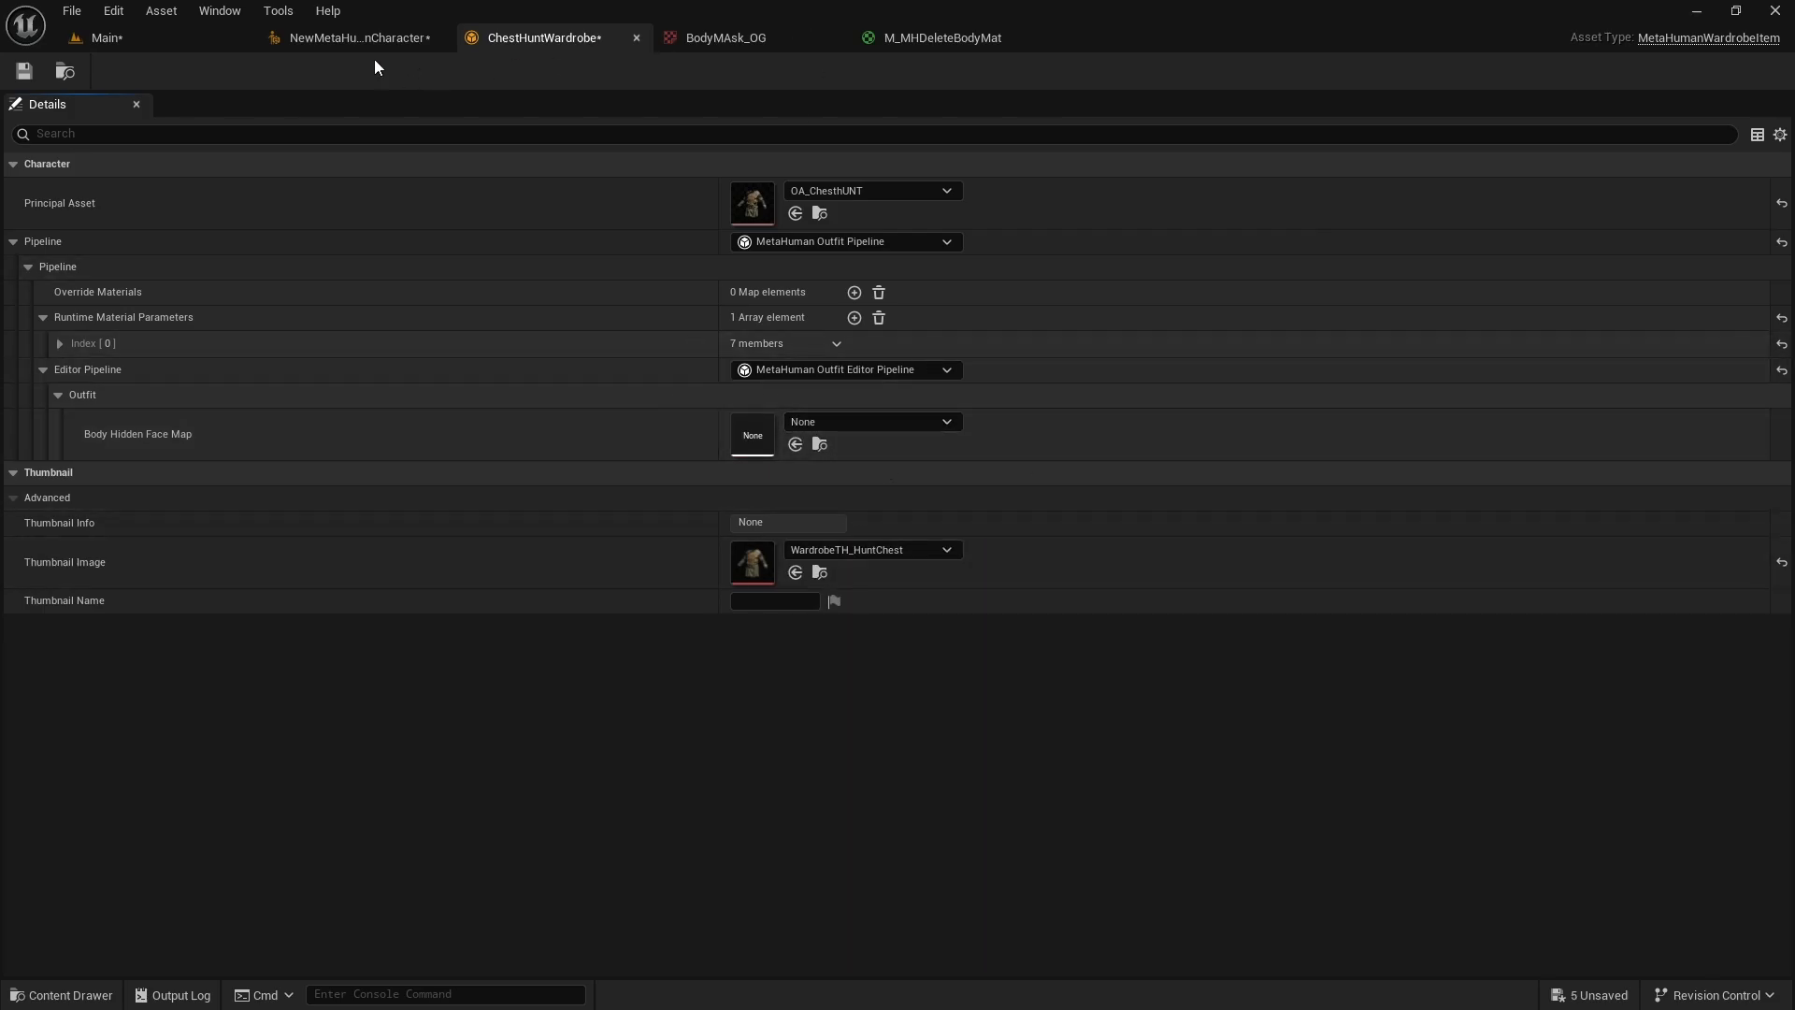
click(349, 37)
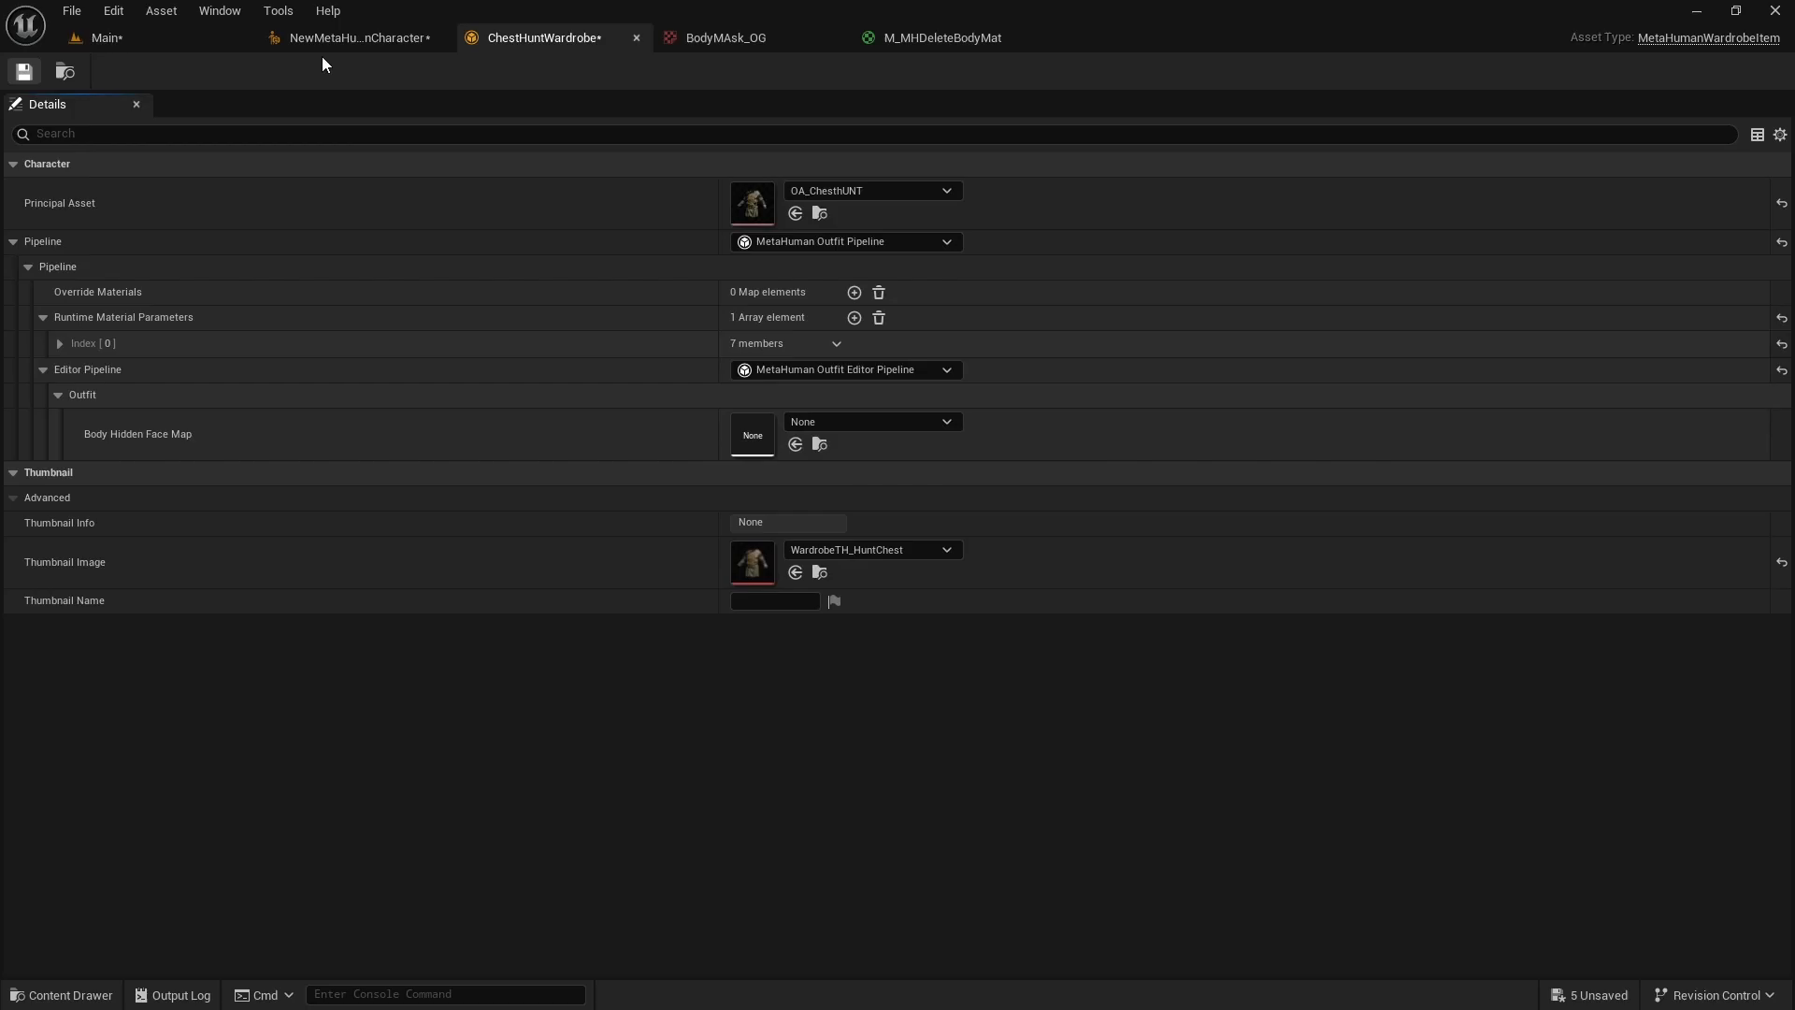
click(355, 37)
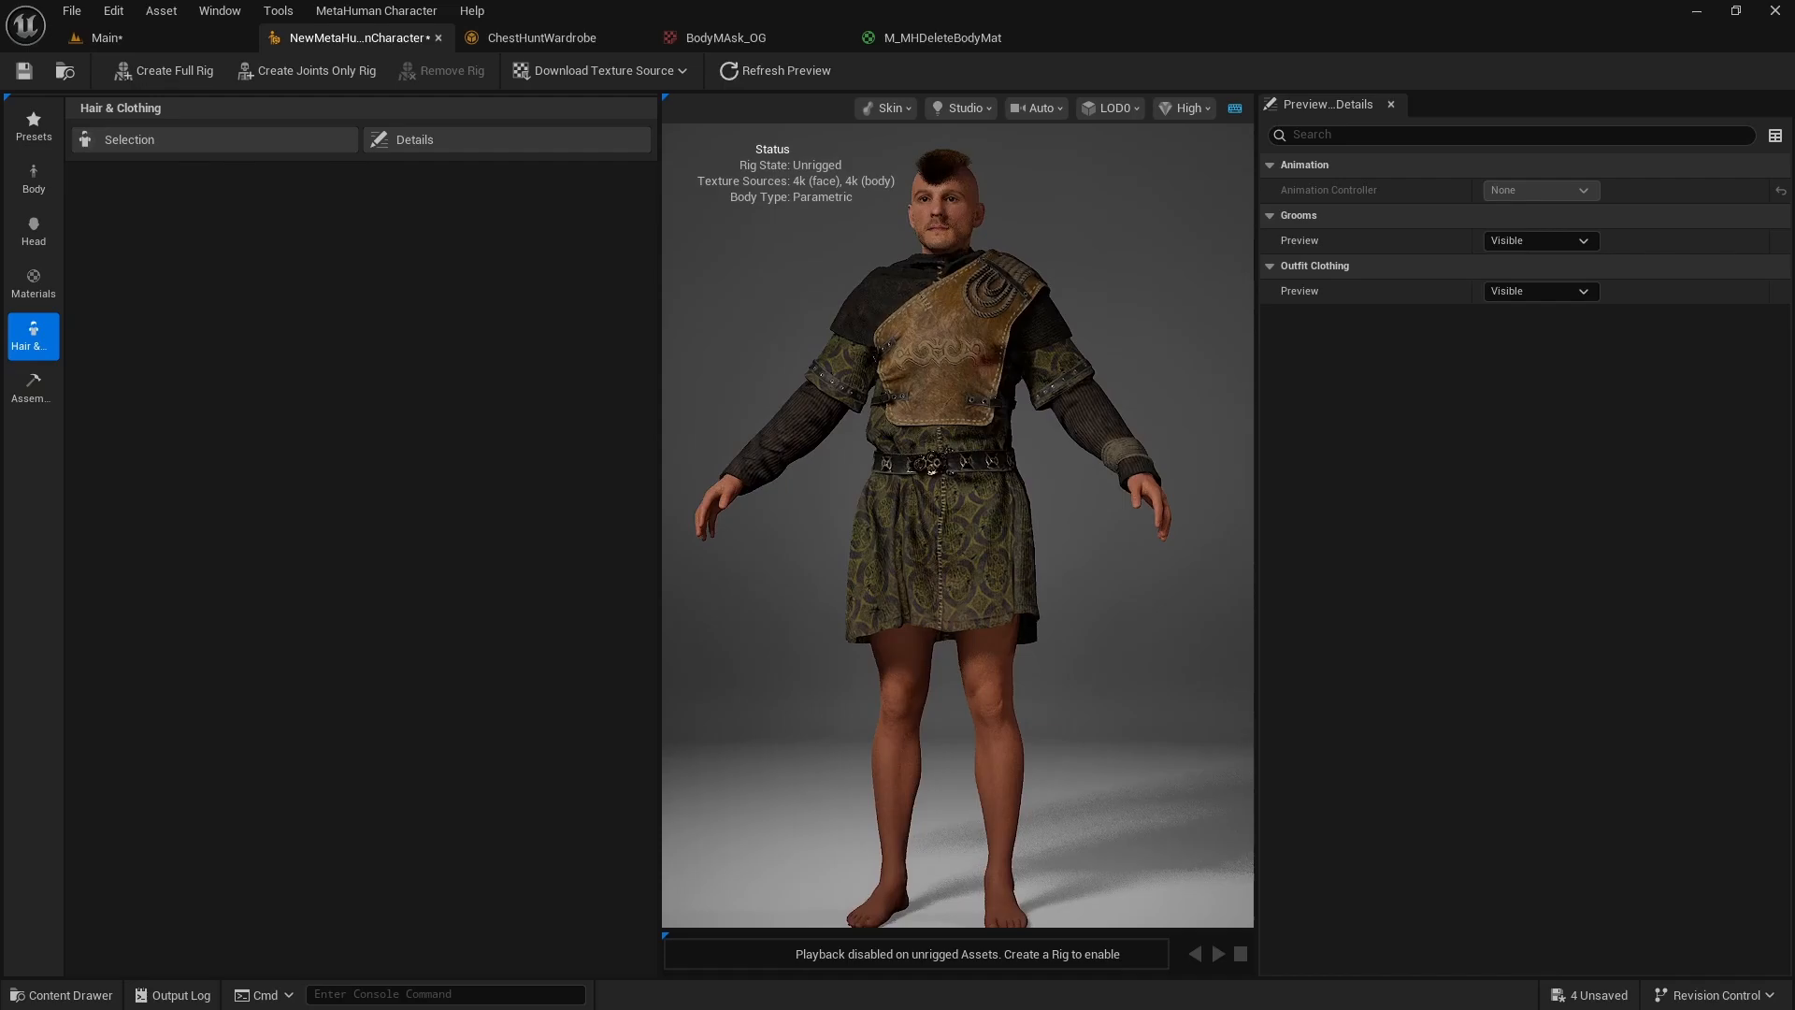
click(541, 37)
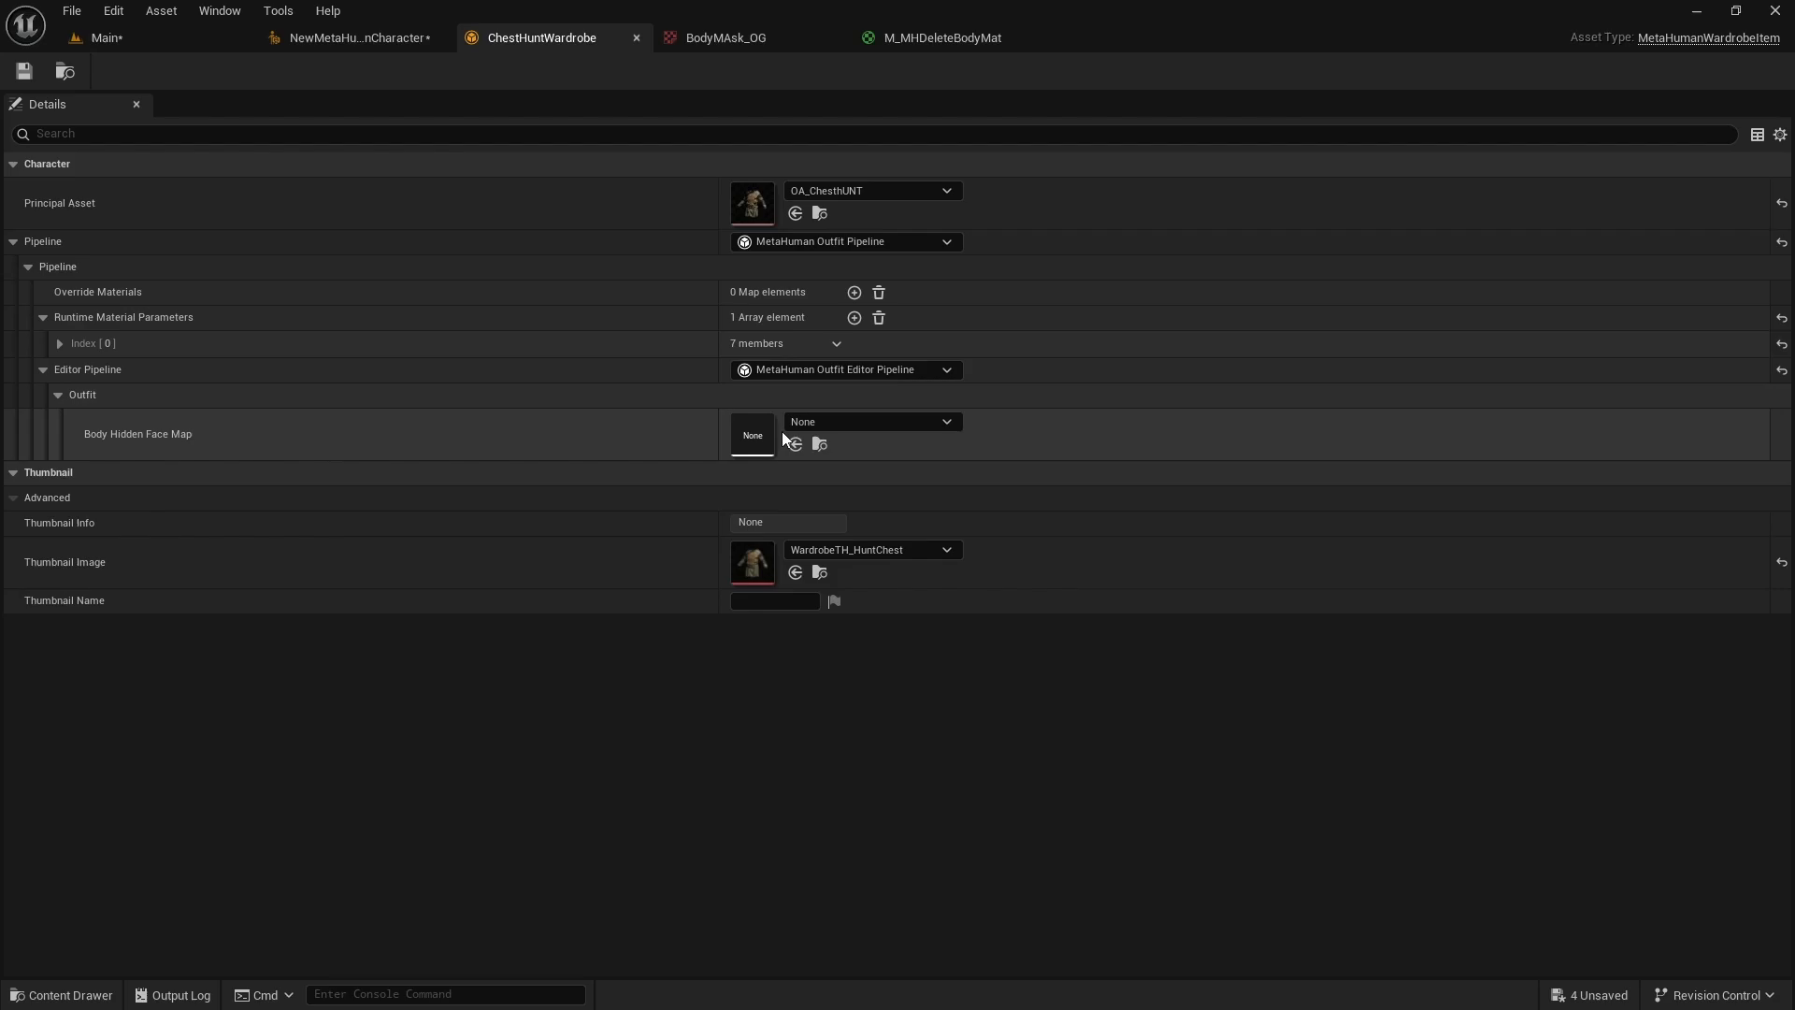
Search the Content Drawer for bodyshape and filter results to textures like DG_BodyShapeA_BodyMask
click(65, 994)
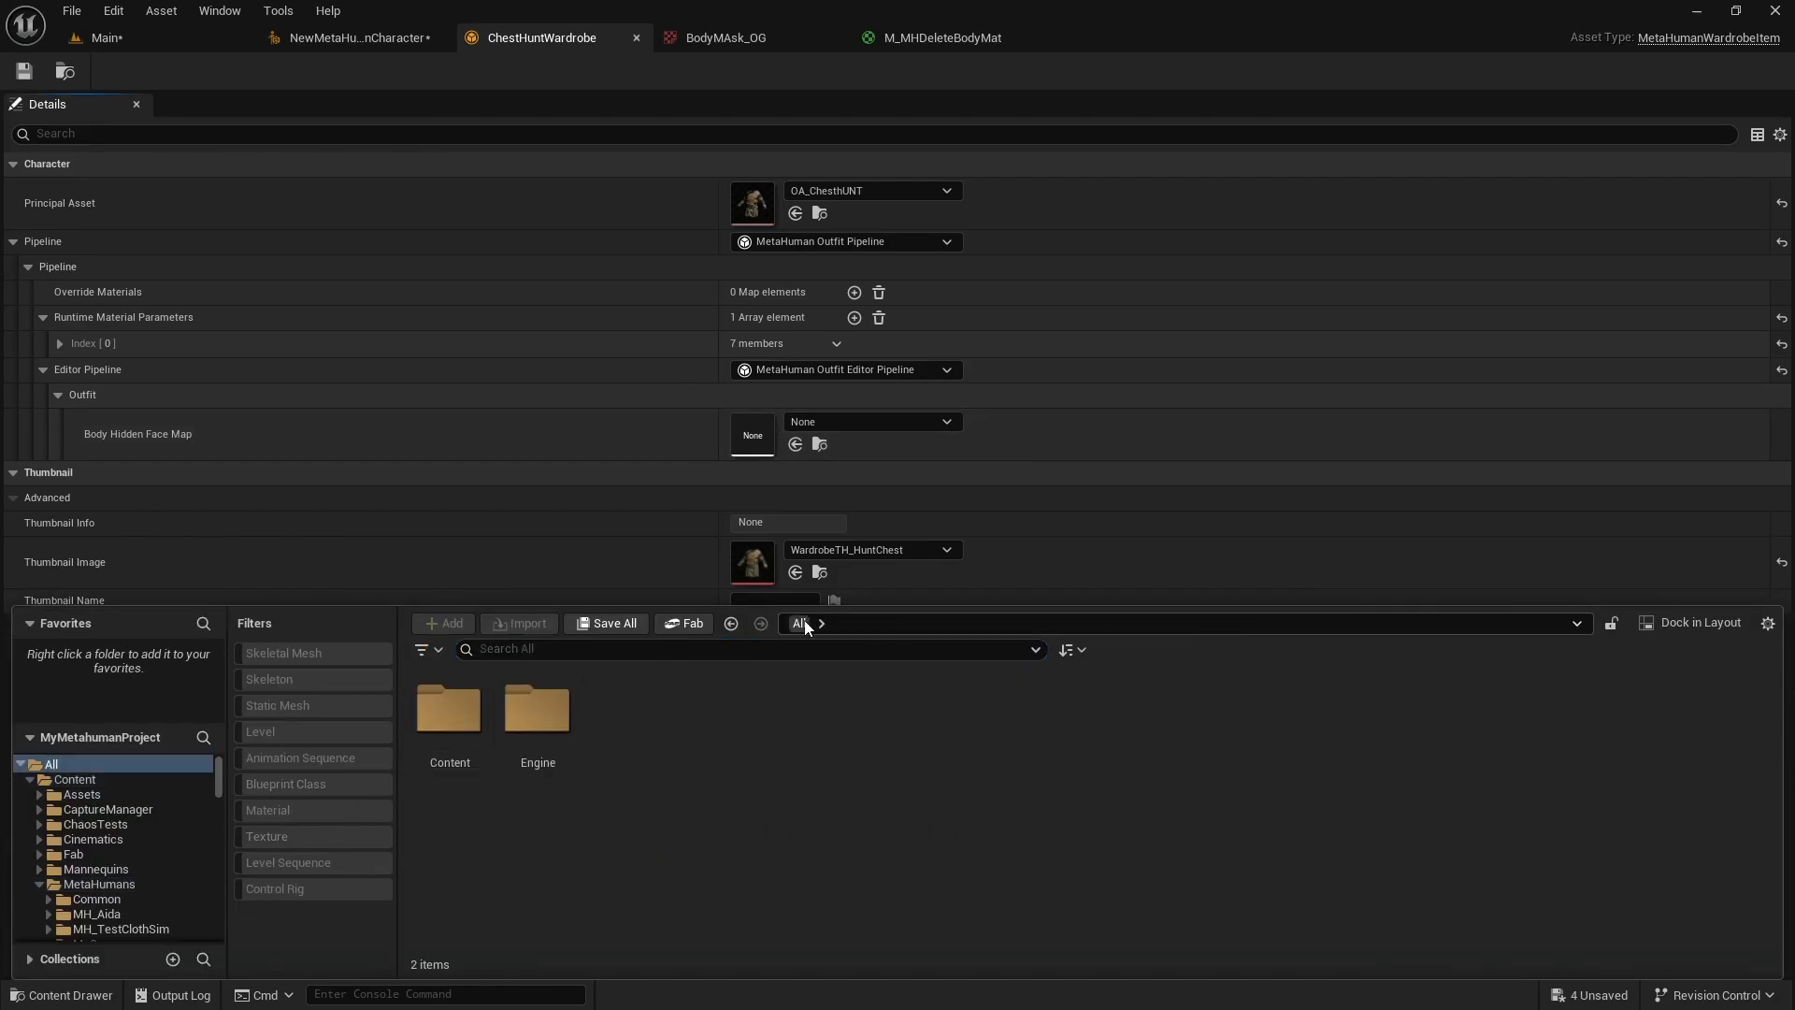
click(750, 649)
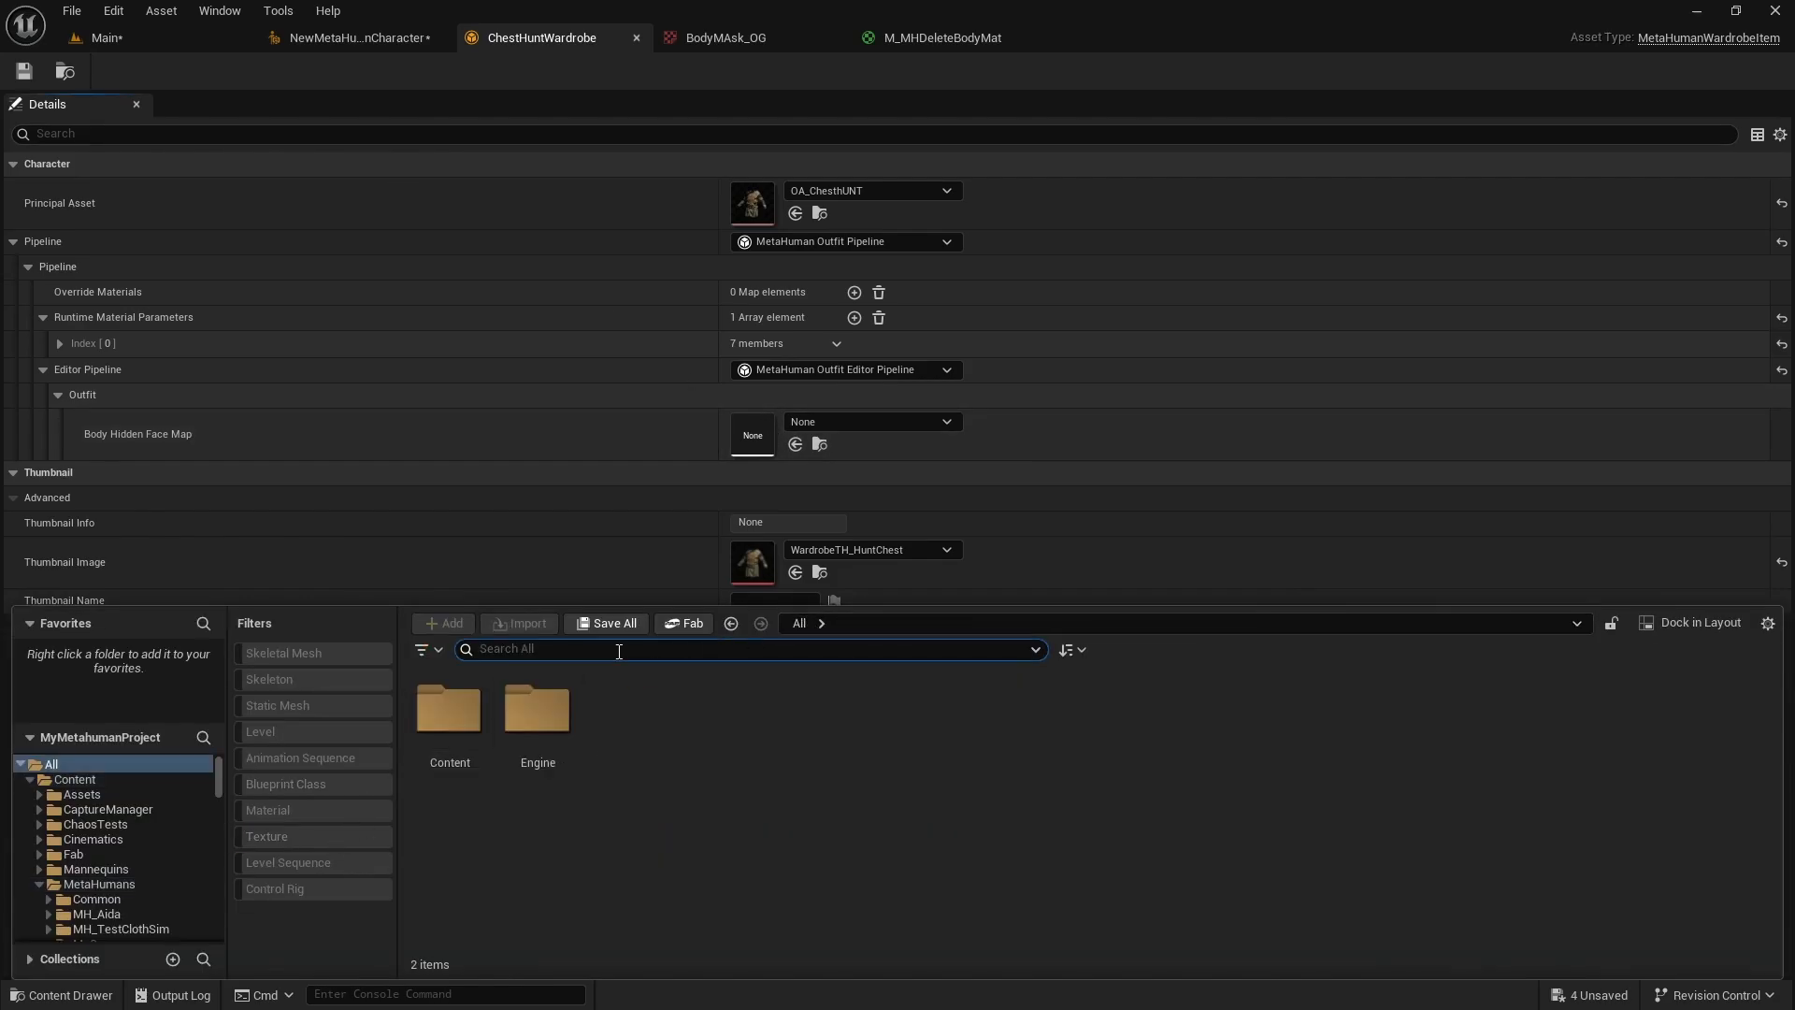
text(bodyshape)
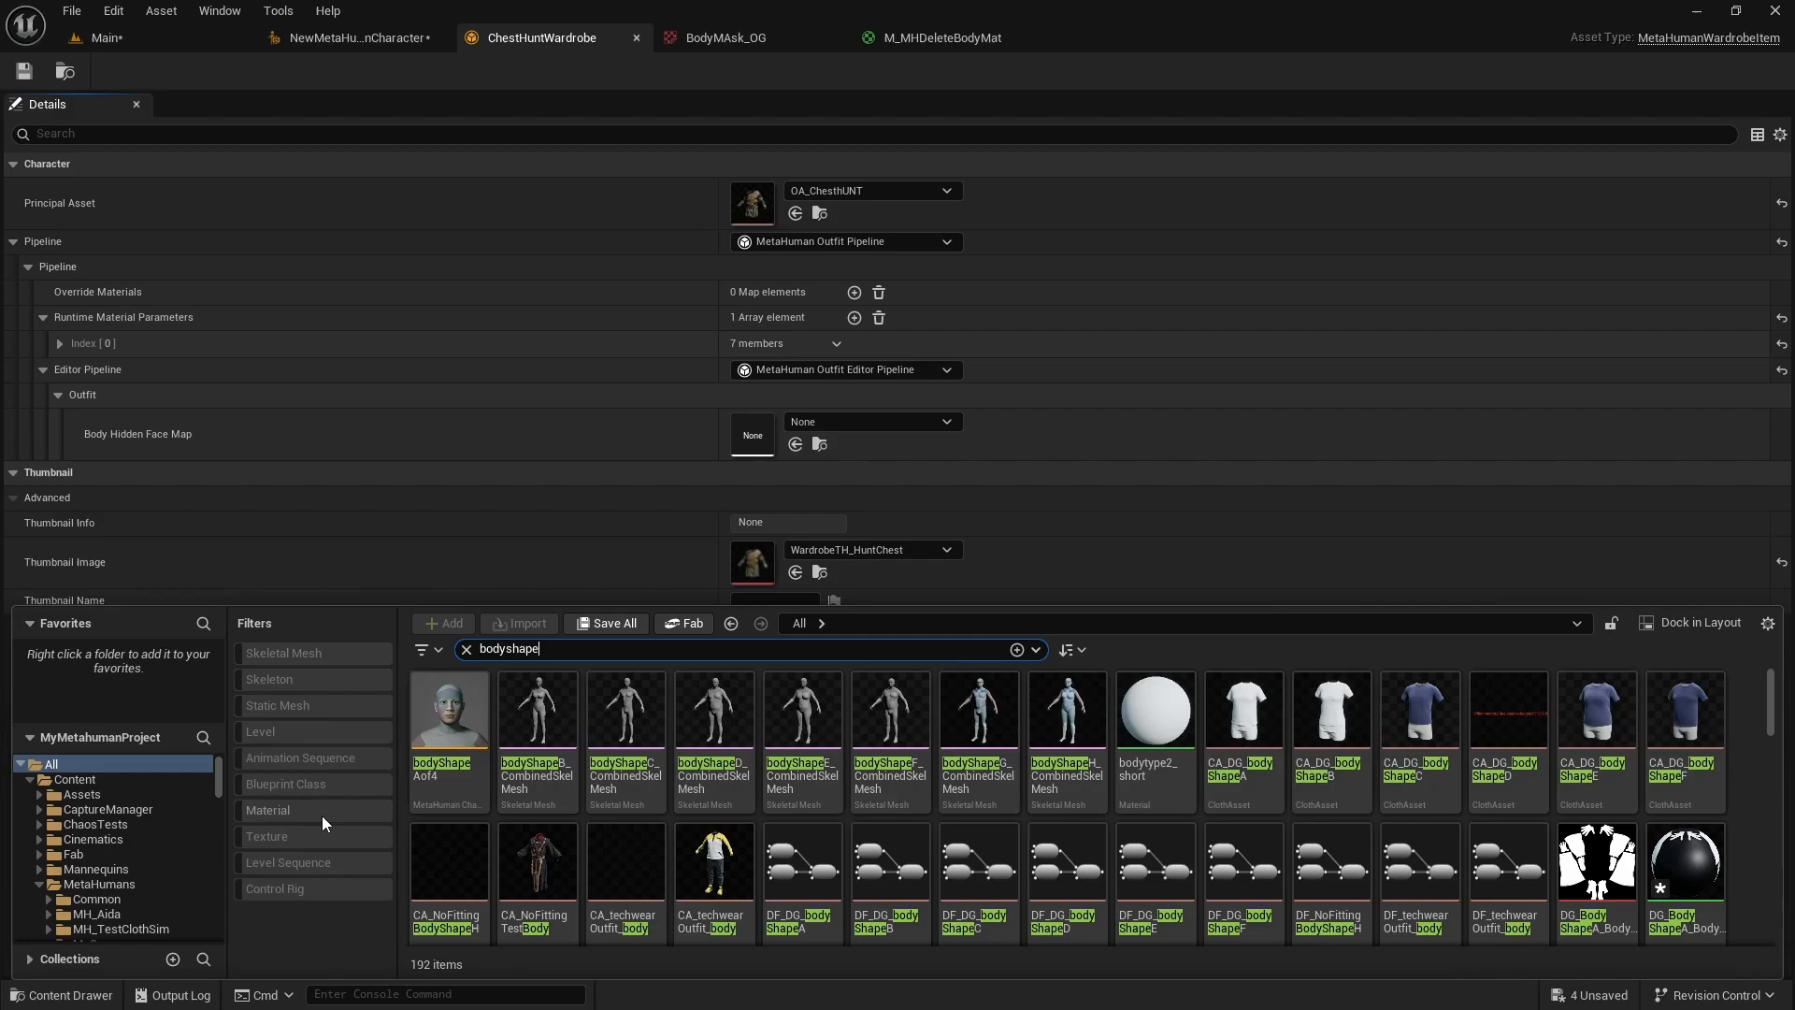
click(266, 836)
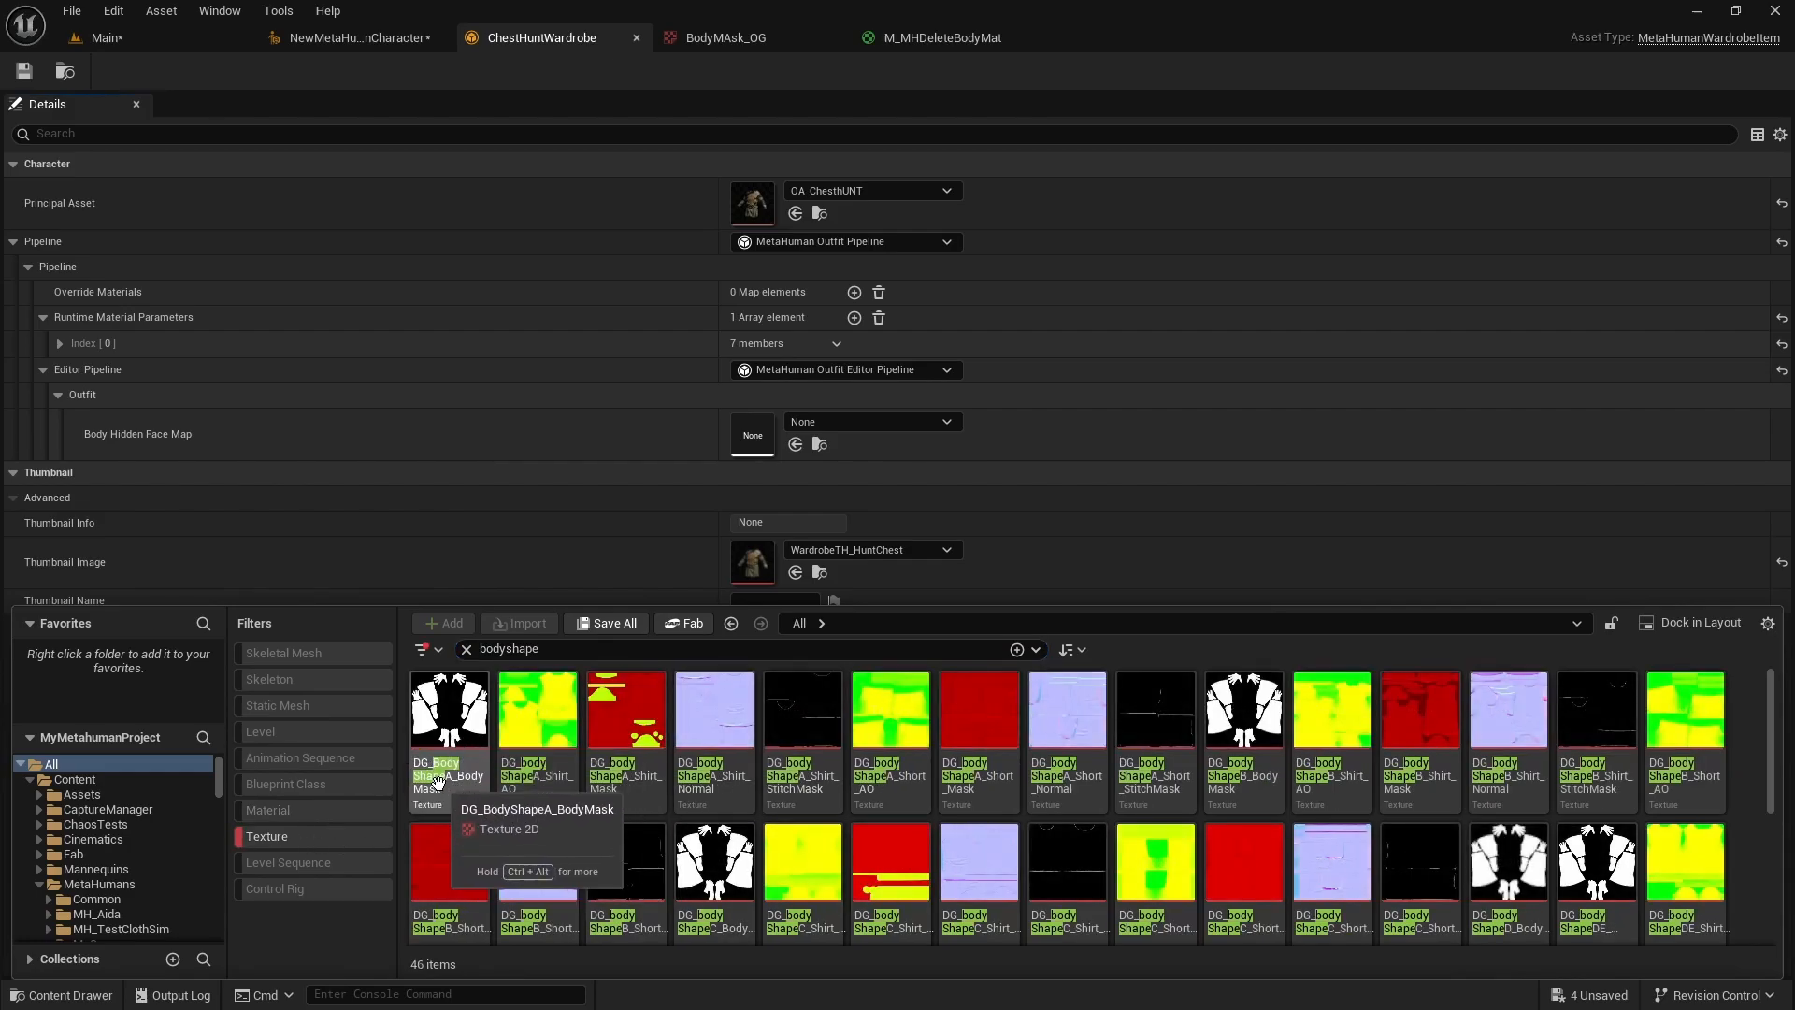
mouse_move(469, 793)
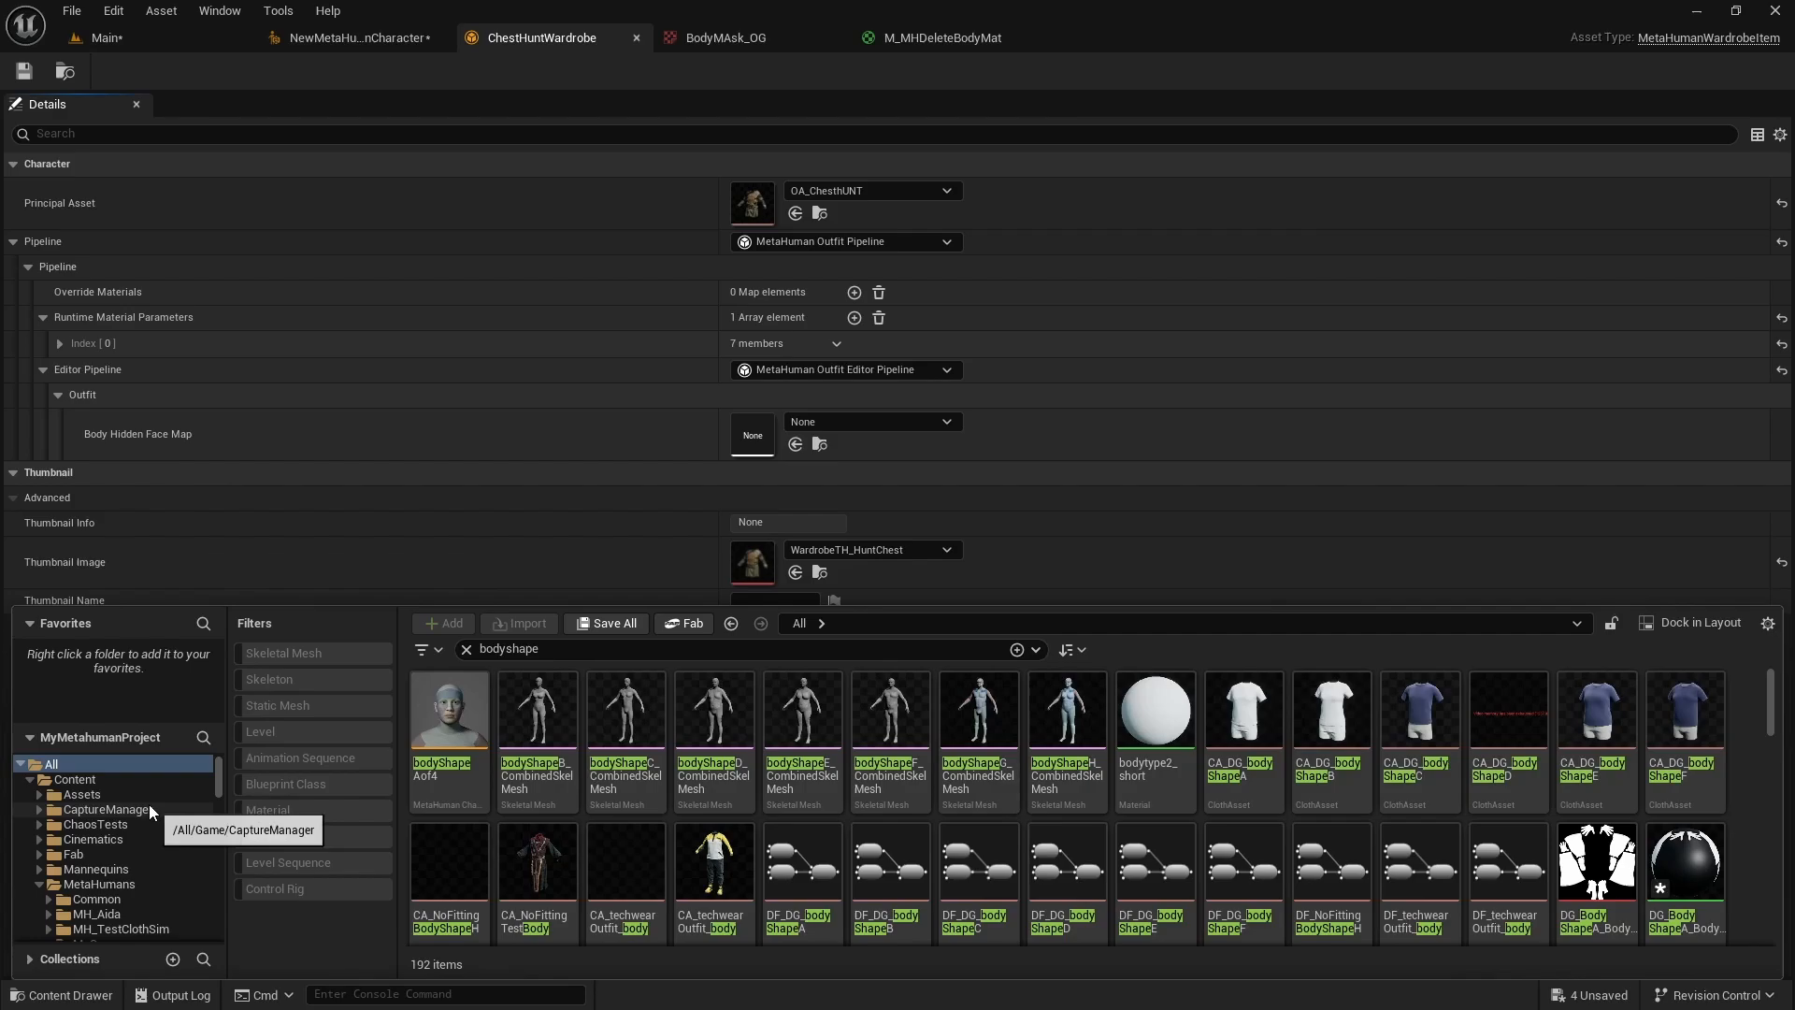
Duplicate BodyMAsk_OG in the Assets folder and rename the copy BodyMaskHuntChest
click(81, 794)
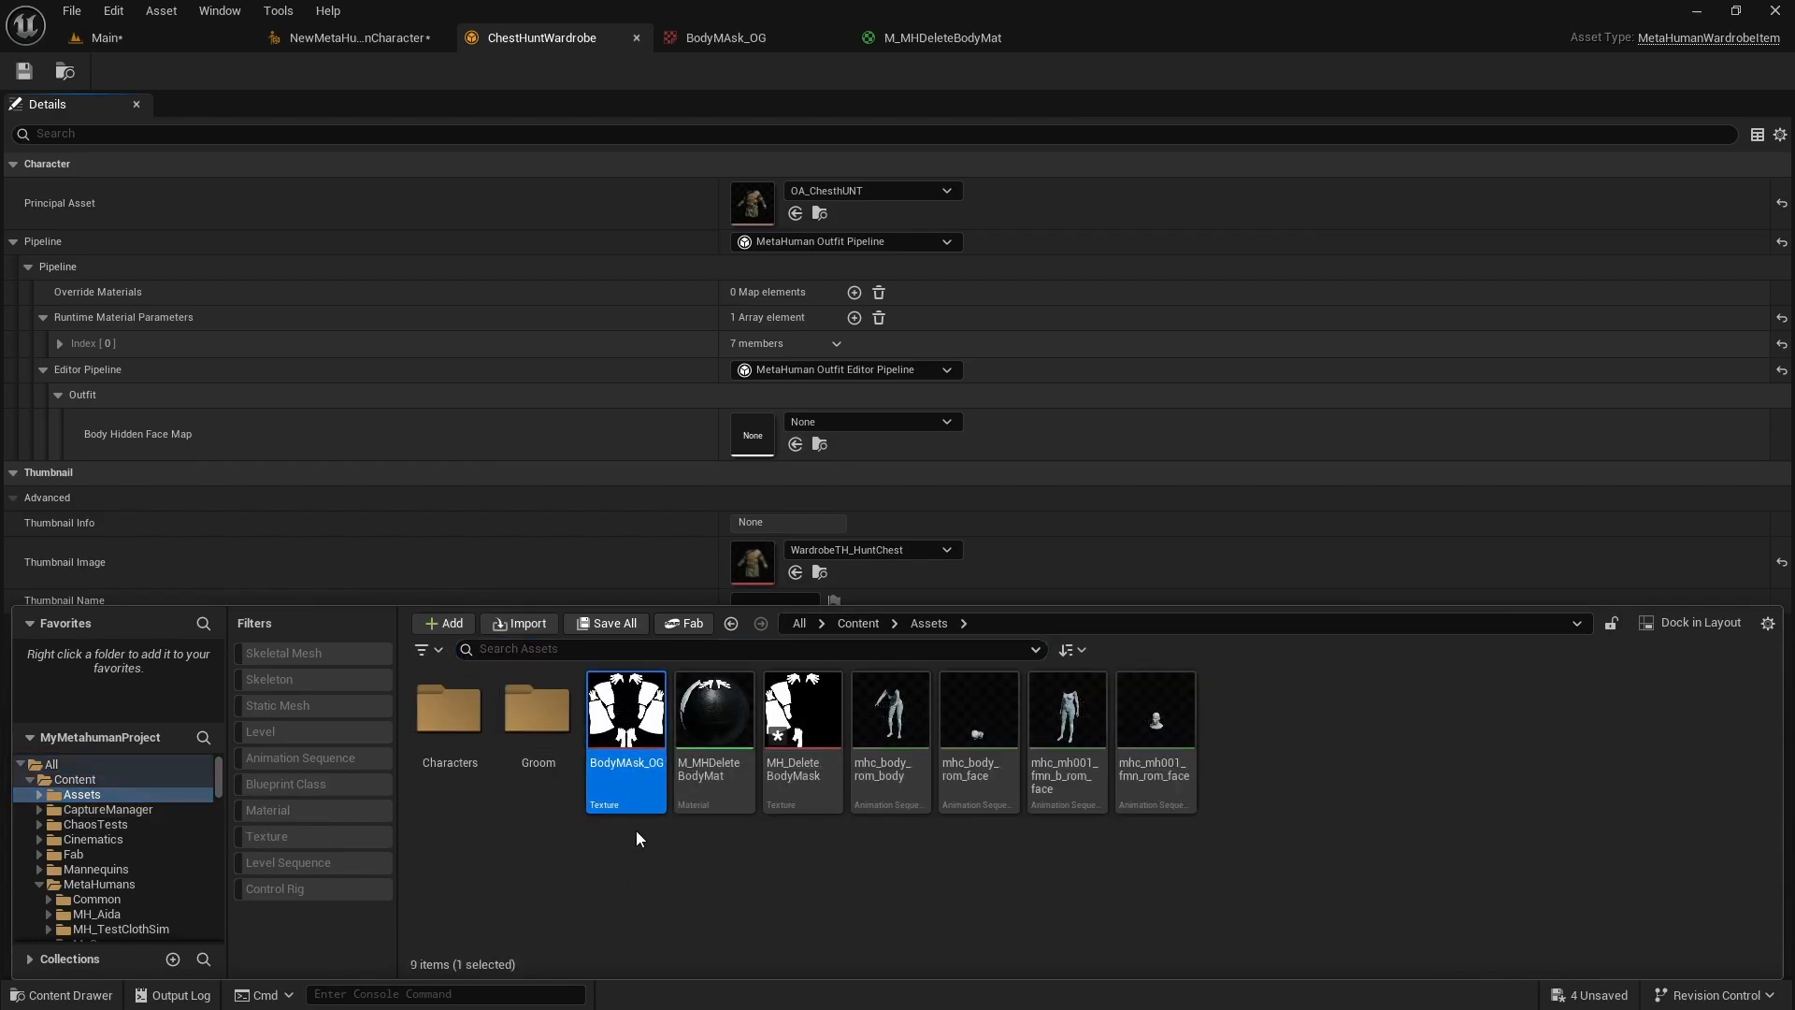
mouse_move(625, 709)
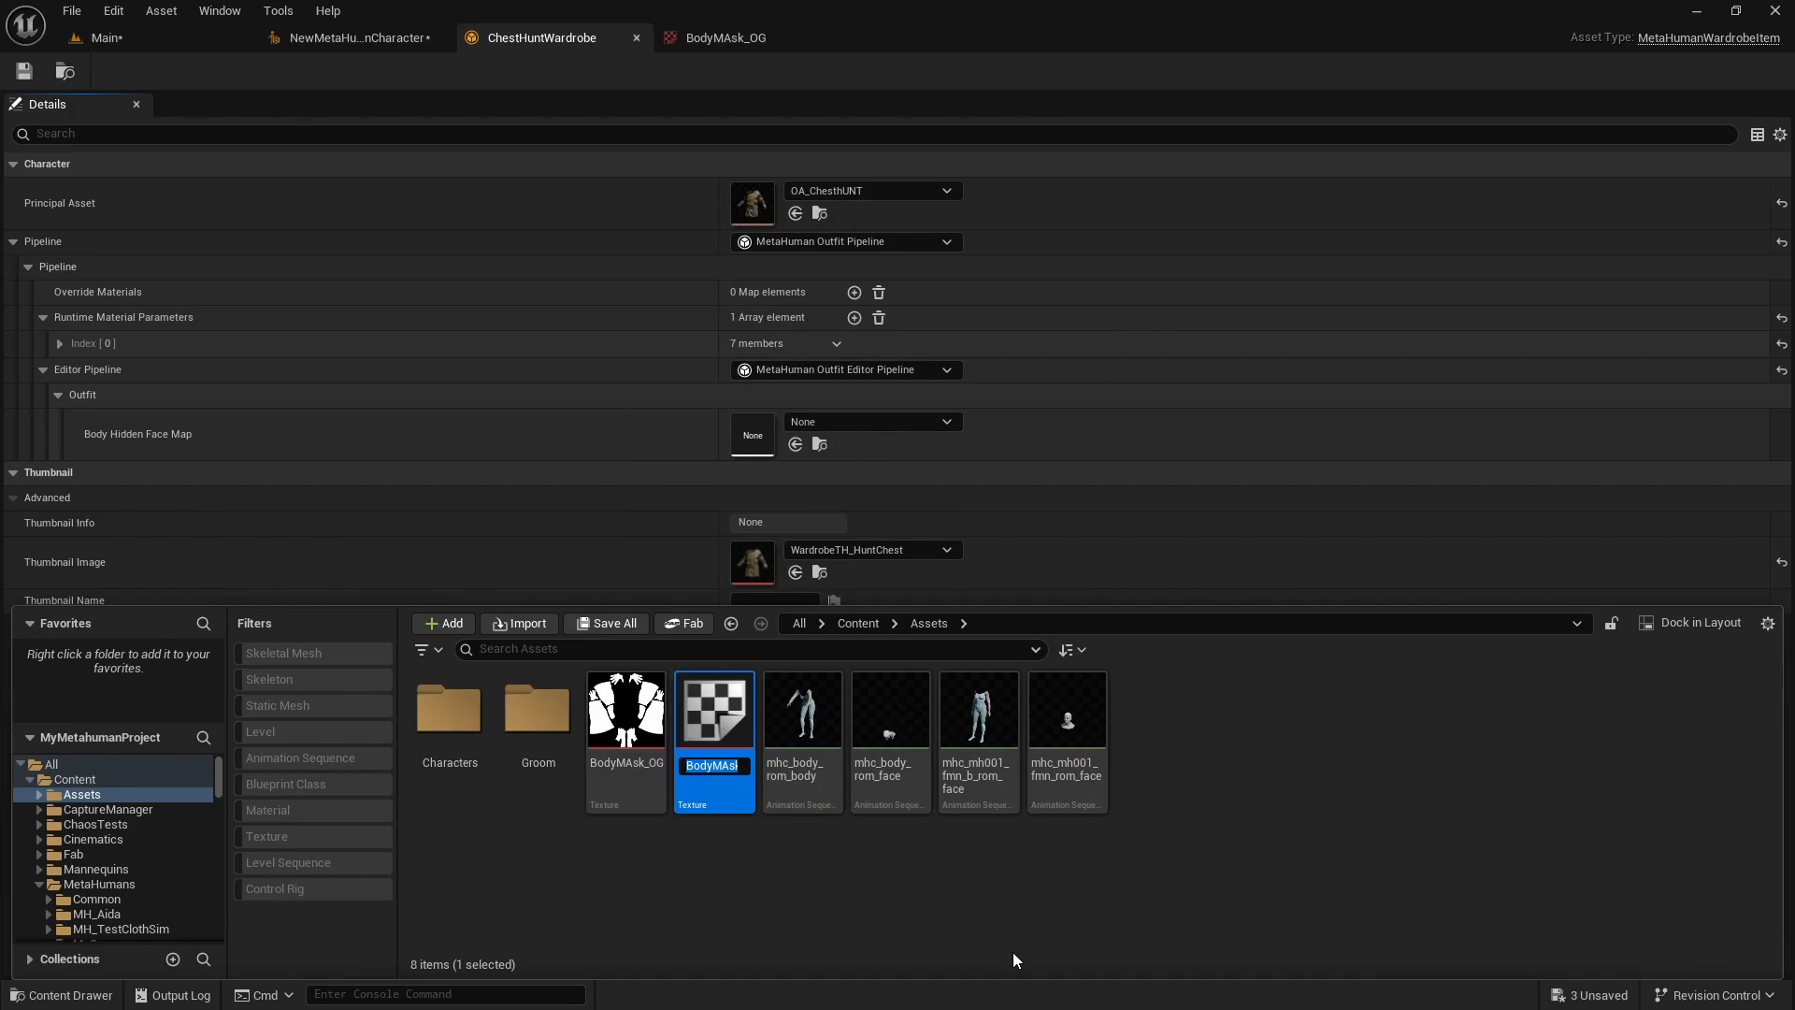
text(Bo)
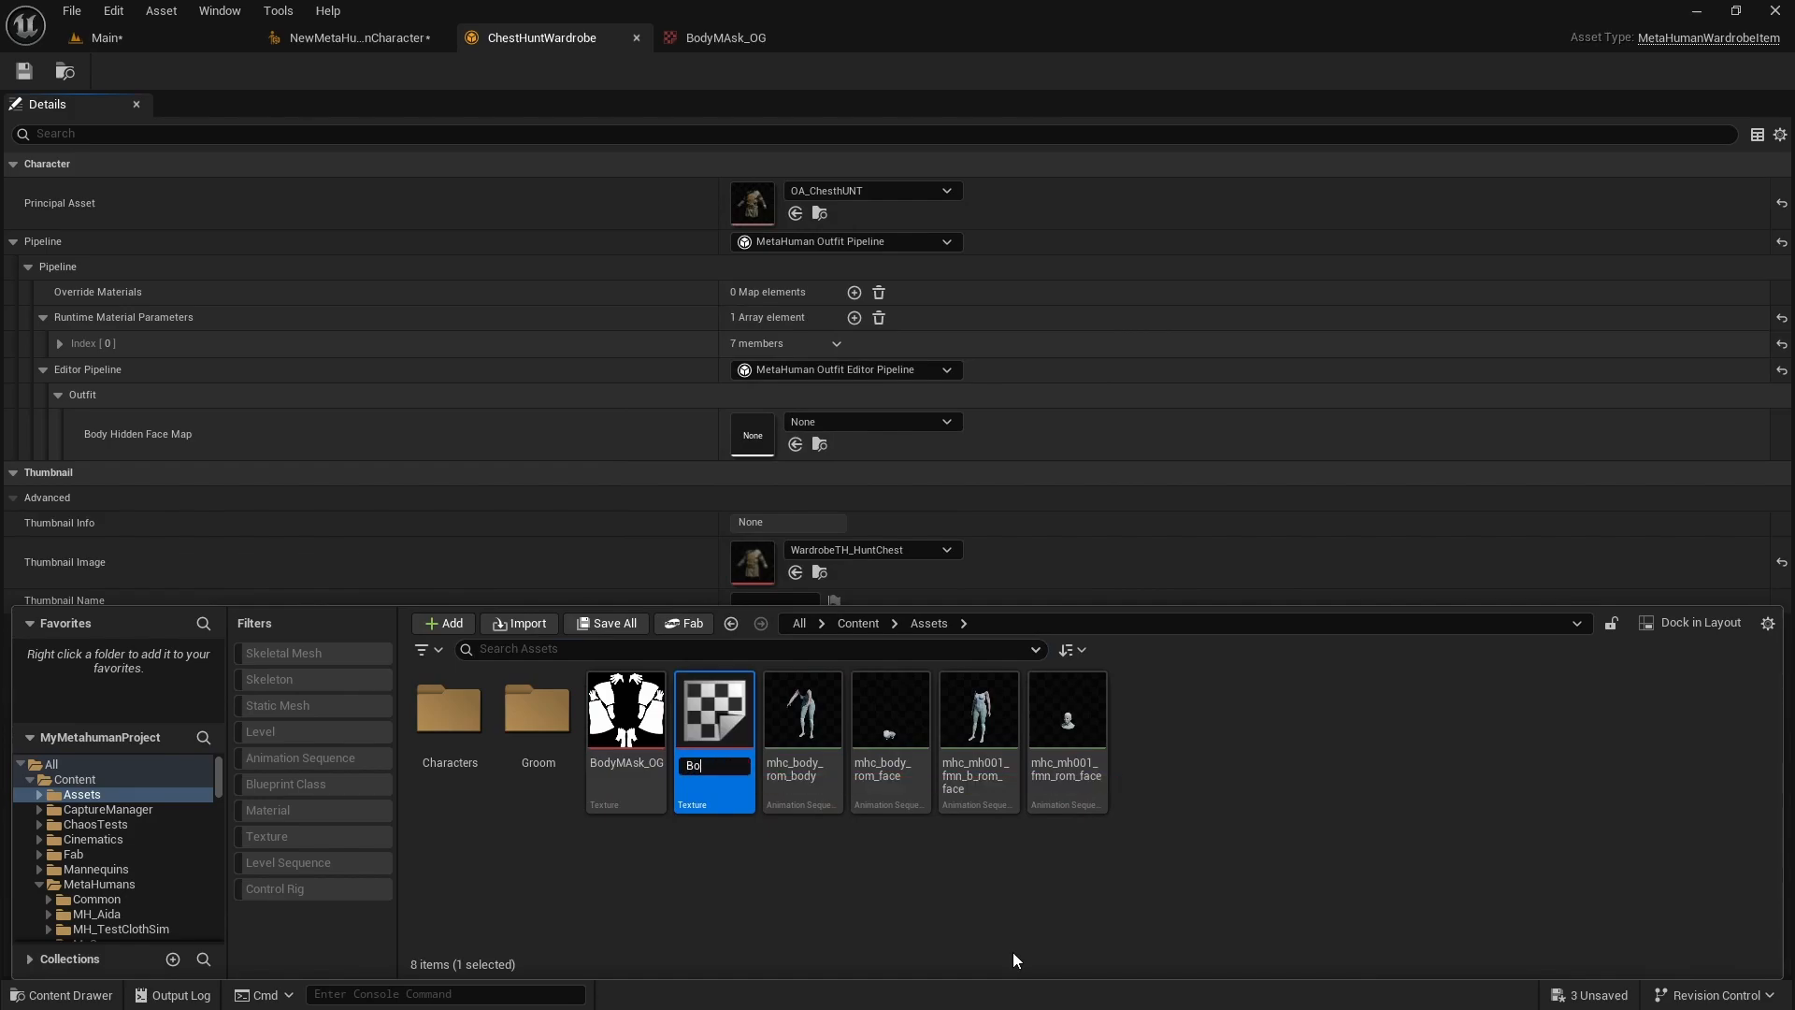
text(MaskHunc)
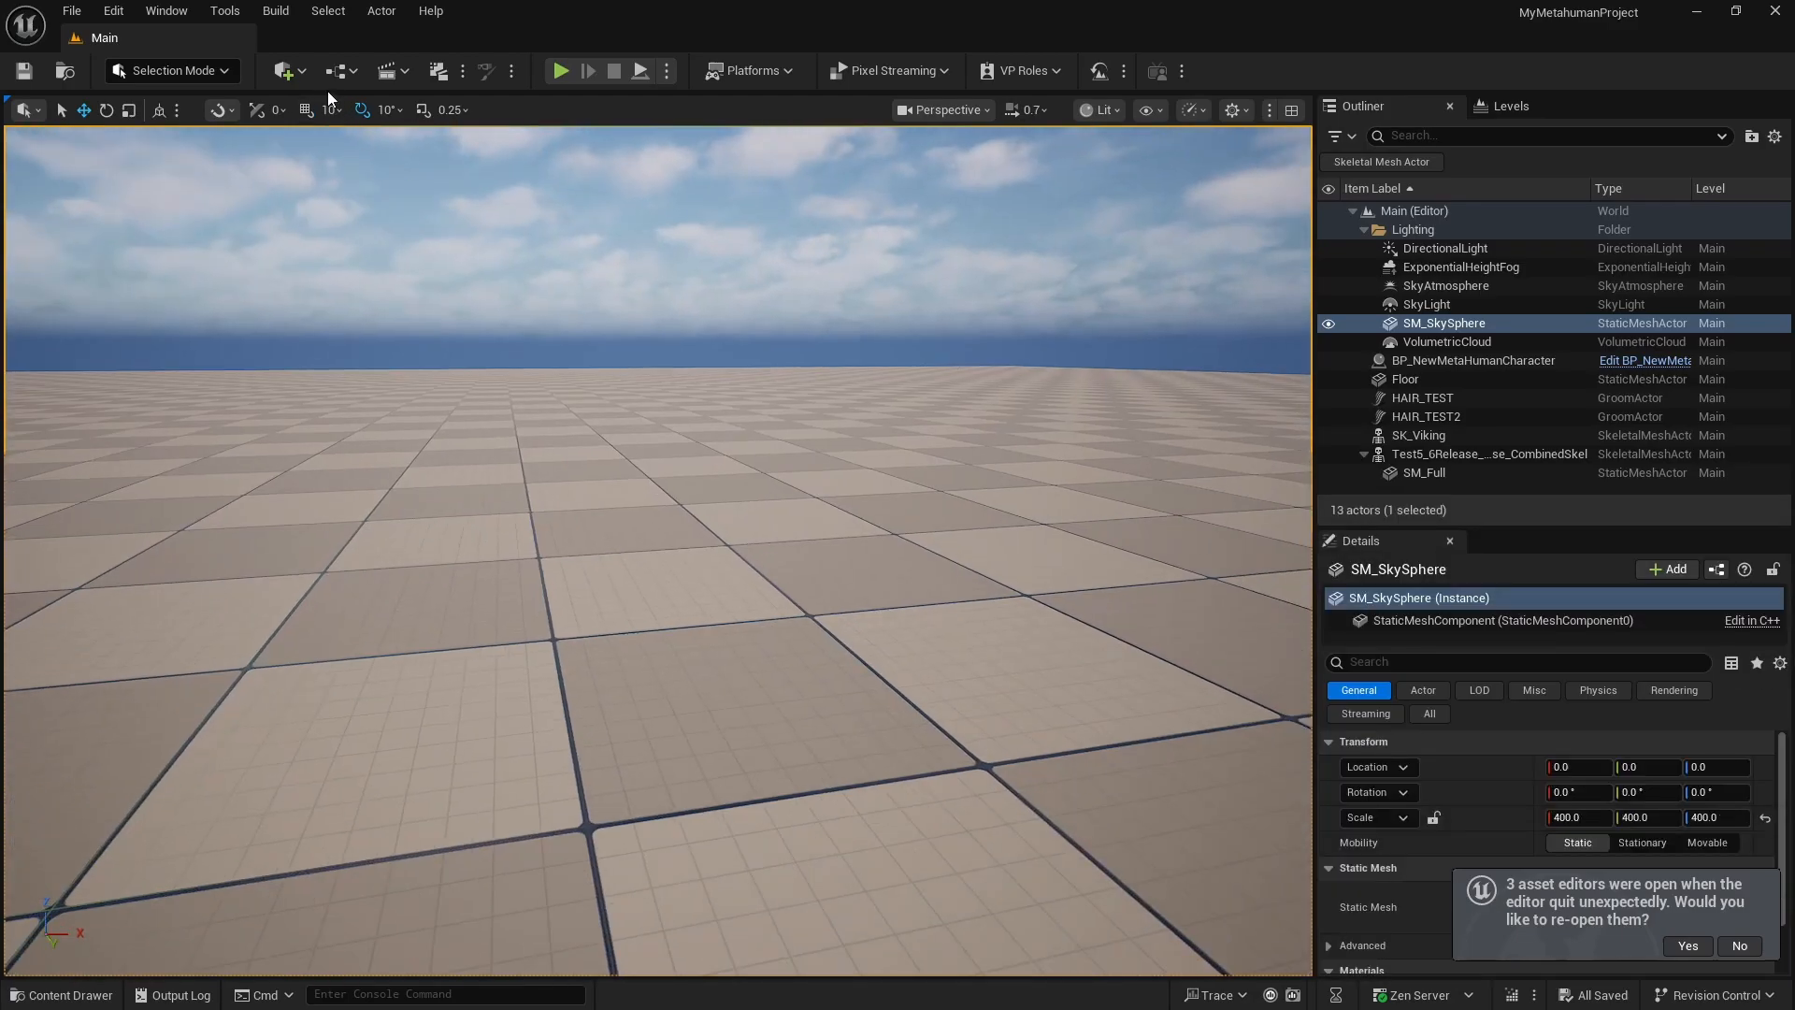
Add a Plane shape to the level and apply the BodyMaskHuntChest_Mat material to it
click(284, 71)
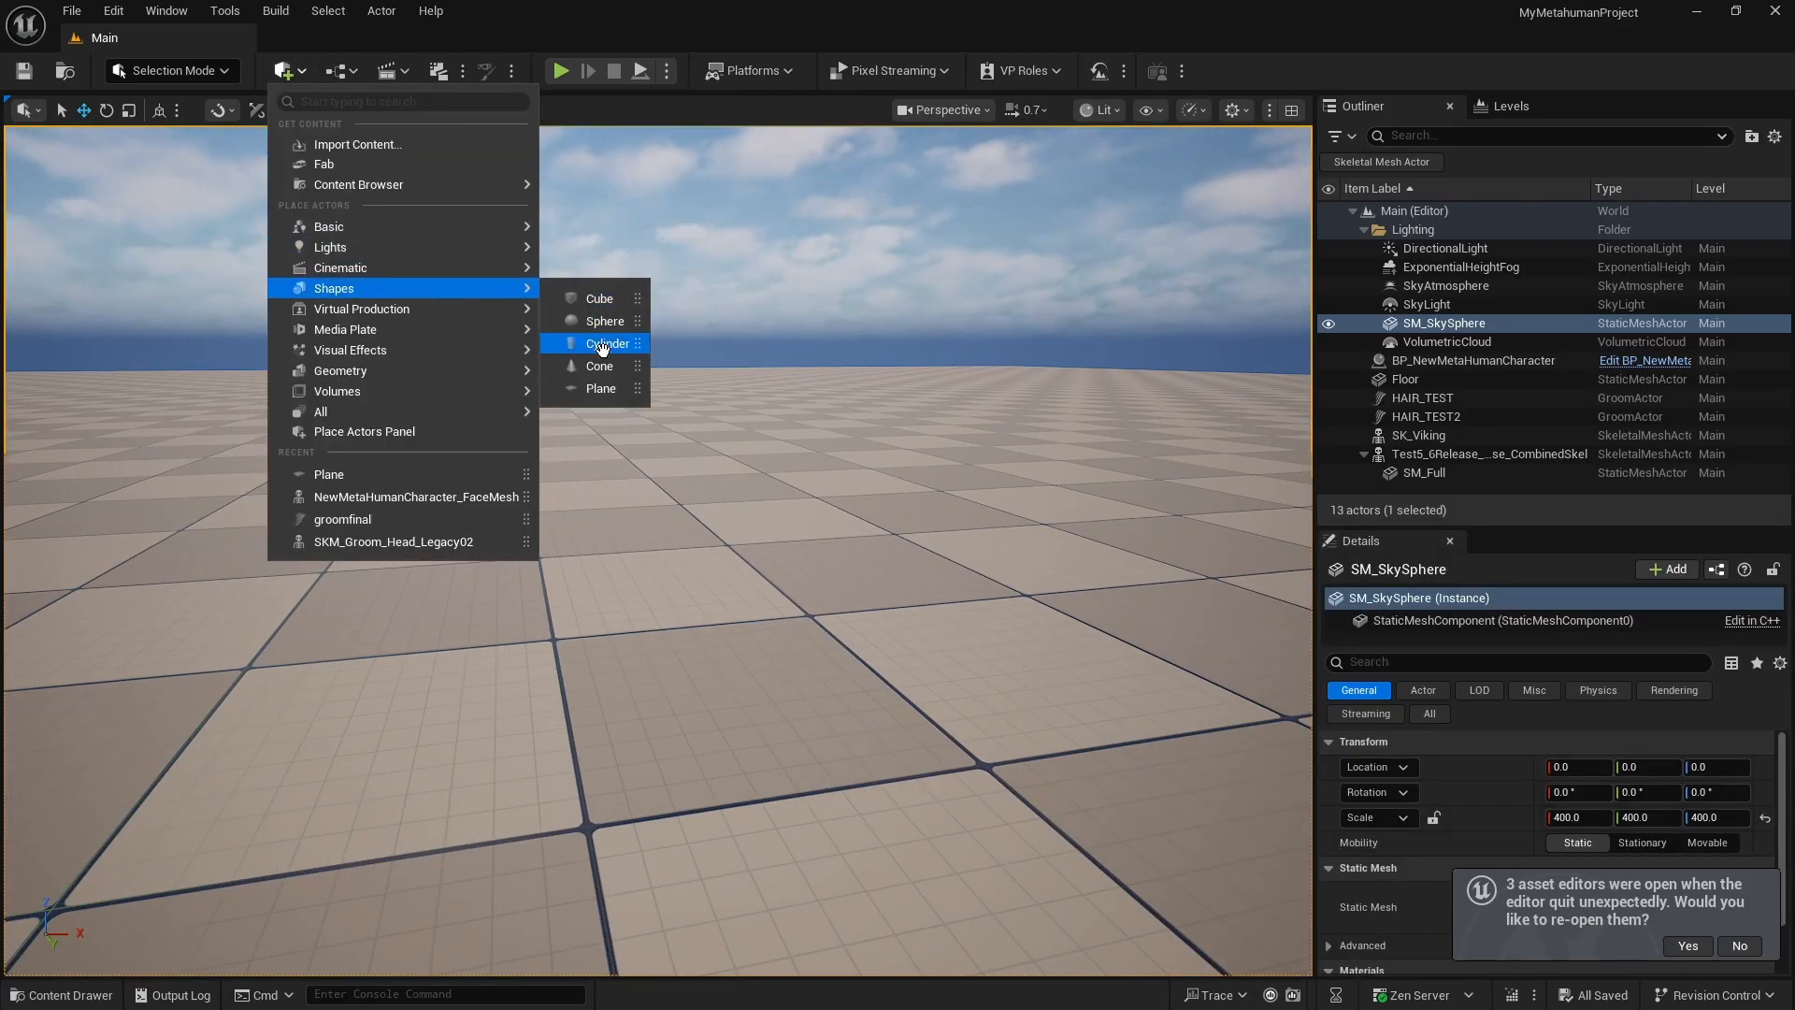
click(601, 389)
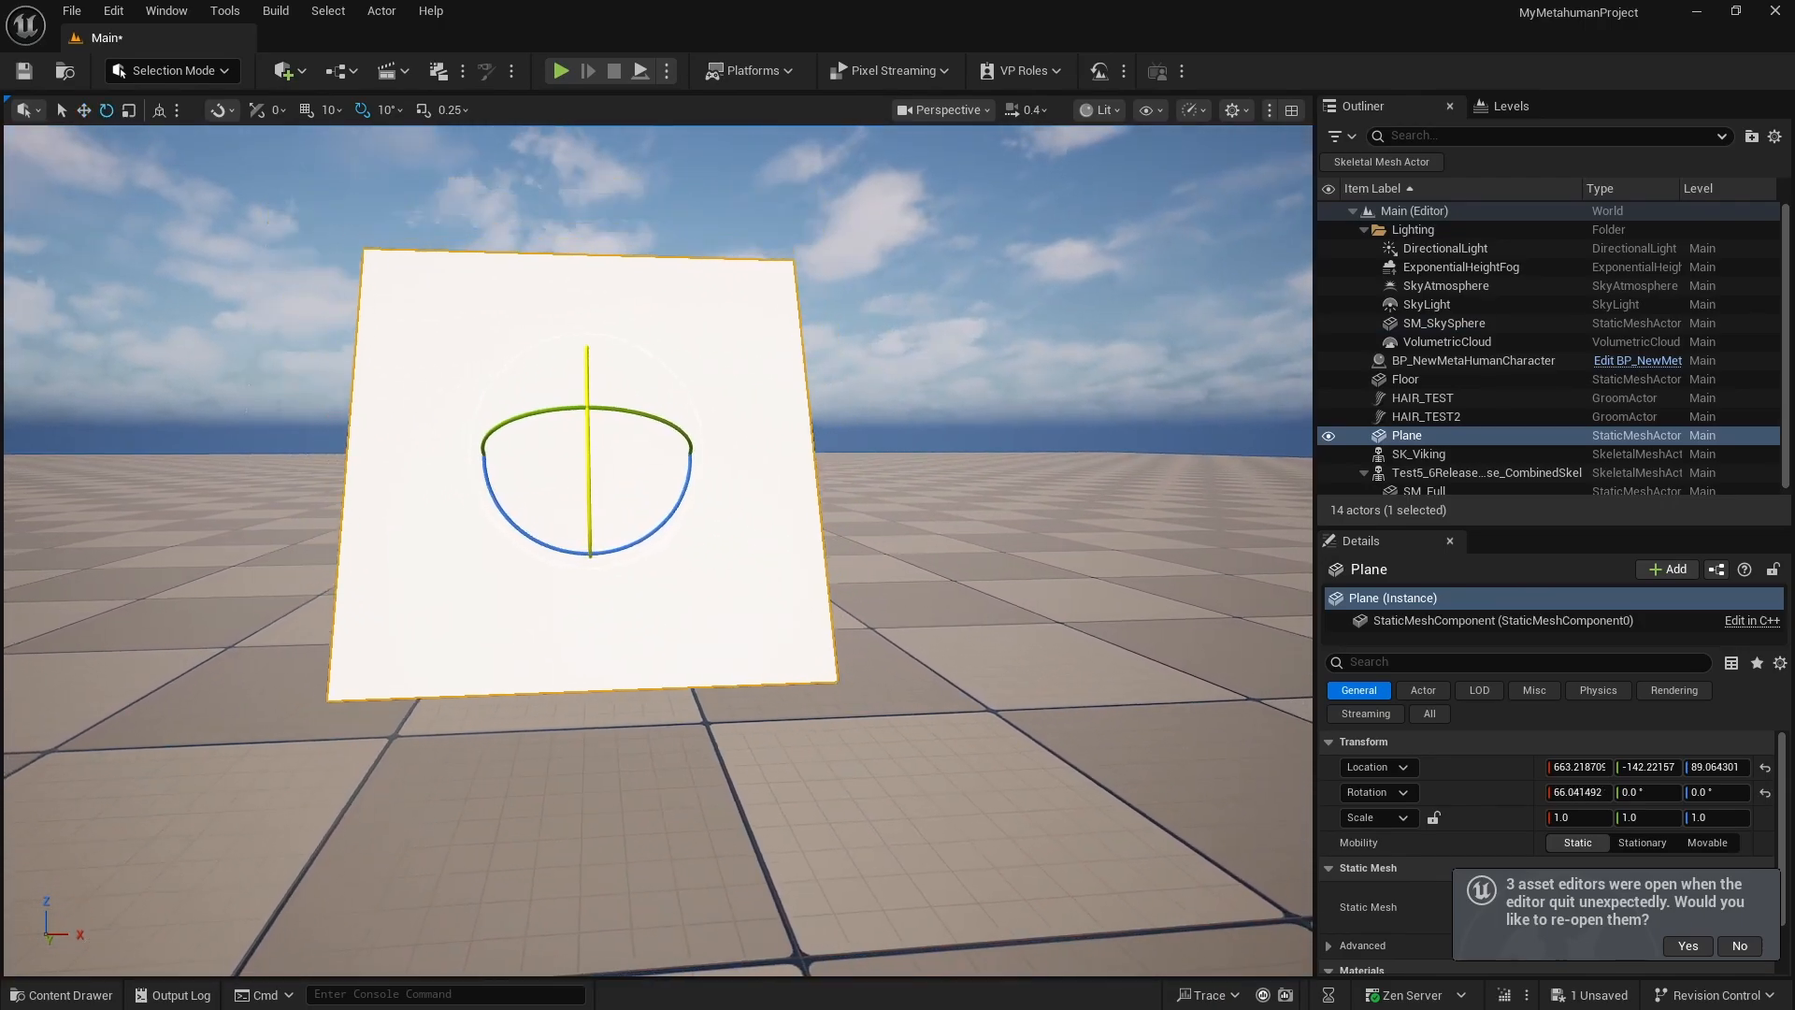
click(60, 994)
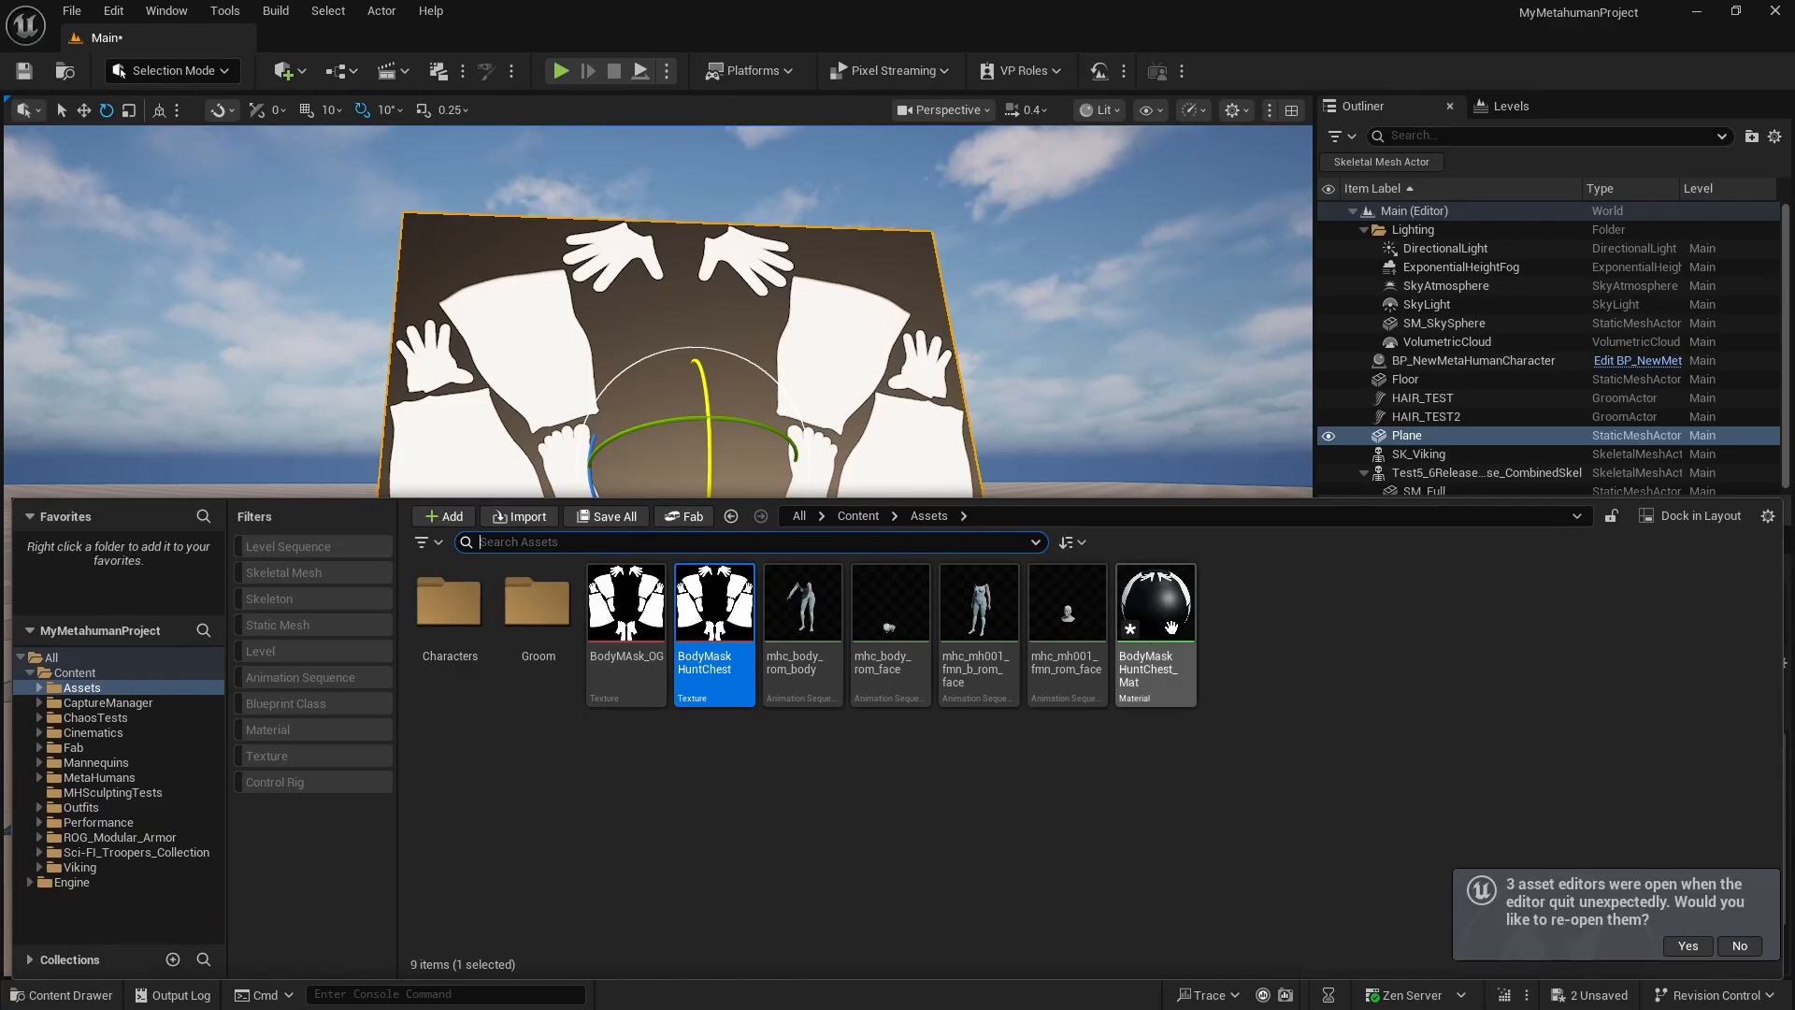
mouse_move(1153, 603)
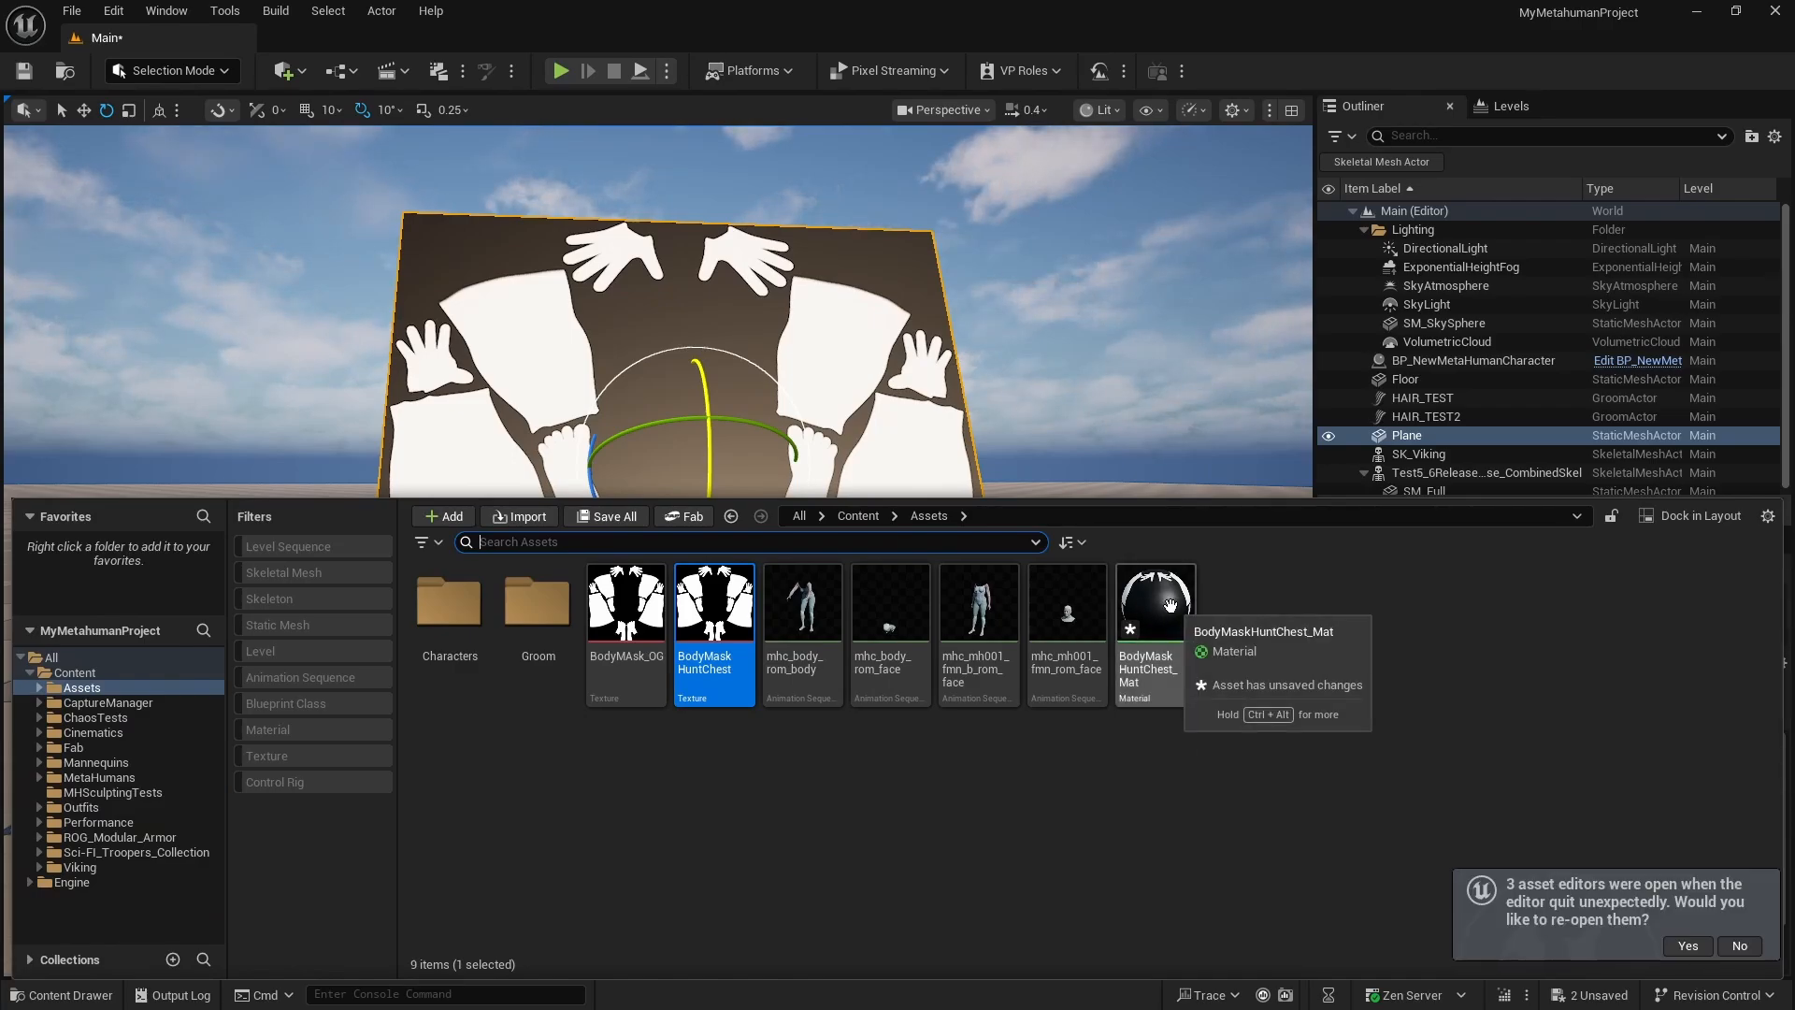
Zoom in on the mask plane, then browse the Content Drawer into the NewMetaHumanCharacter folder
click(1404, 435)
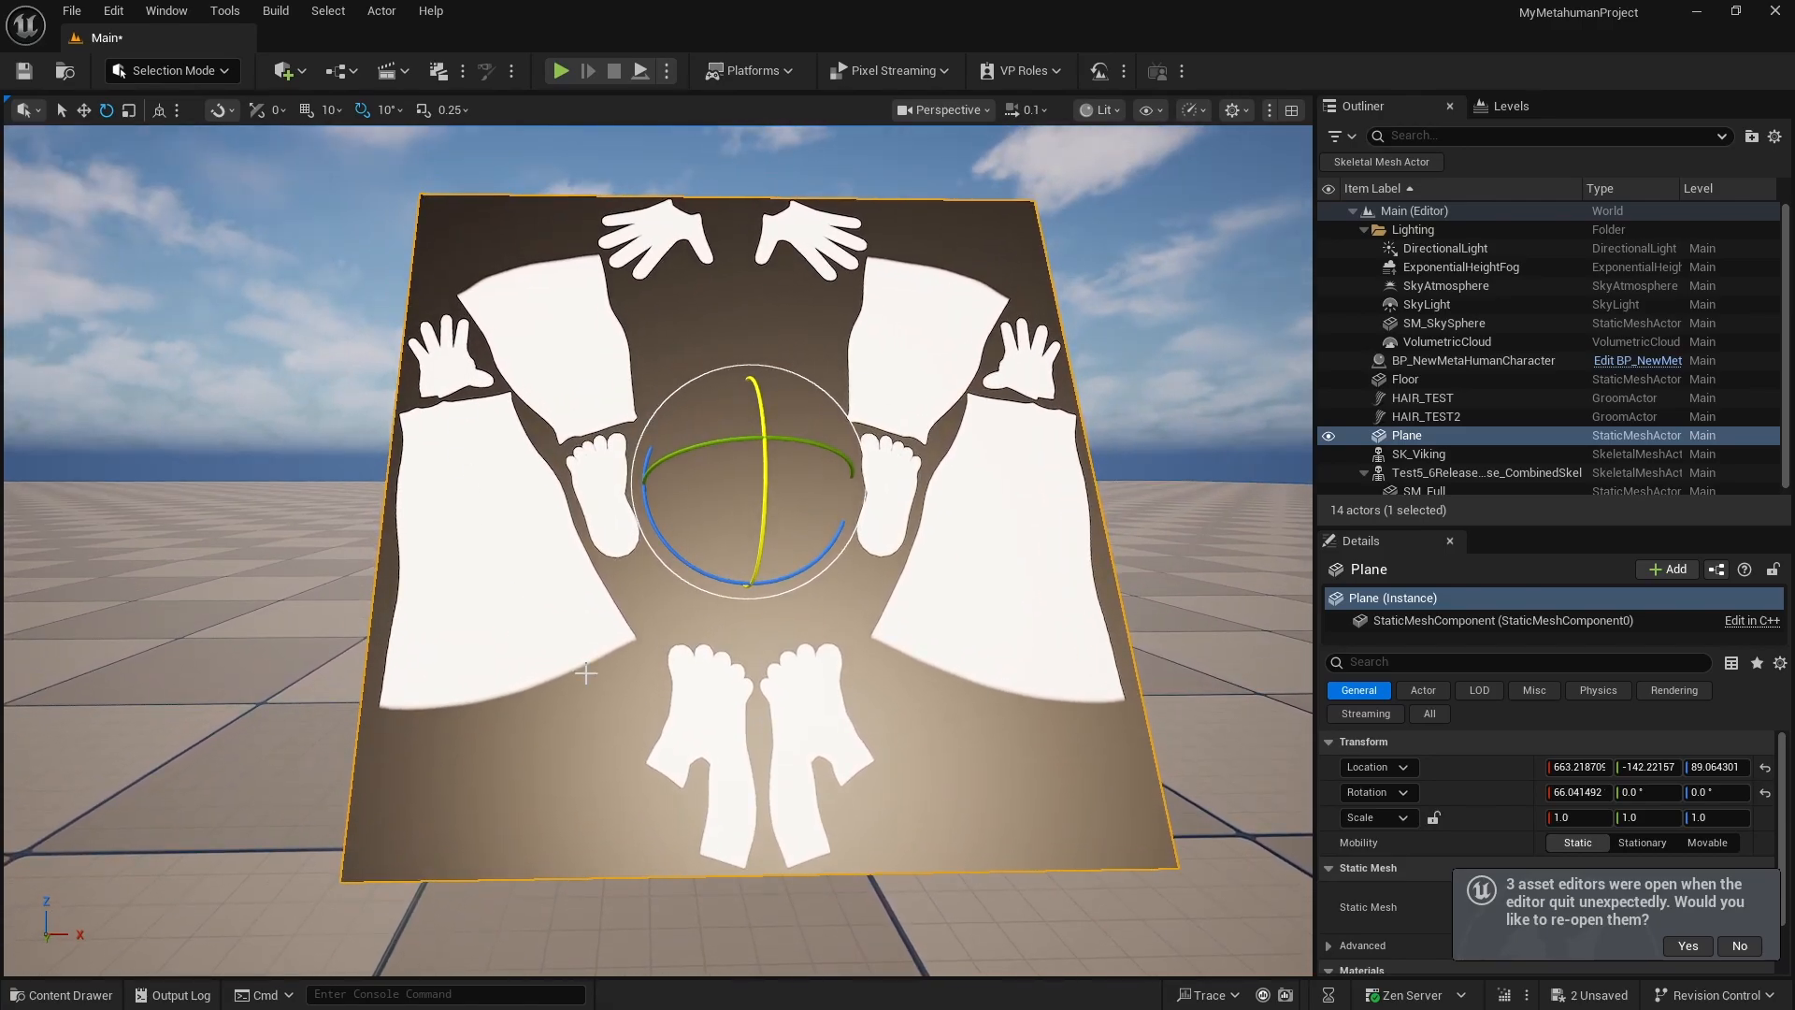
mouse_move(1015, 541)
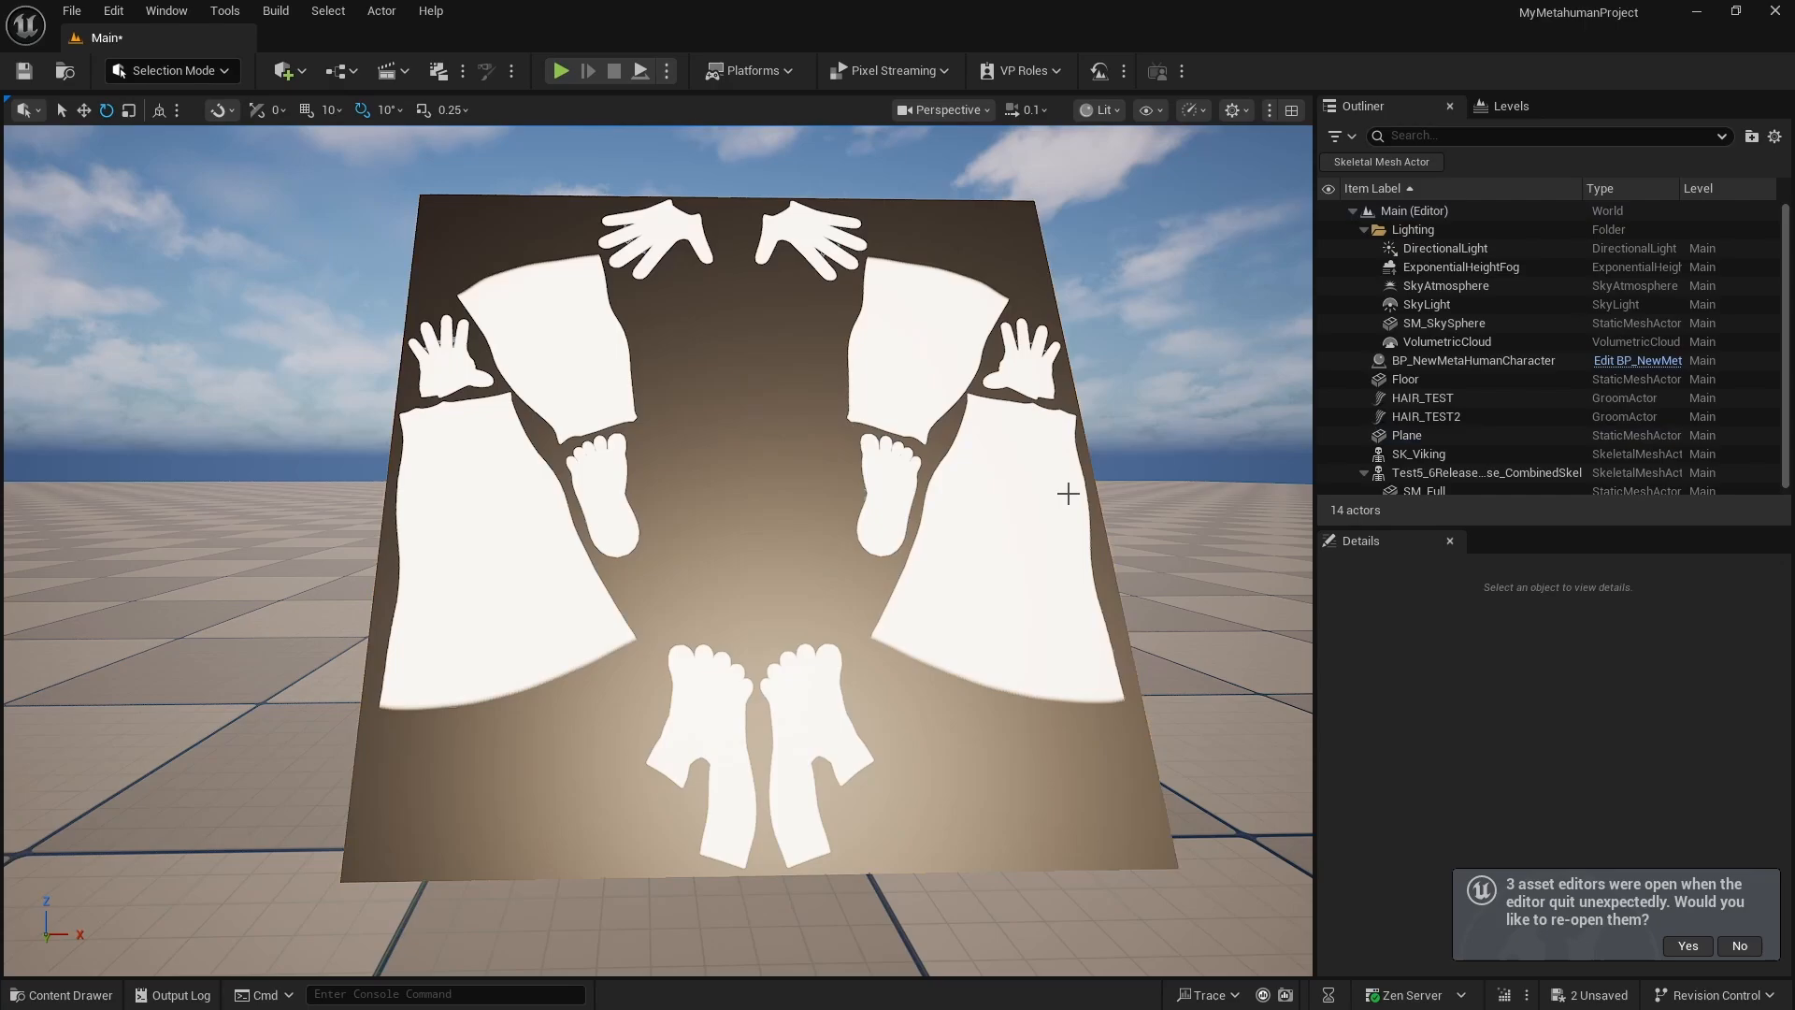
mouse_move(929, 581)
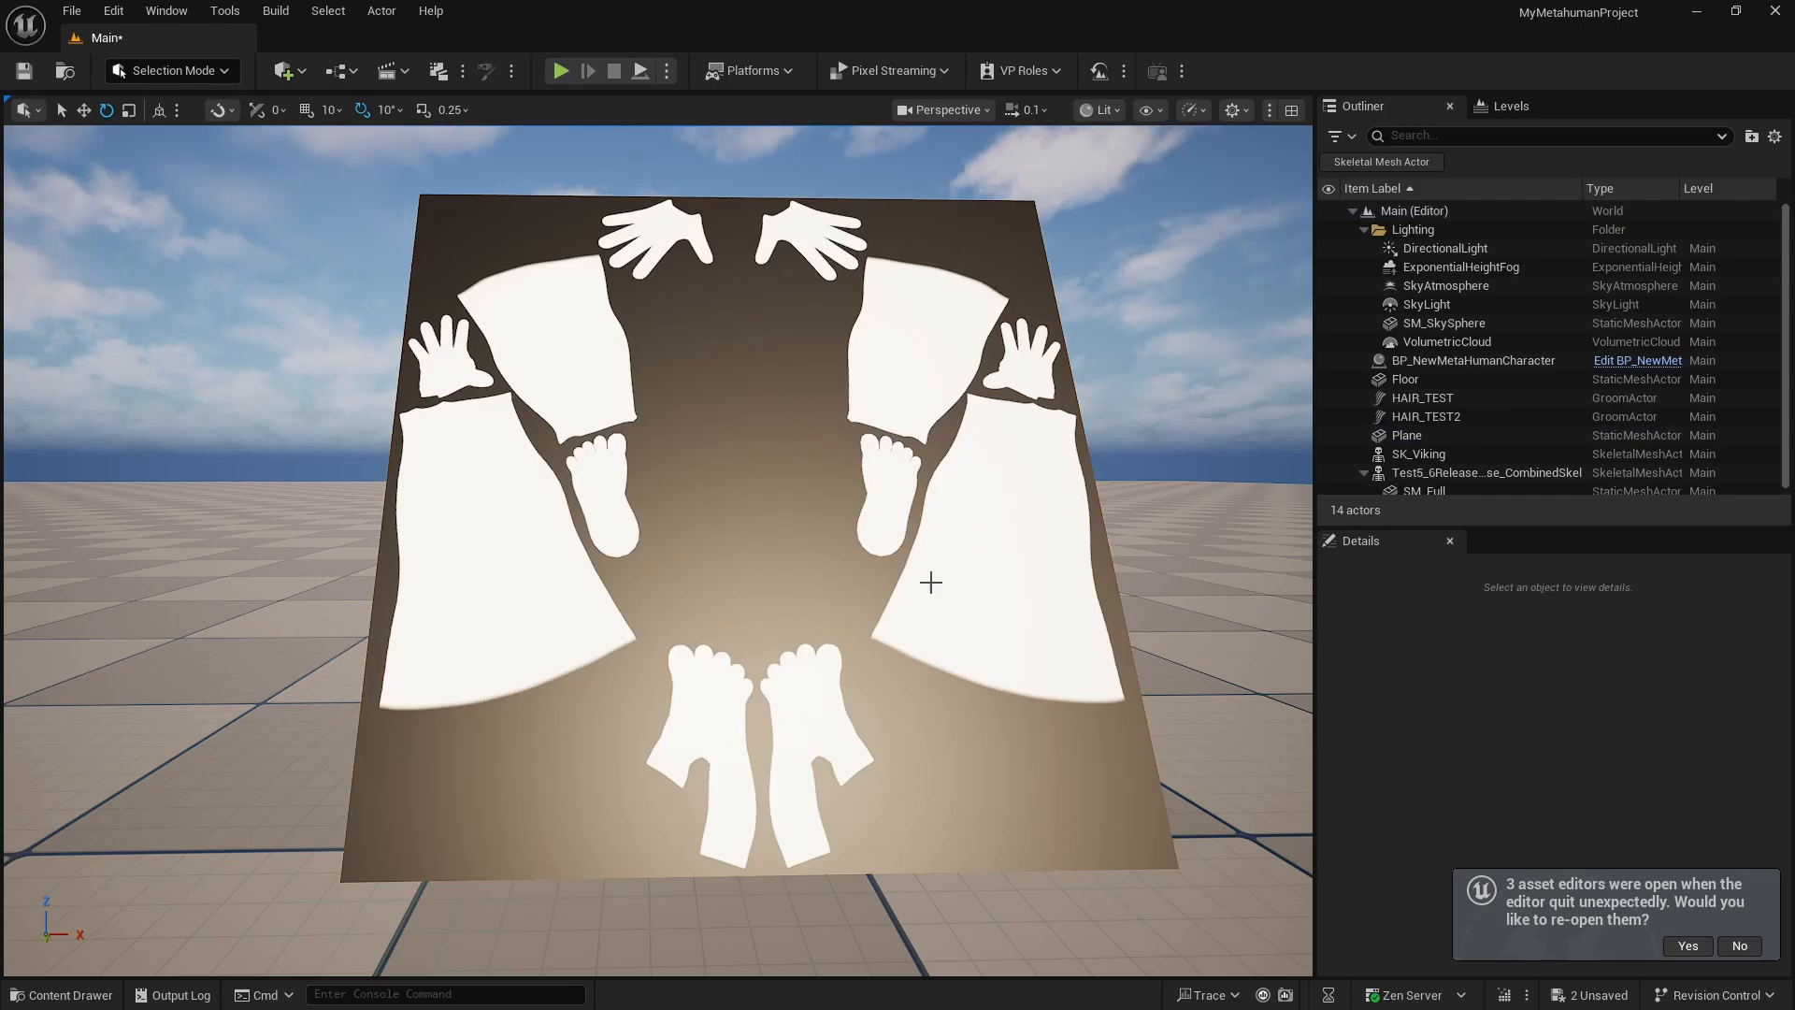
click(60, 994)
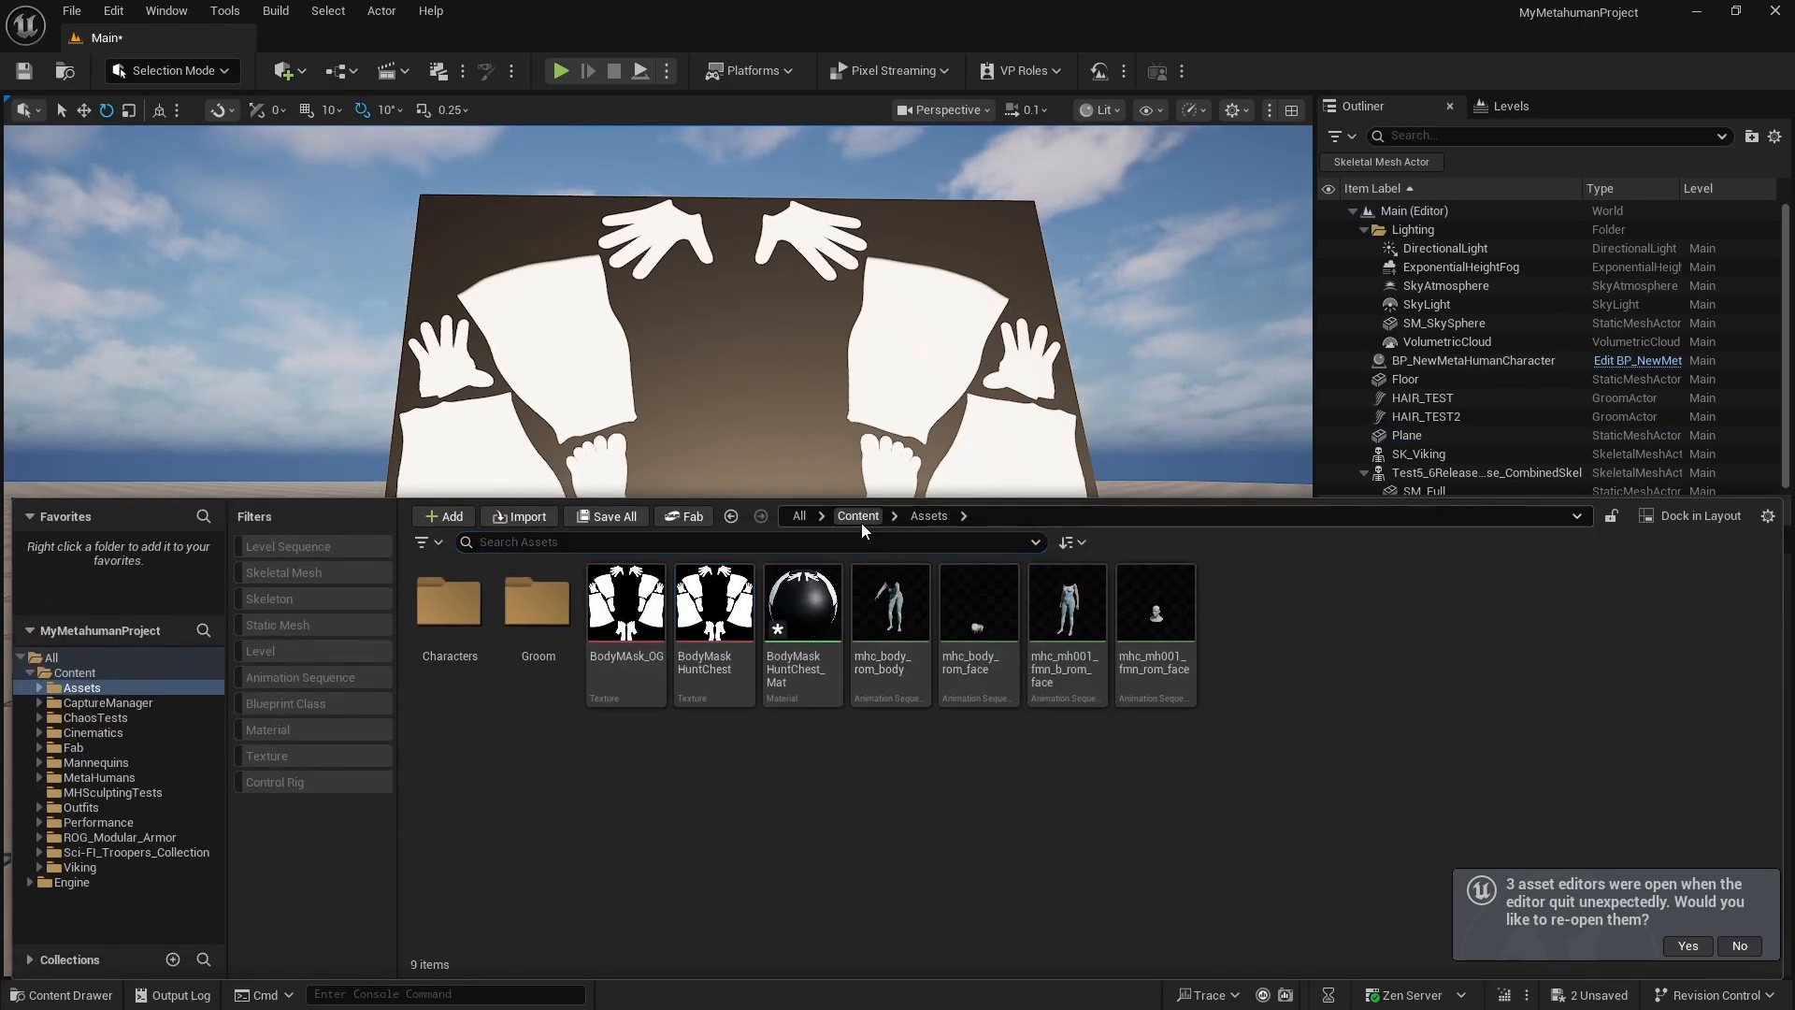
click(97, 777)
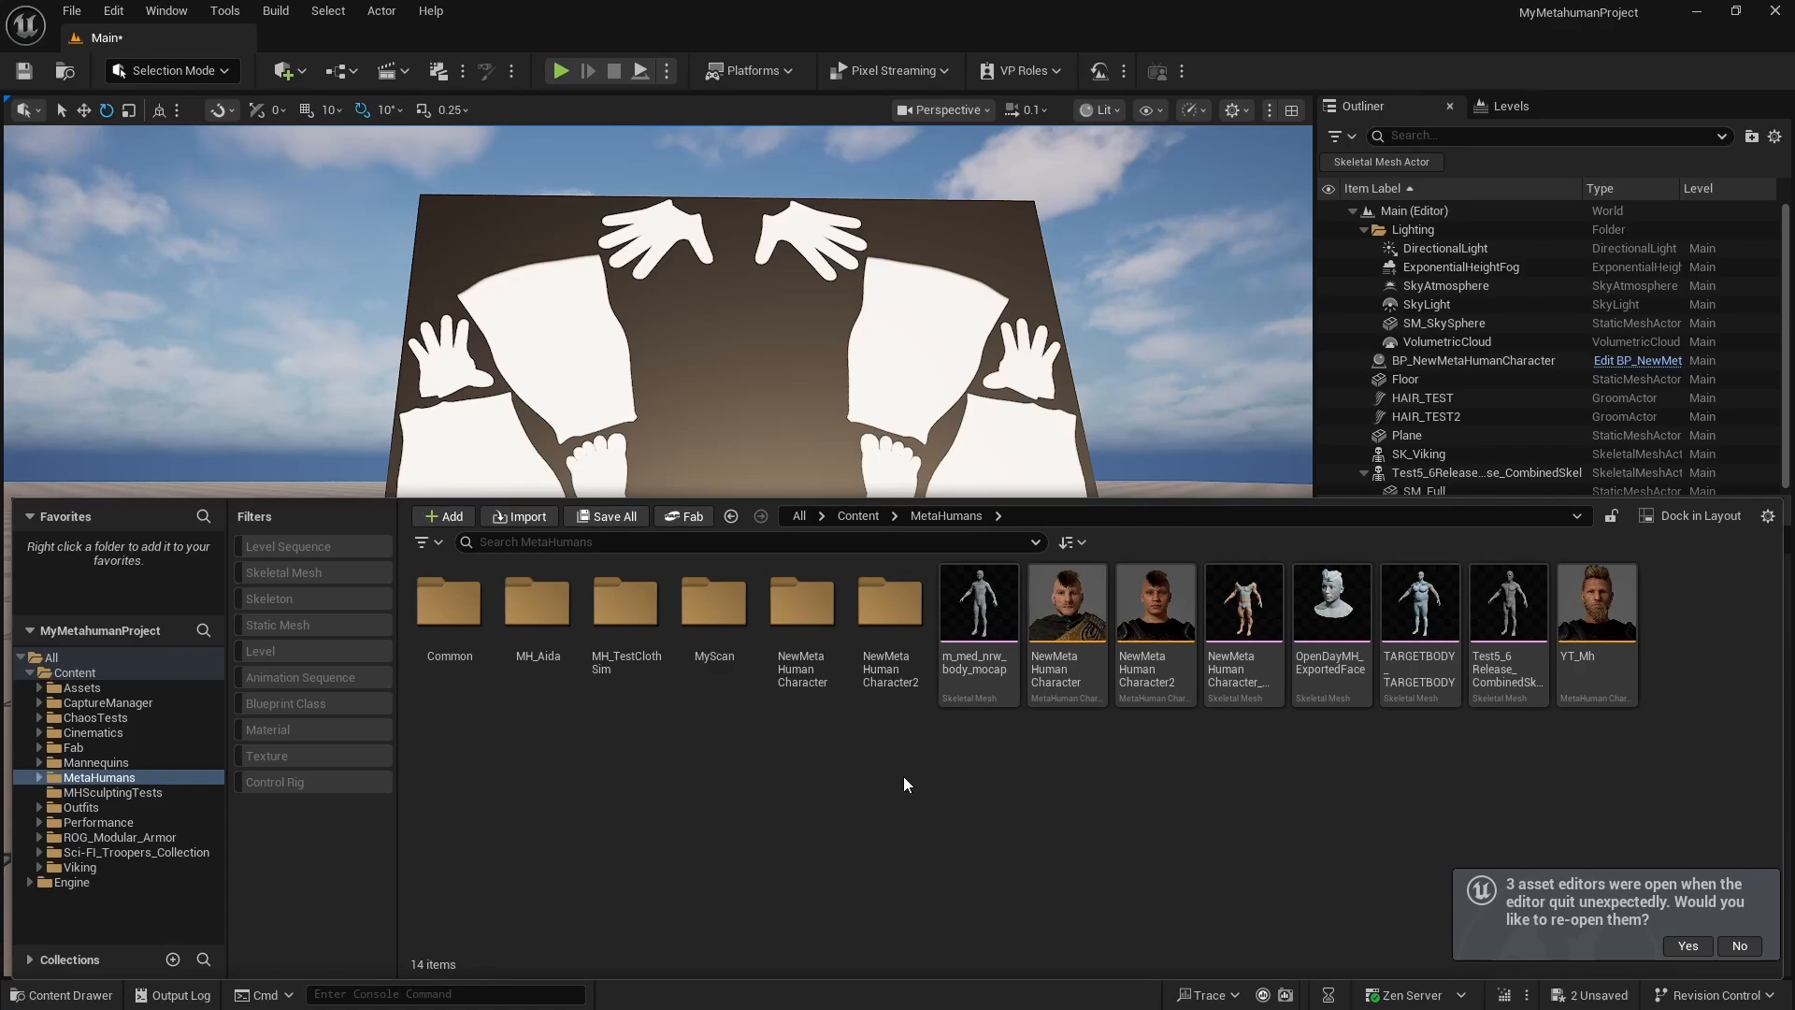
double_click(801, 601)
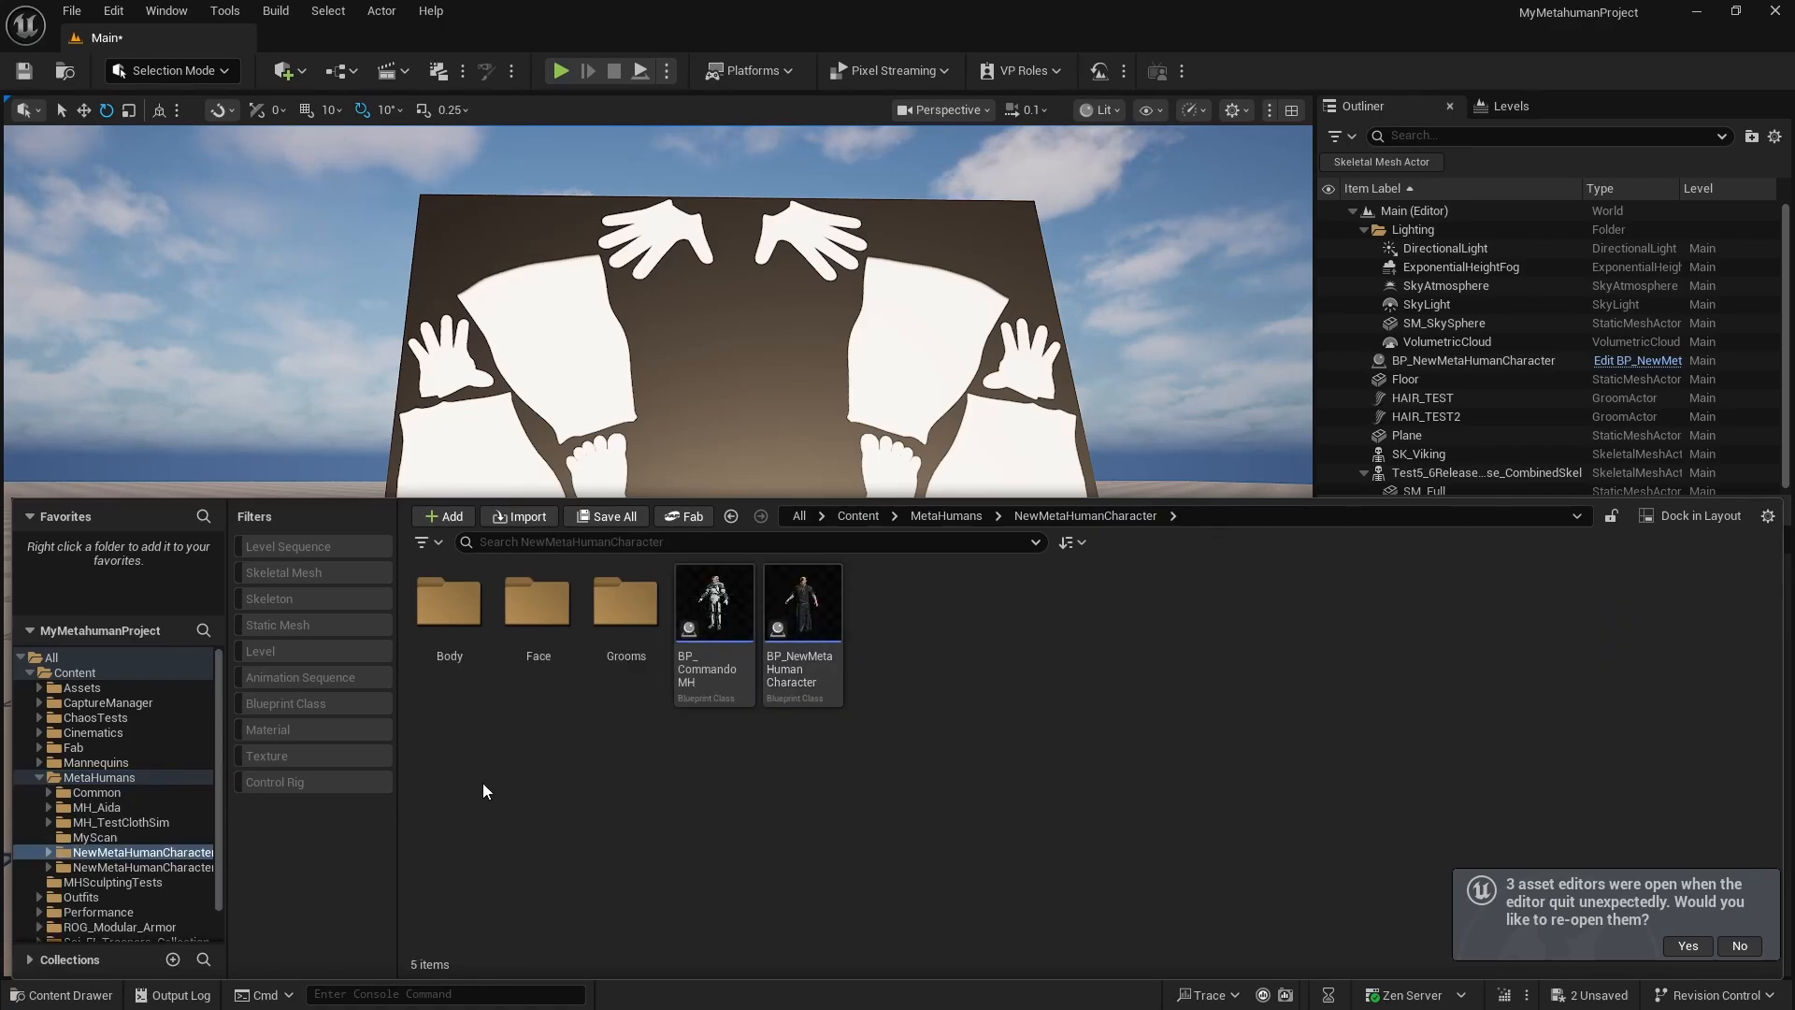
Filter NewMetaHumanCharacter to textures and open T_Basecolor_Animated_CM2 in the texture editor
click(268, 754)
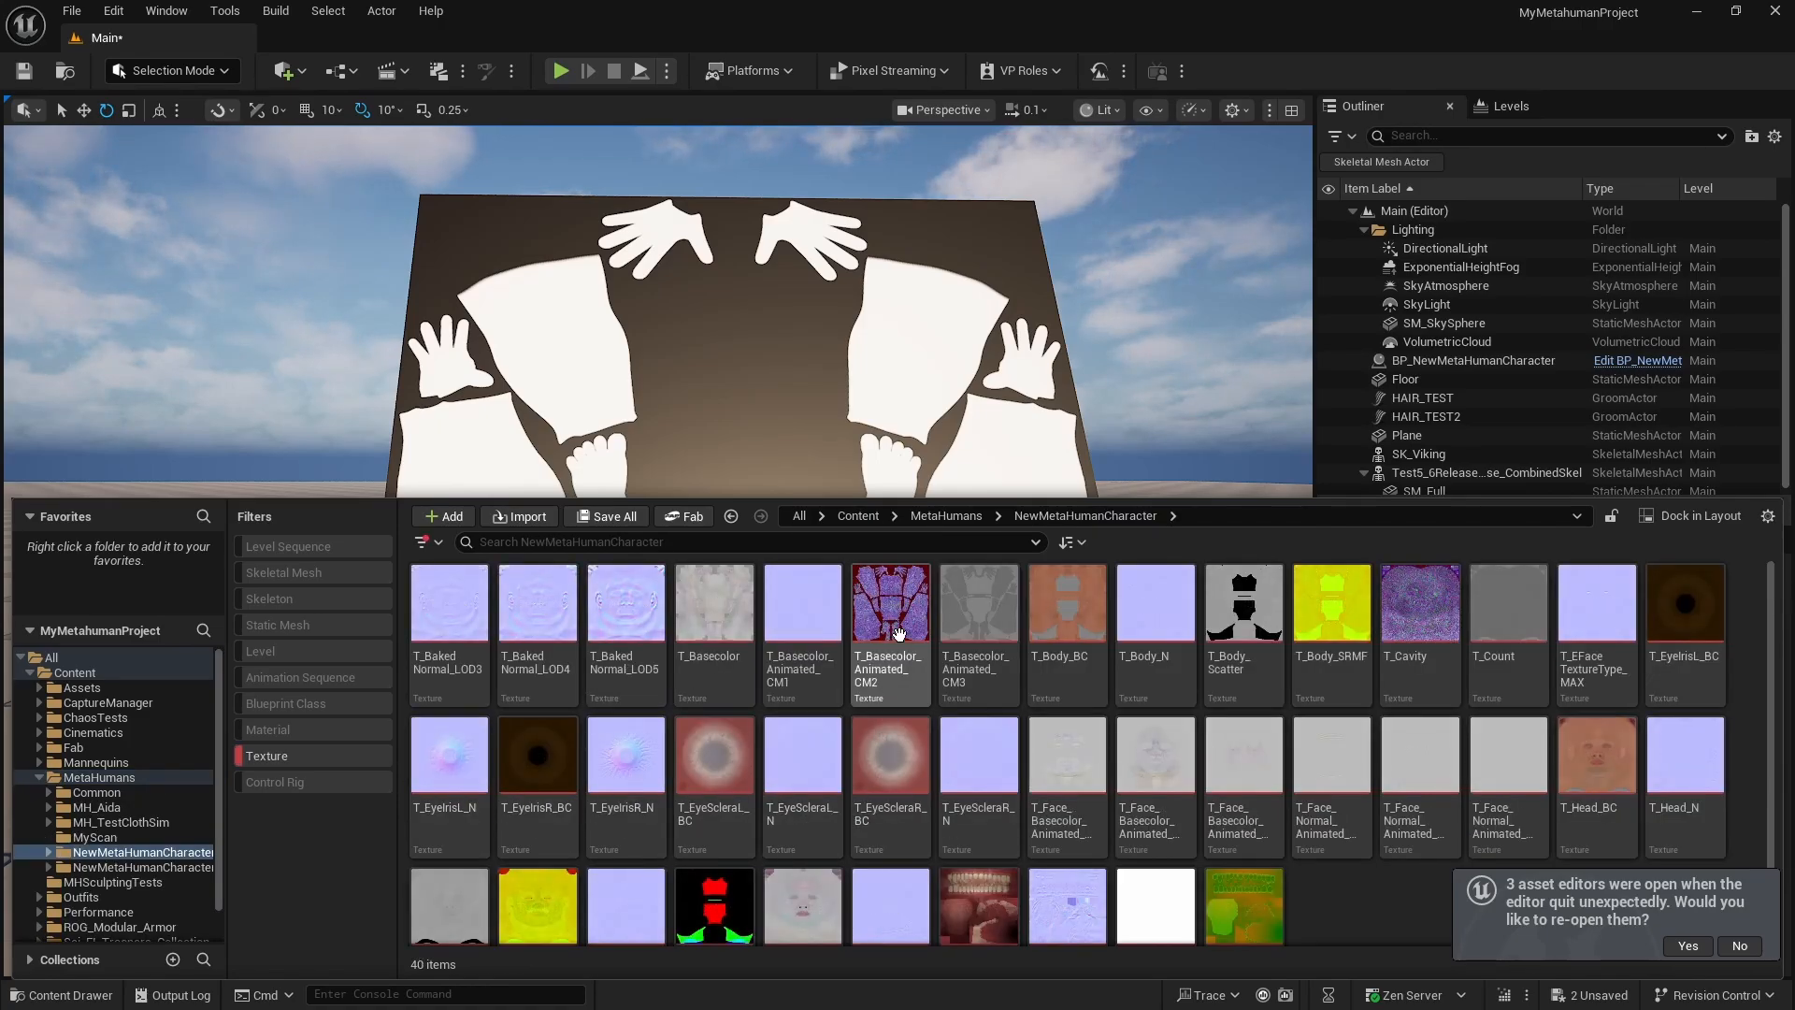
mouse_move(889, 603)
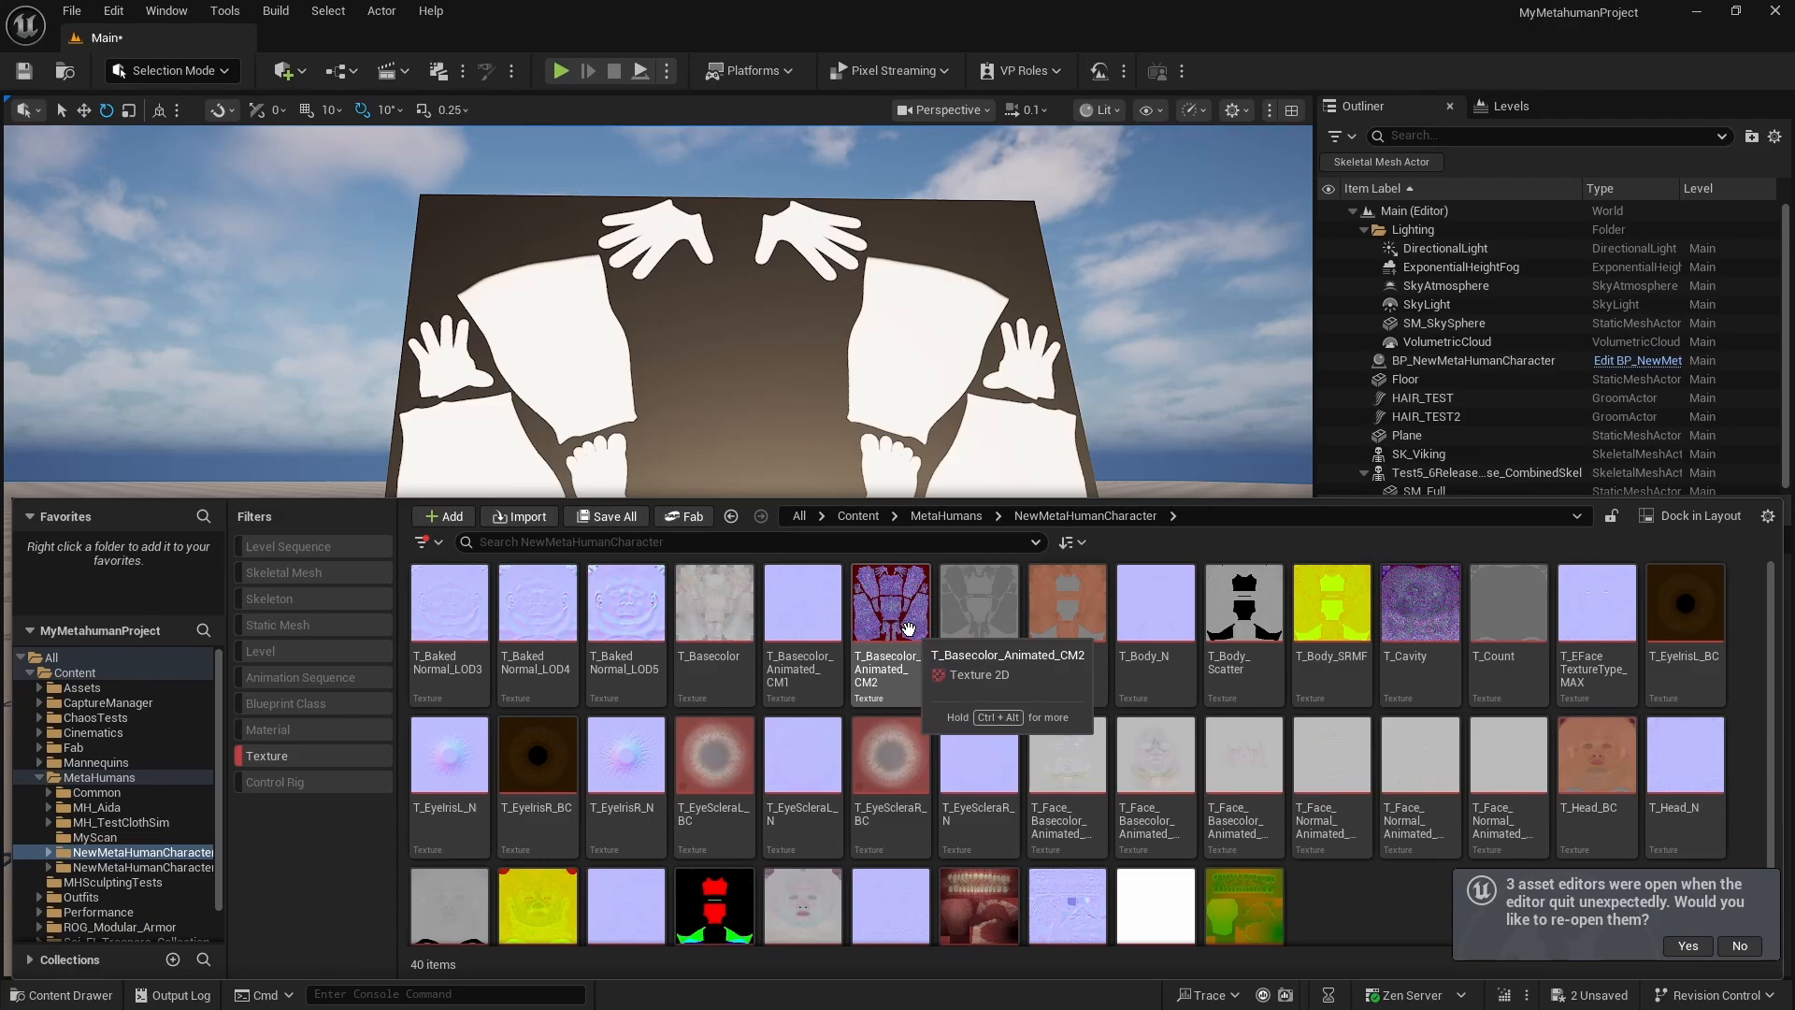
double_click(888, 601)
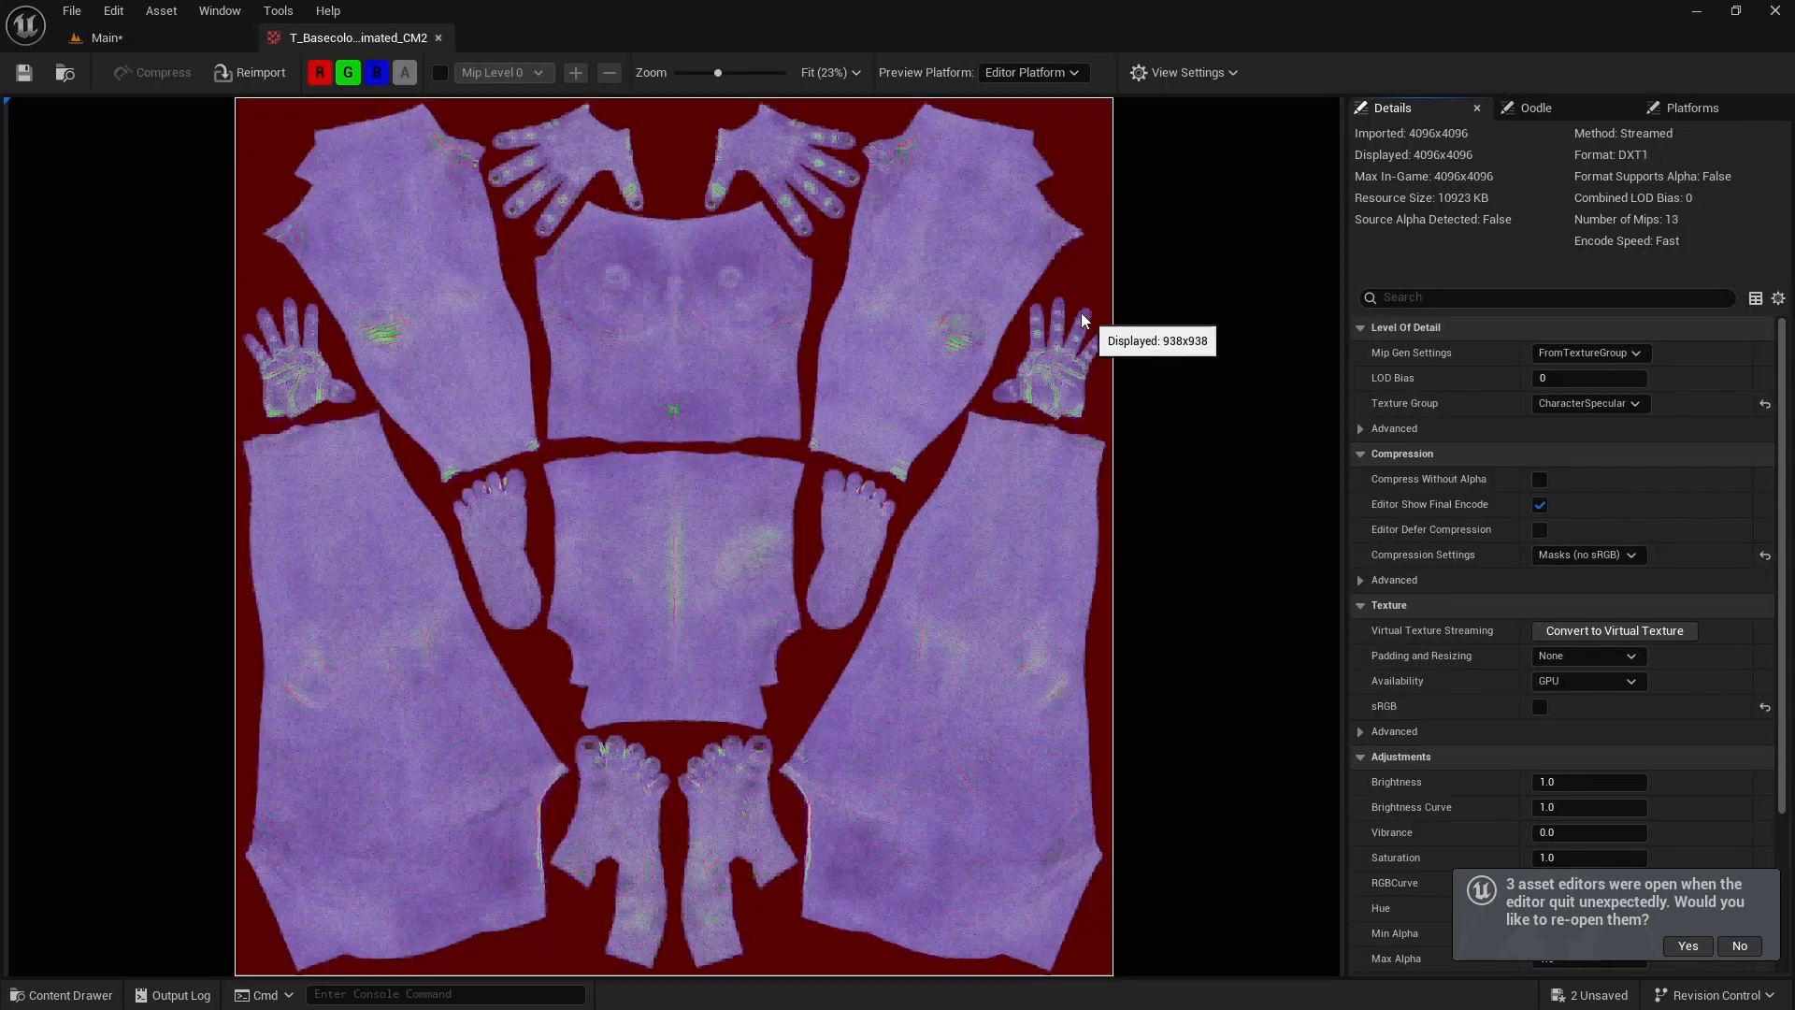
mouse_move(667, 250)
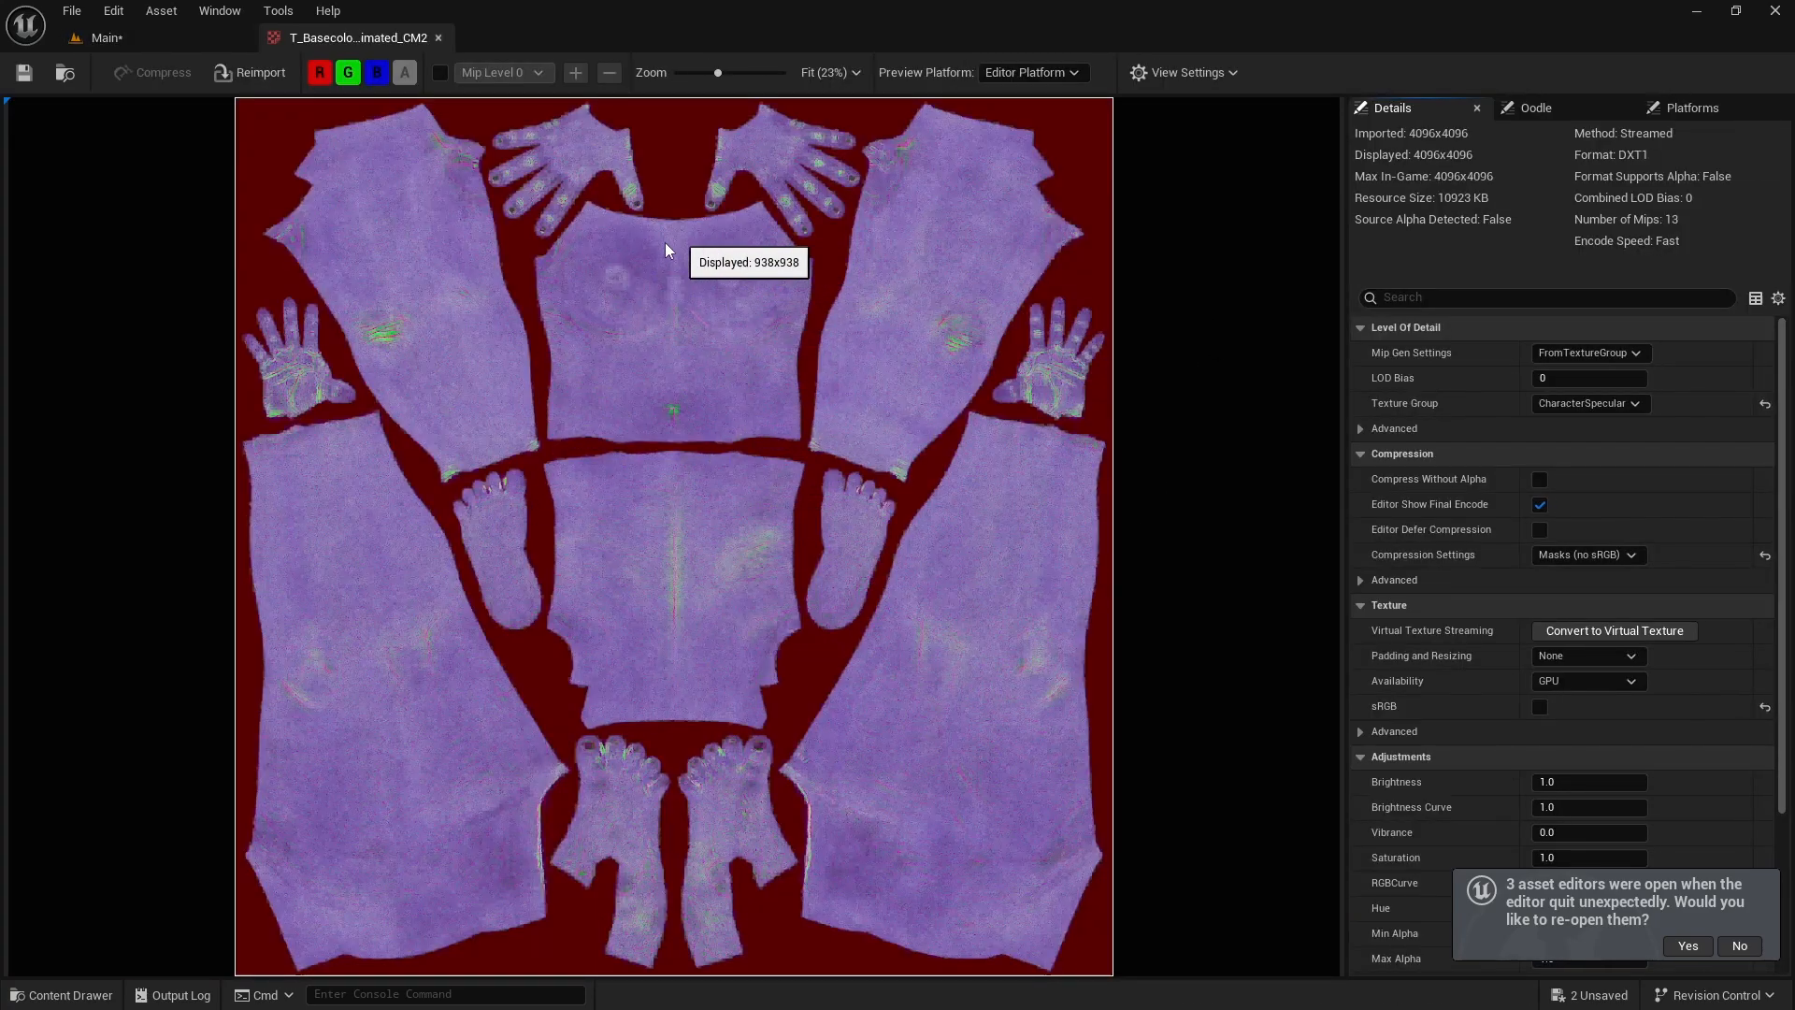
mouse_move(950, 356)
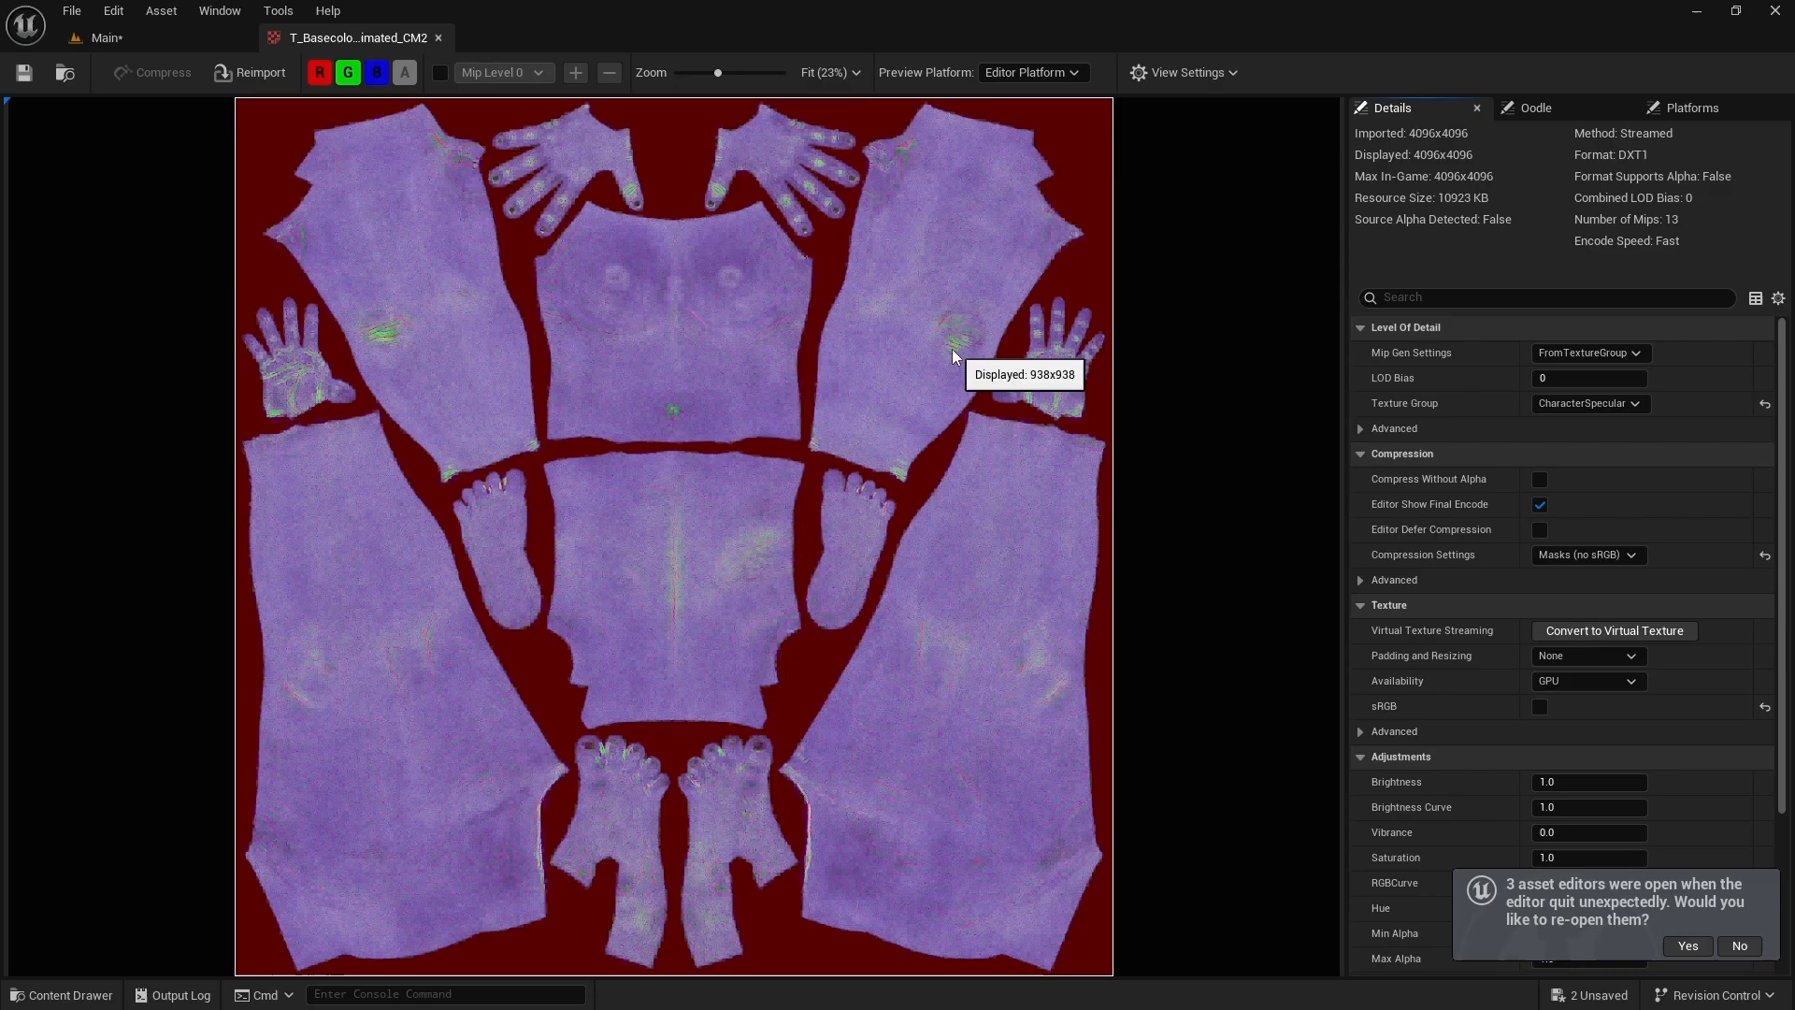
mouse_move(942, 352)
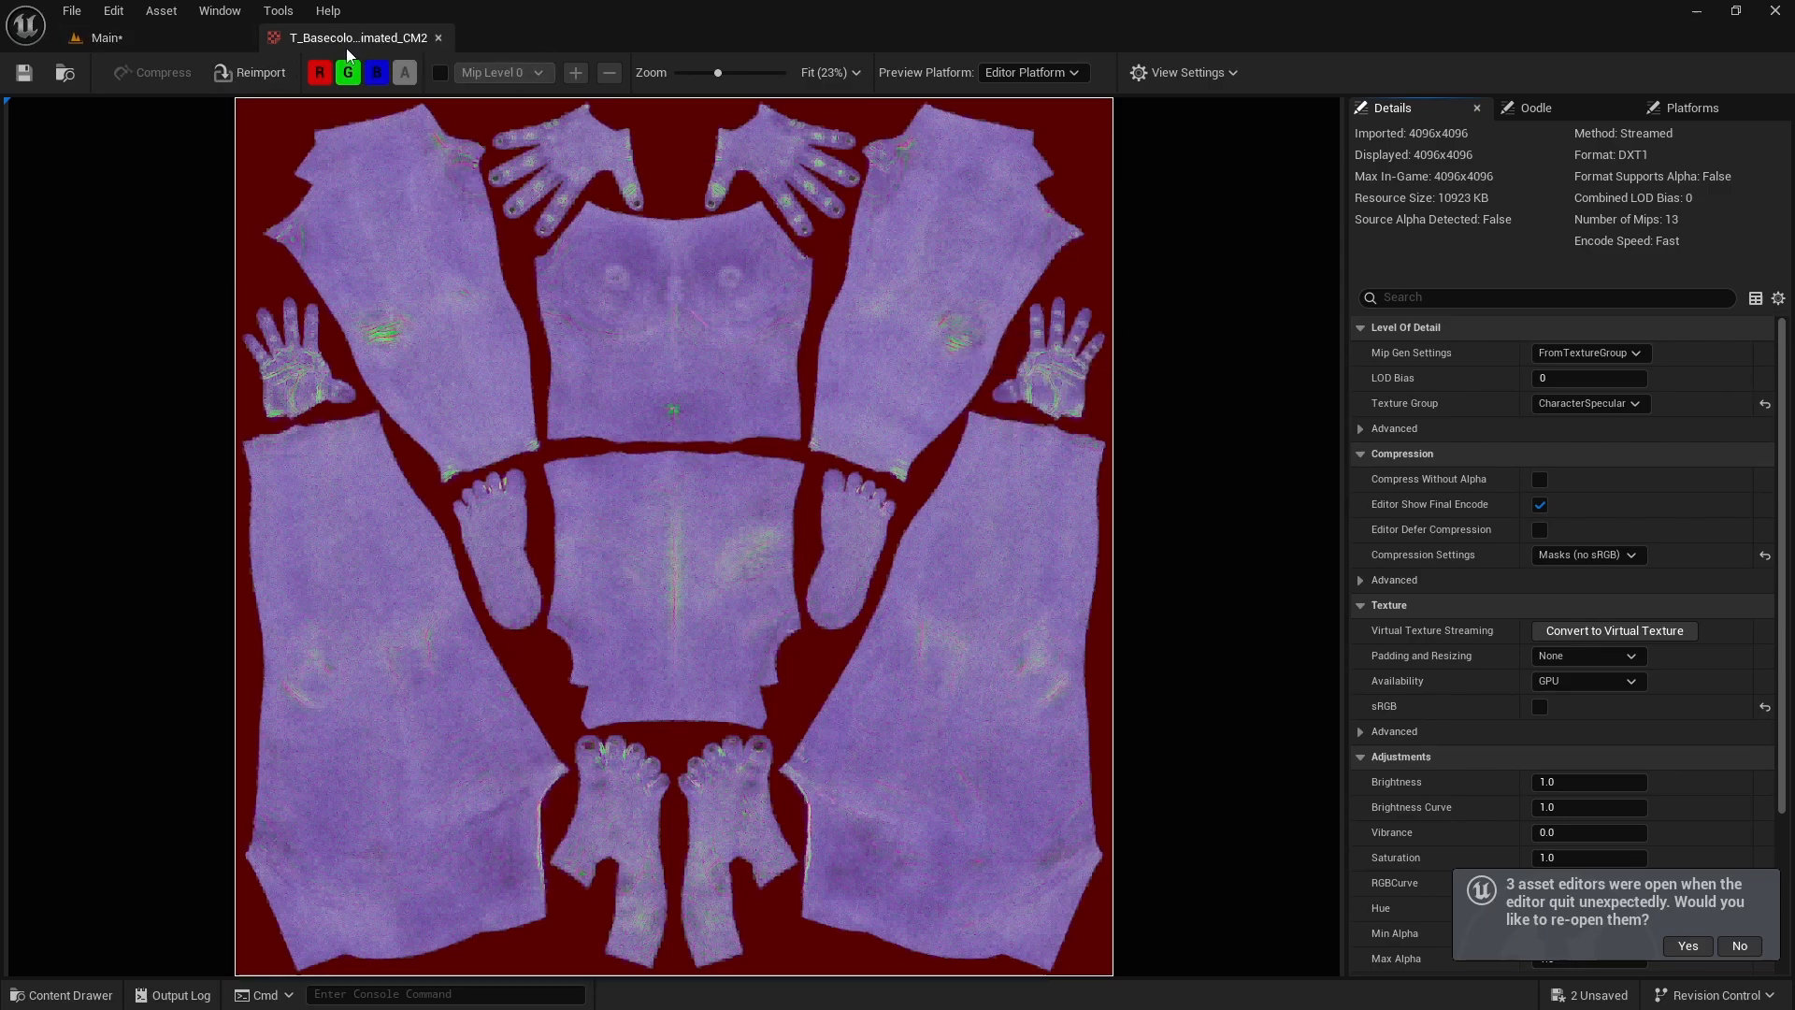
click(61, 994)
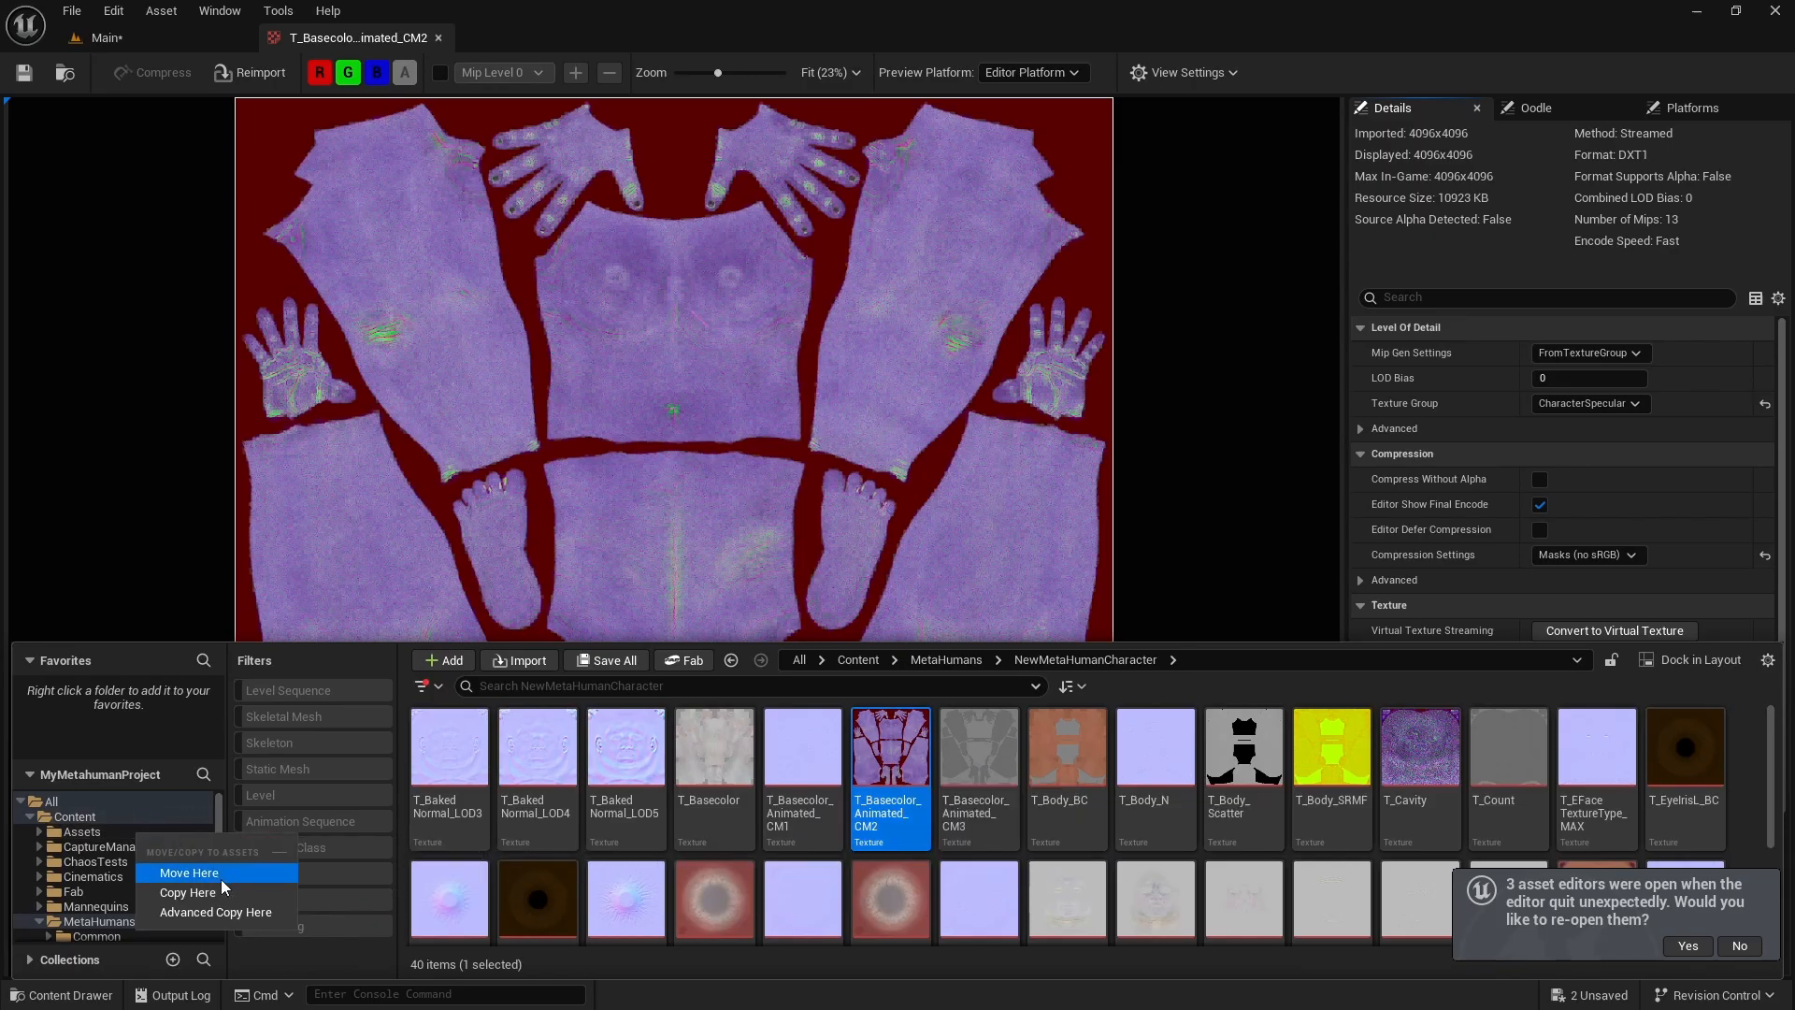
Move T_Basecolor_Animated_CM2 into Assets and add it as a Texture Sample in BodyMaskHuntChest_Mat
click(188, 872)
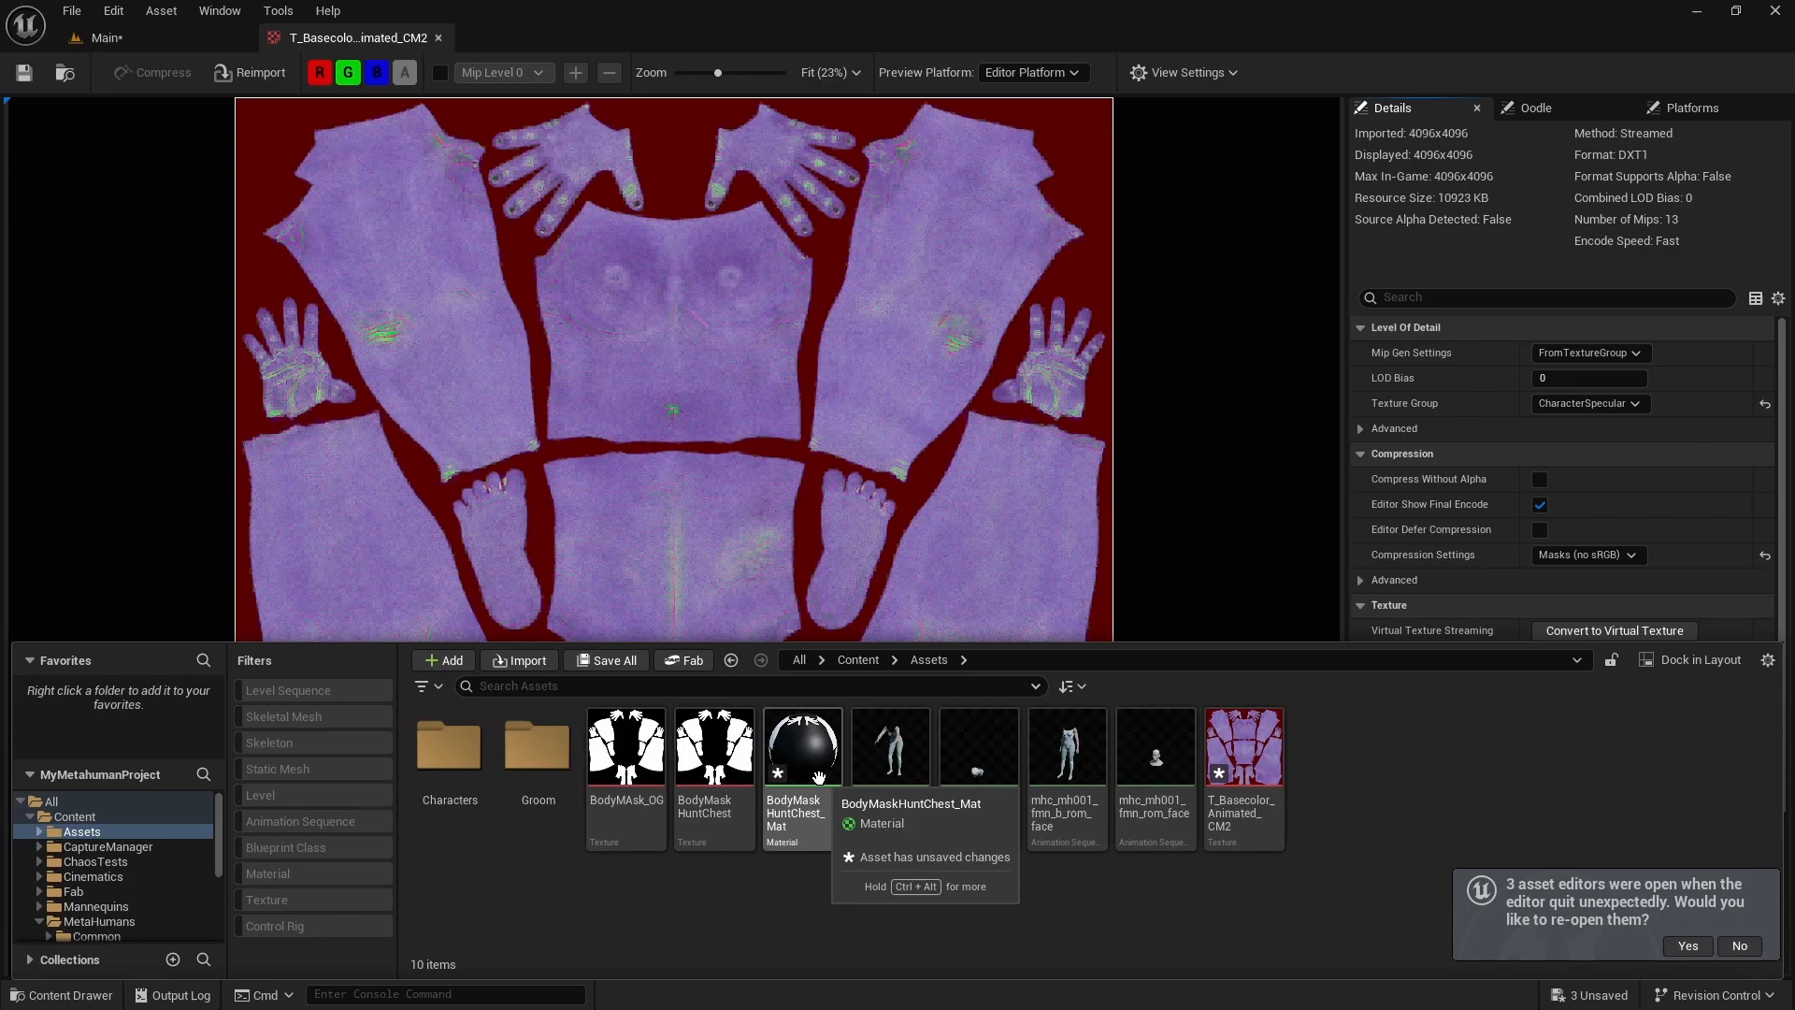
double_click(802, 746)
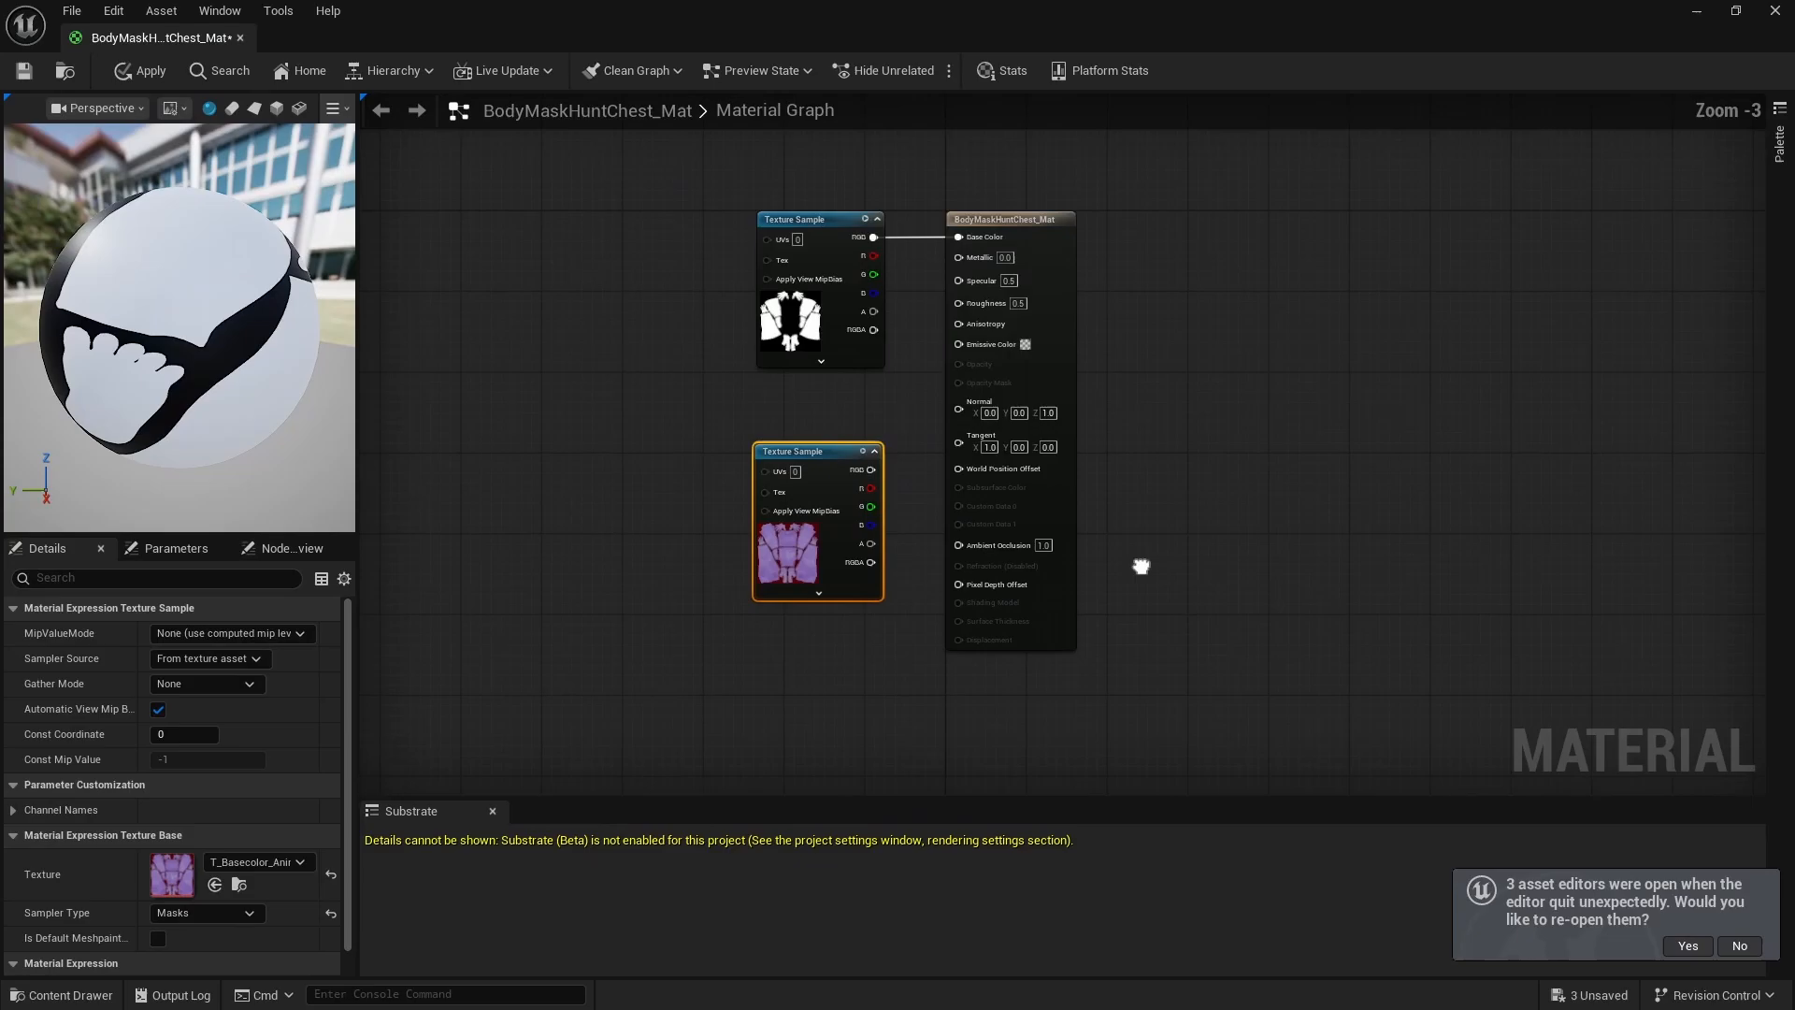
scroll(up, 3)
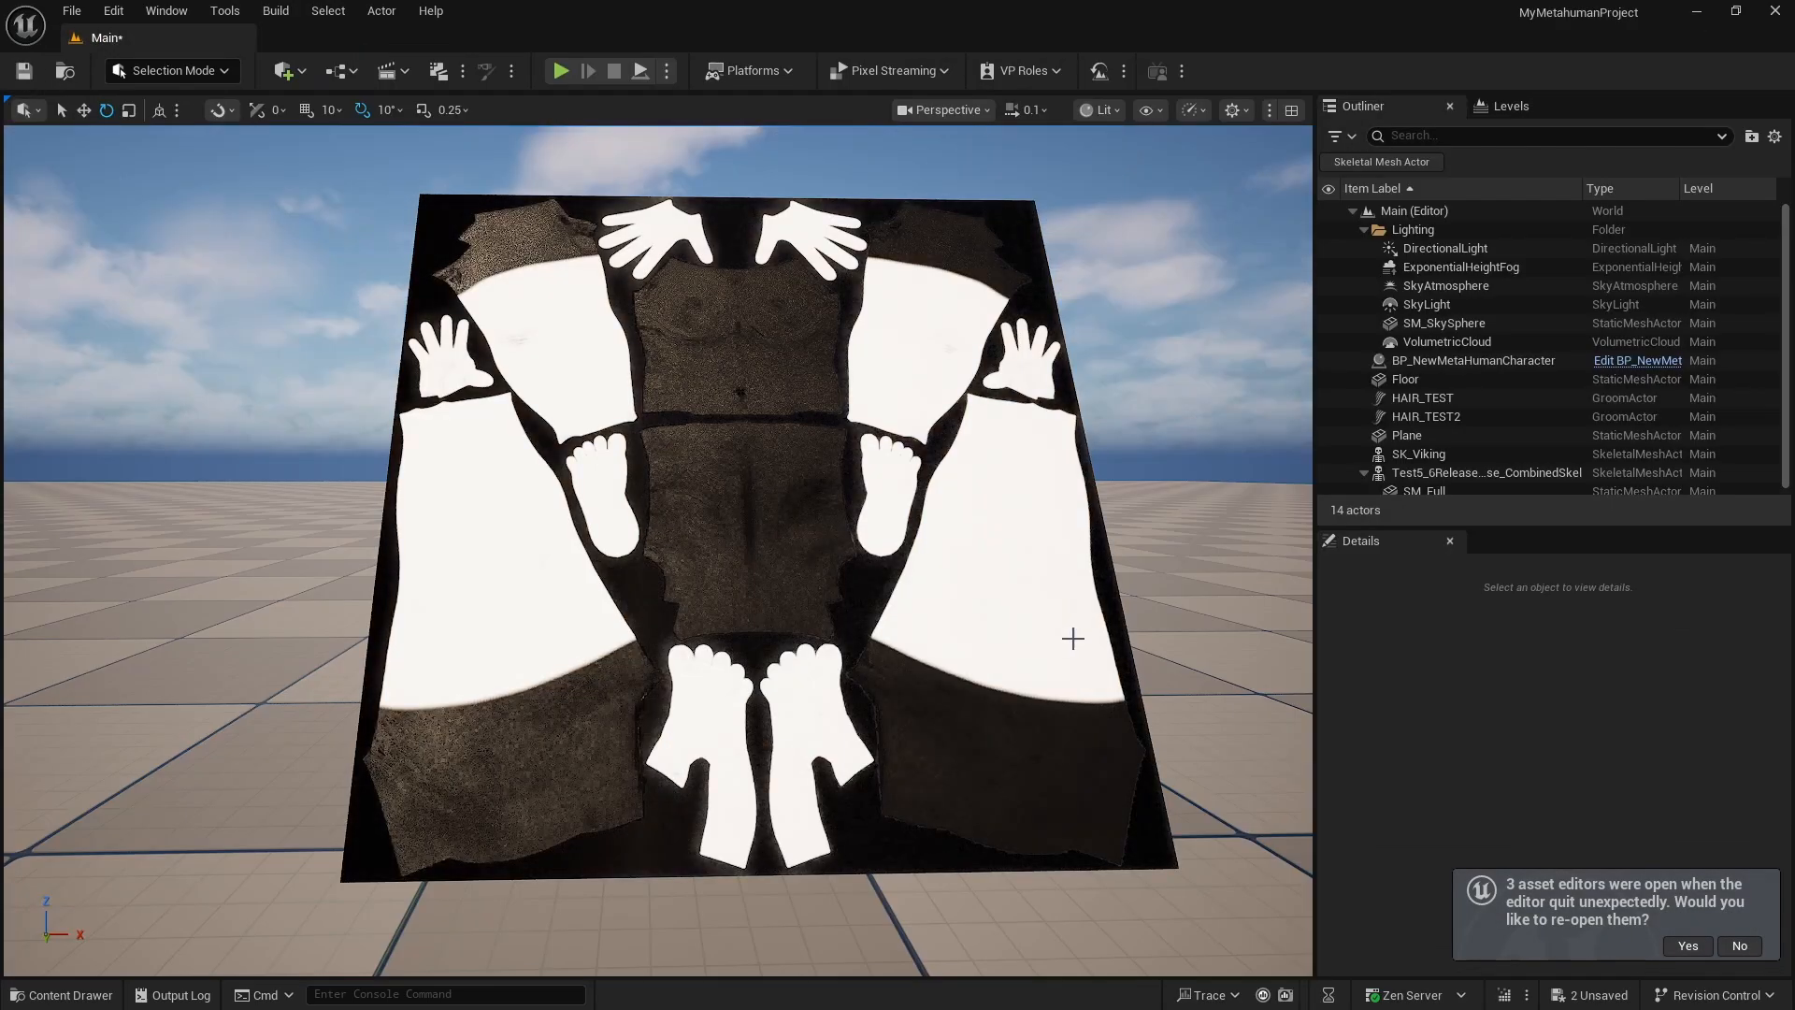
Select the Plane actor and switch to Mesh Paint mode on the Textures tab
scroll(down, 3)
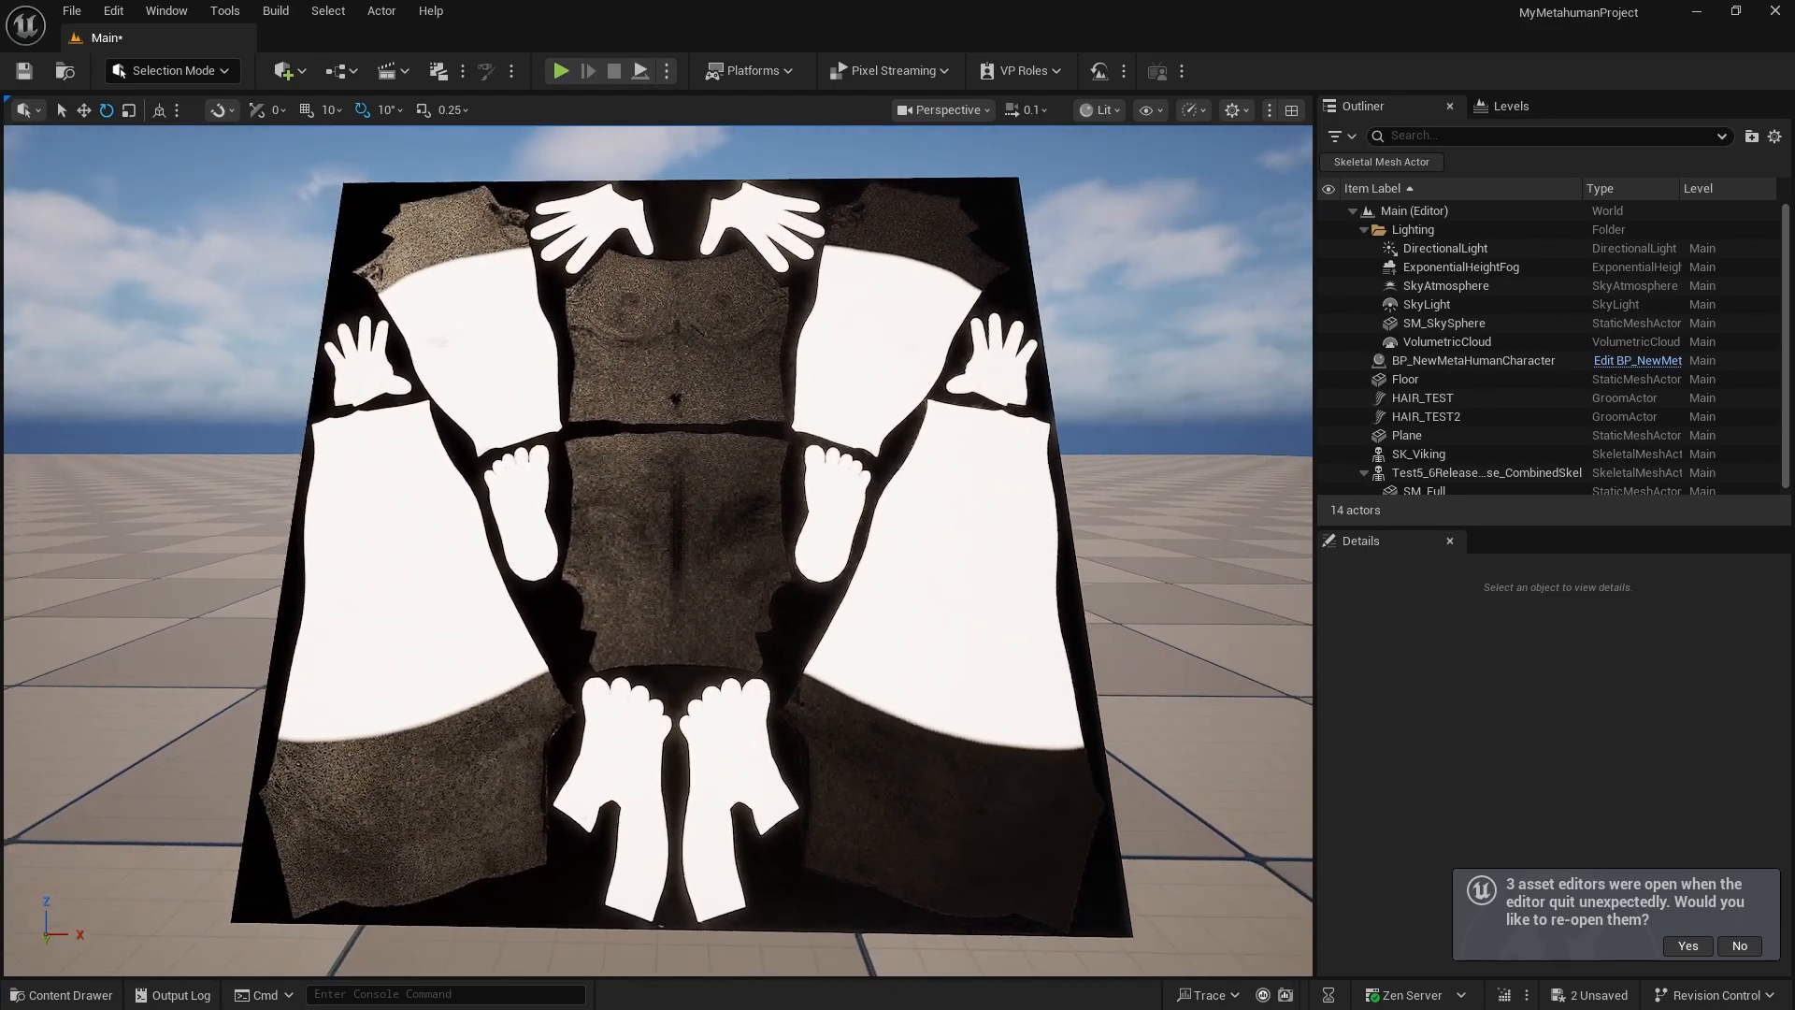
click(1404, 435)
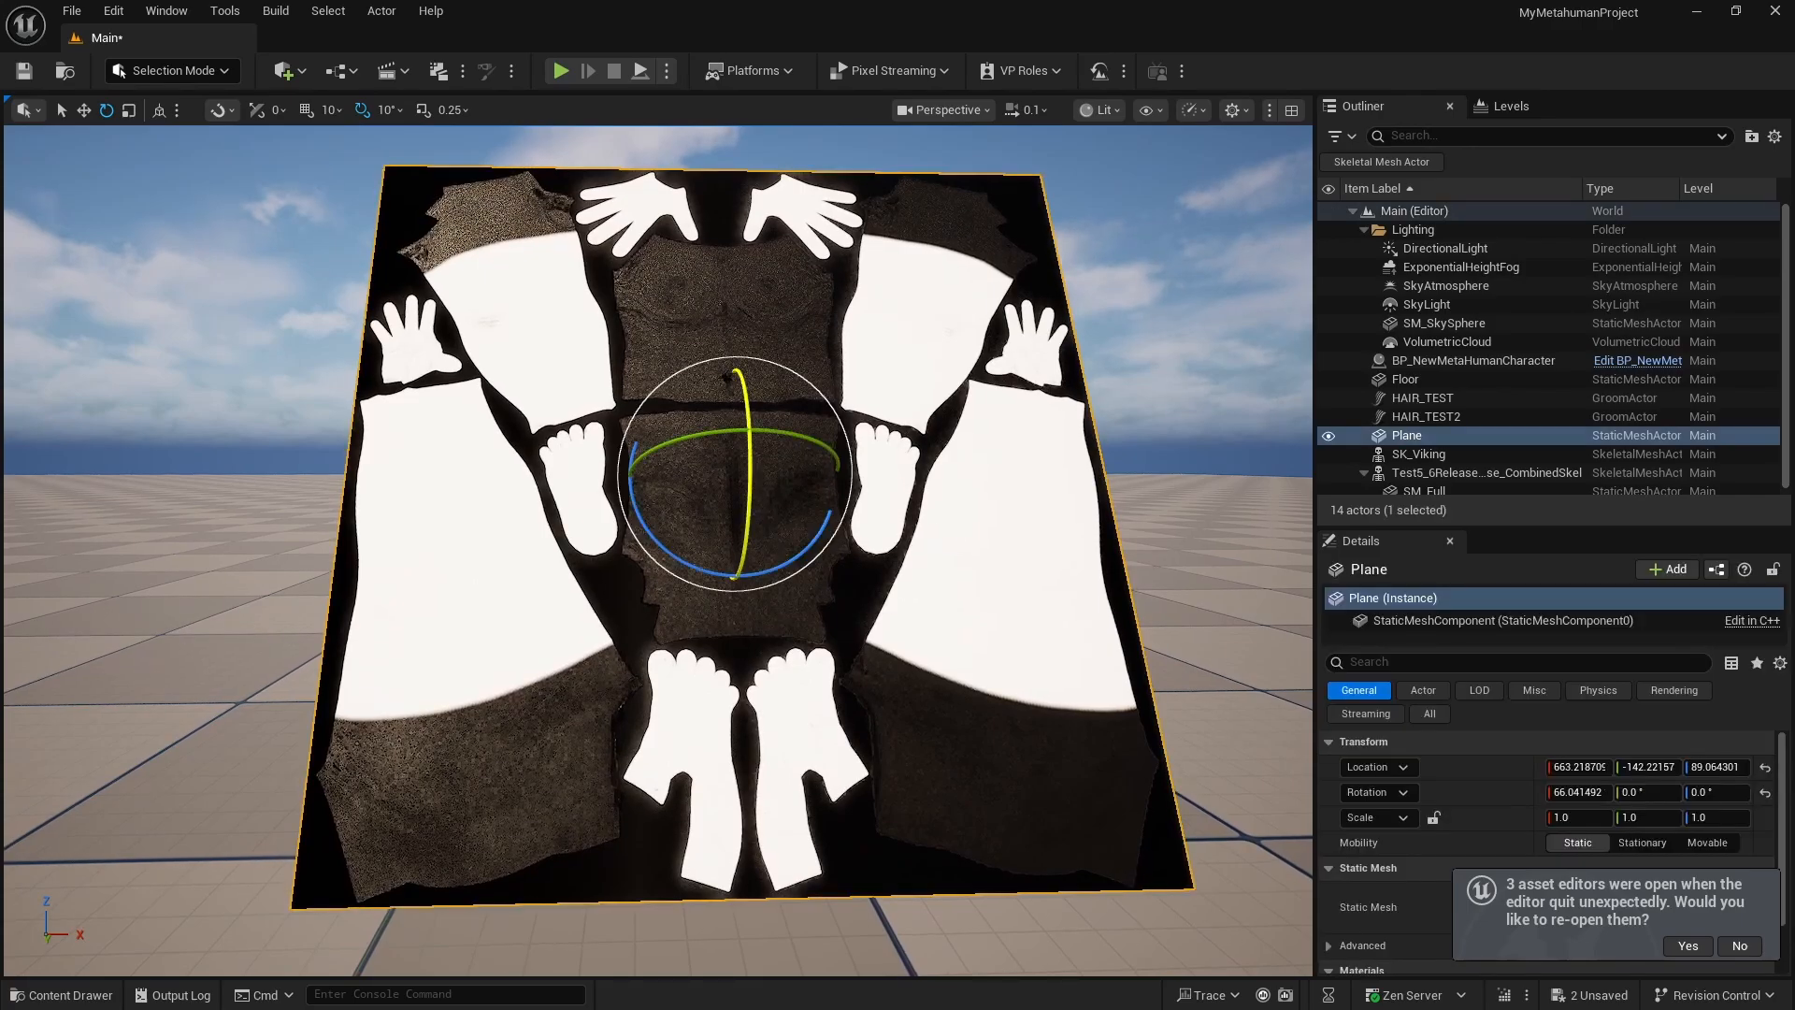
click(993, 598)
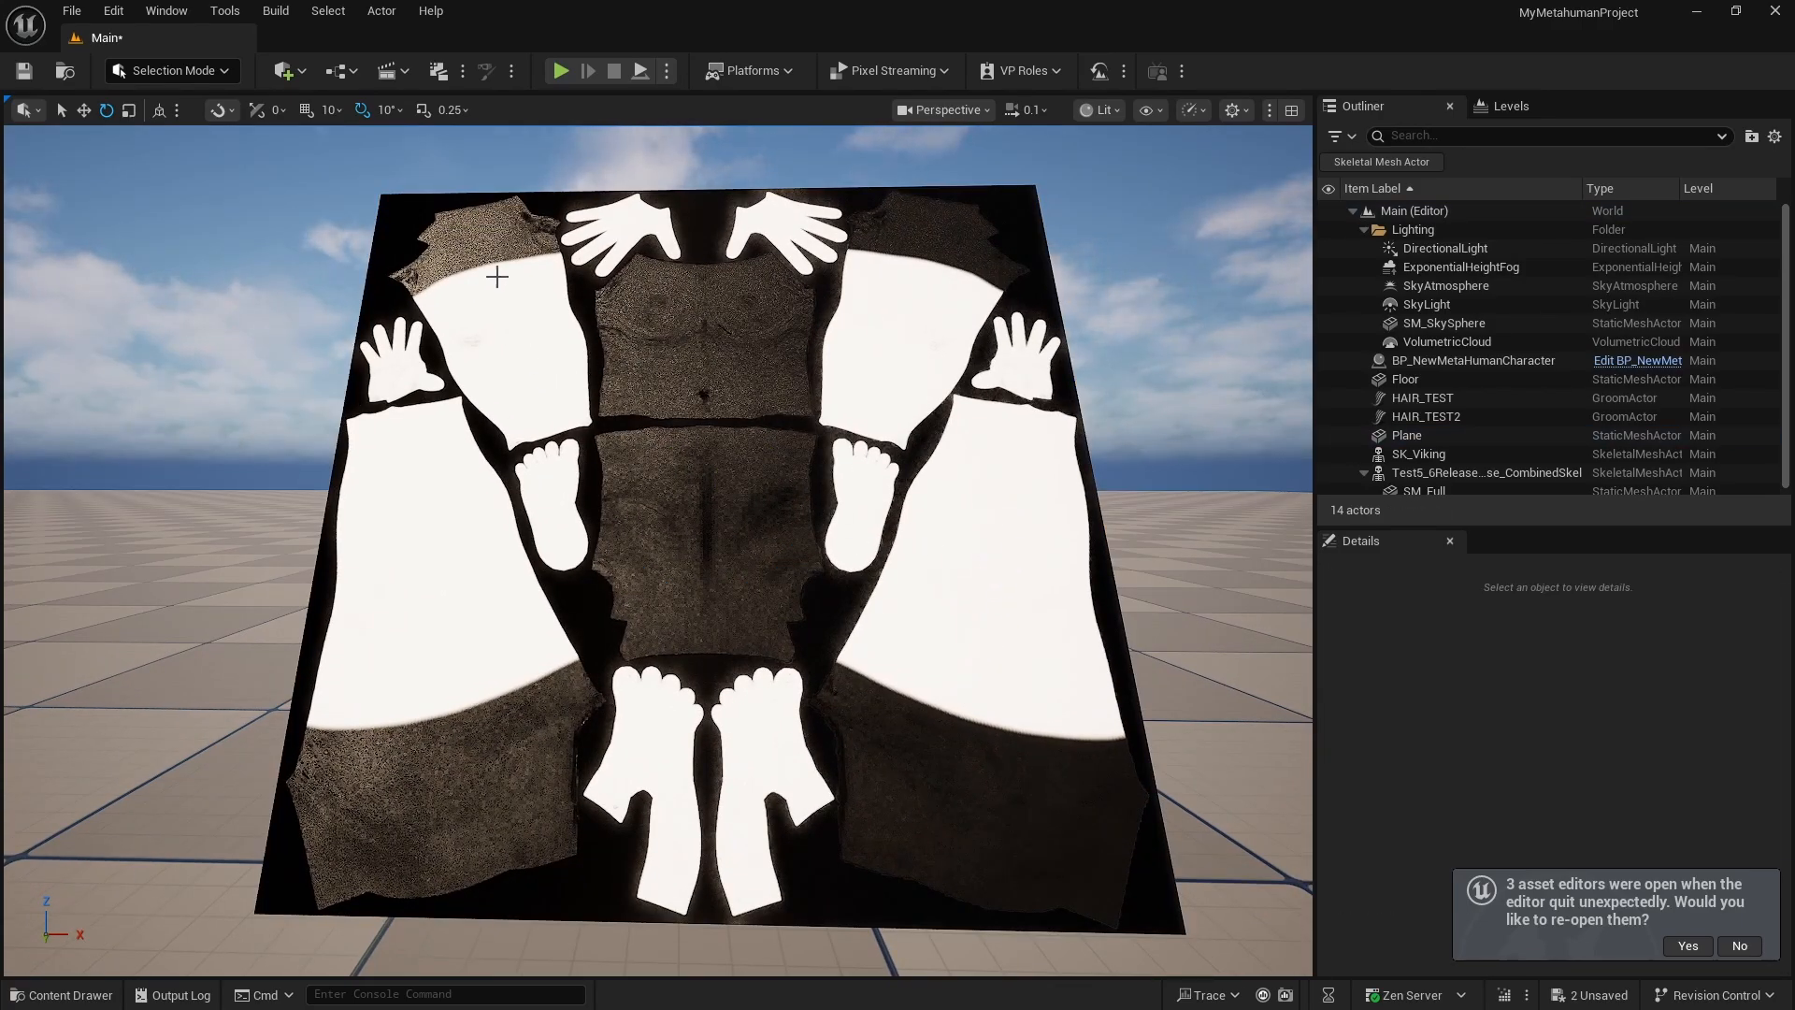
mouse_move(268, 111)
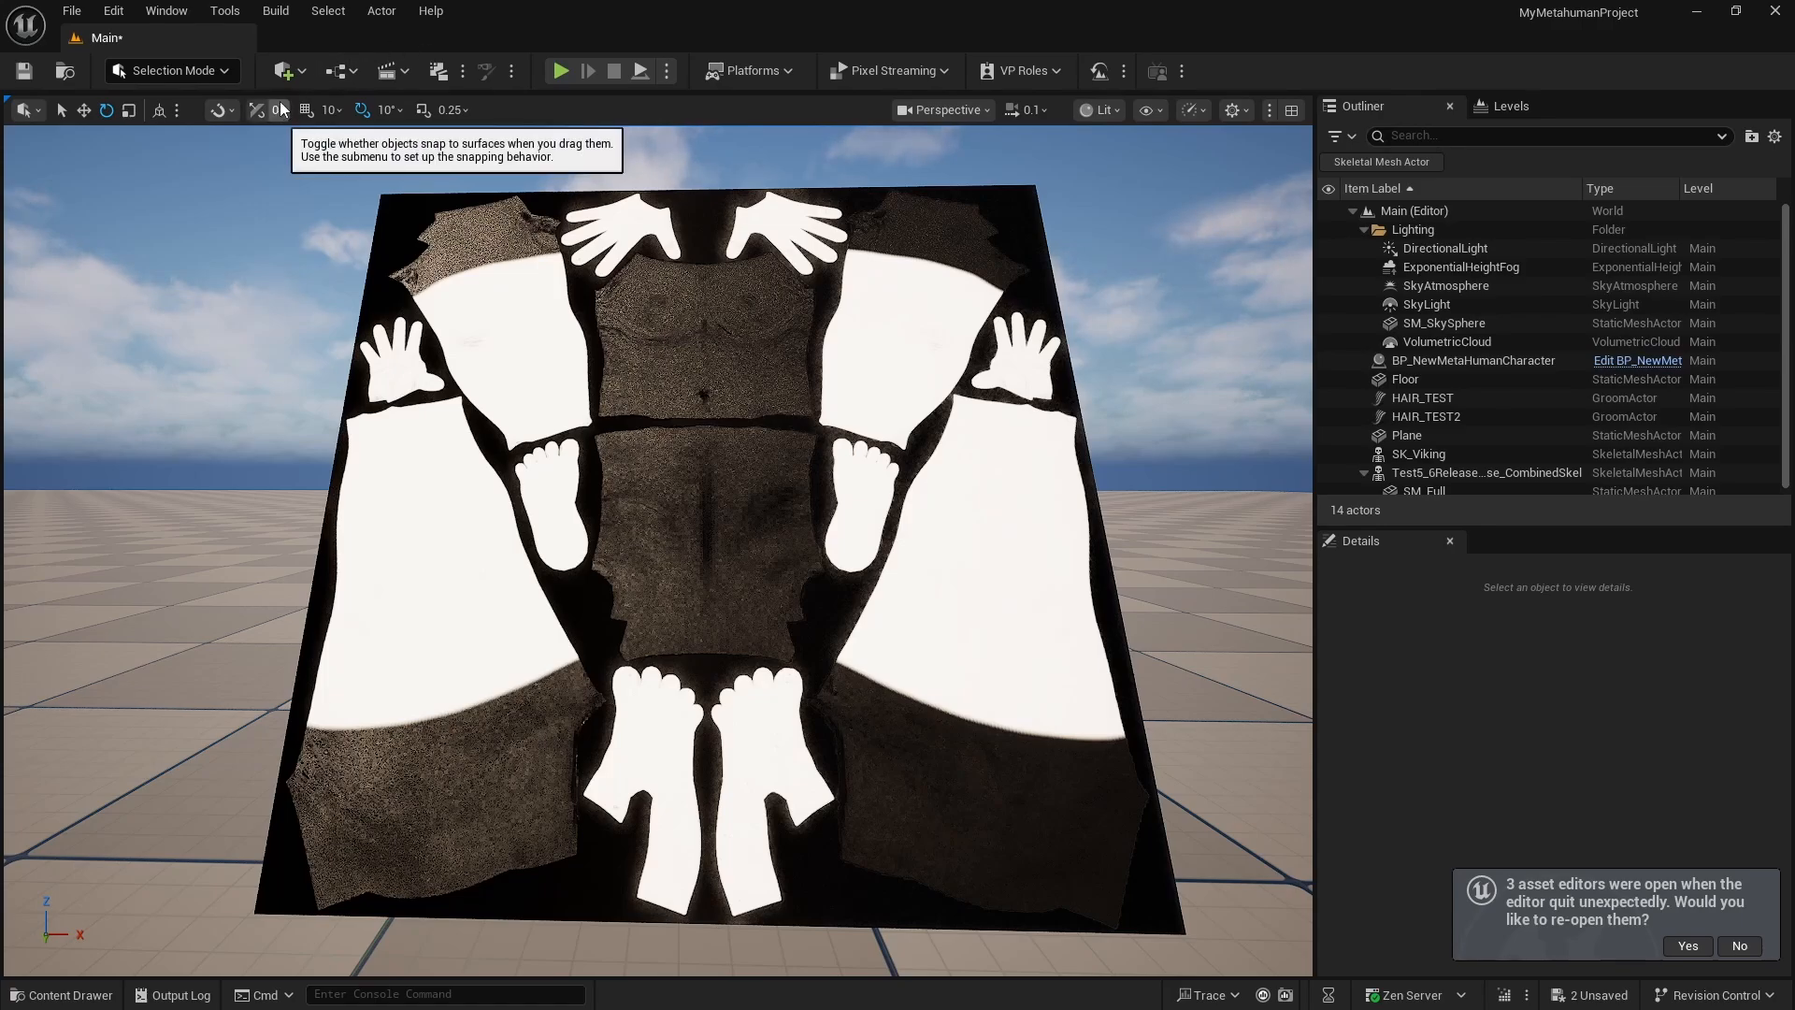
click(172, 70)
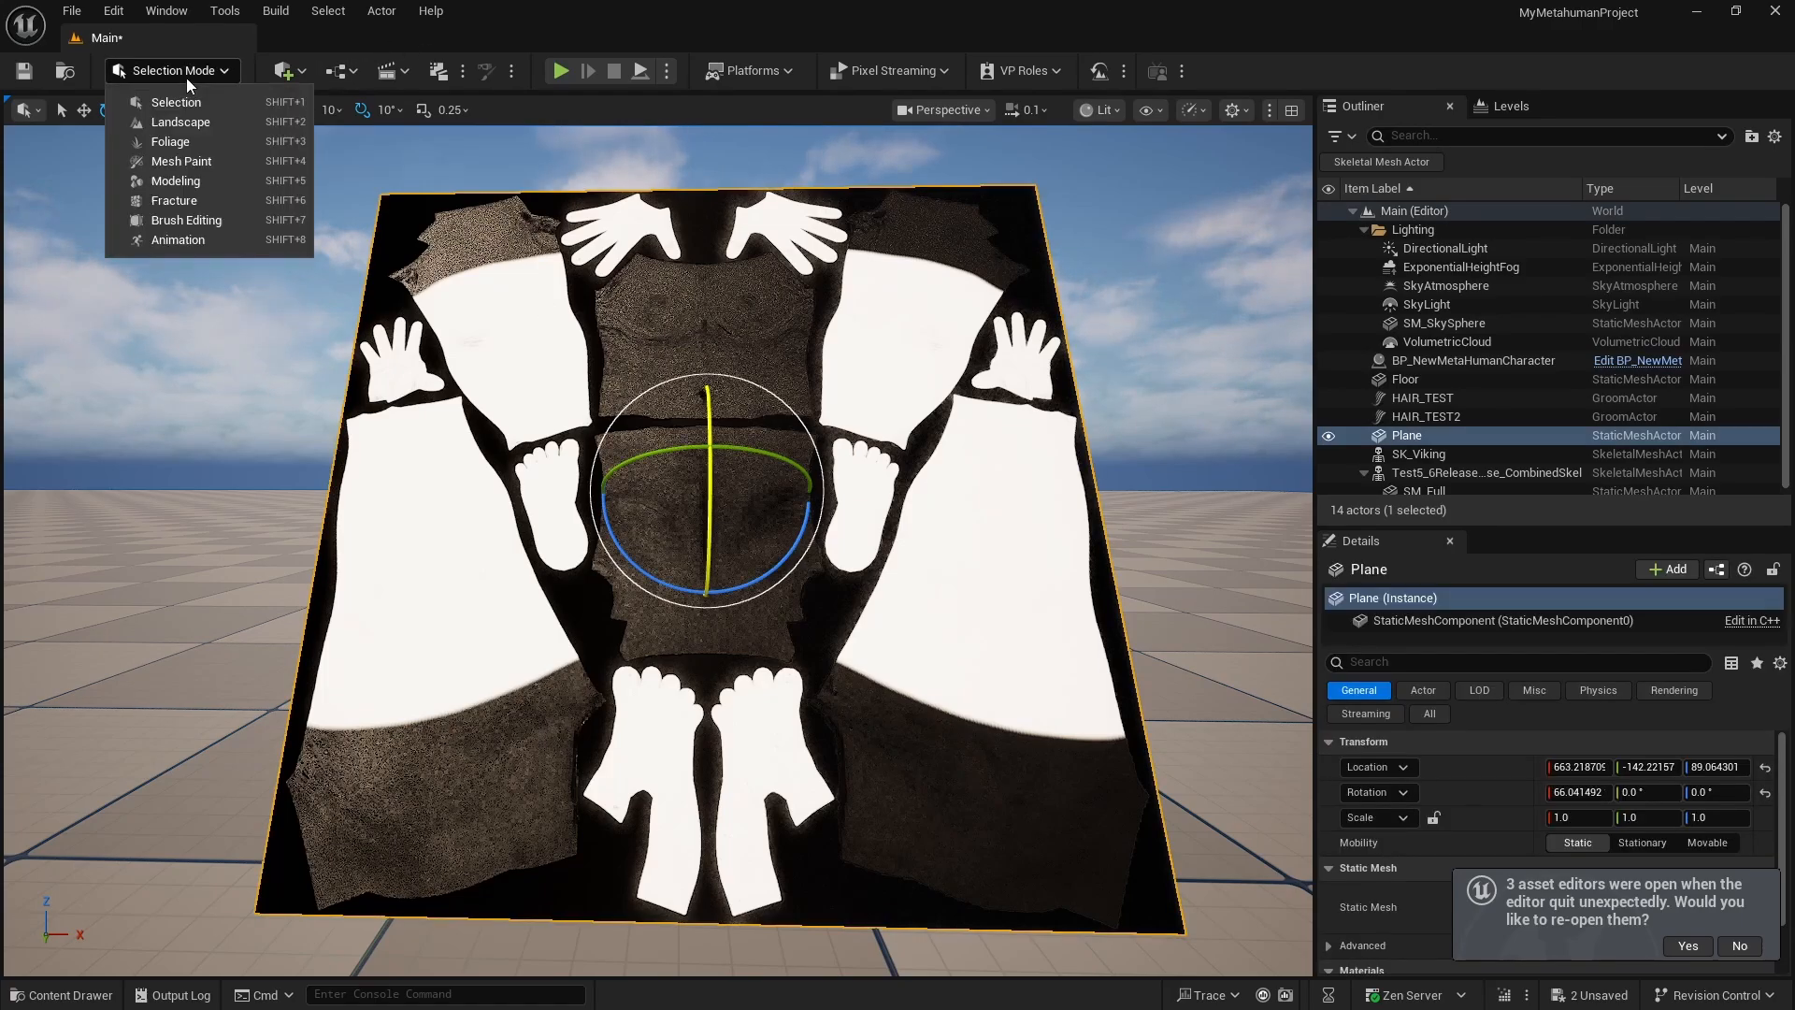
click(182, 159)
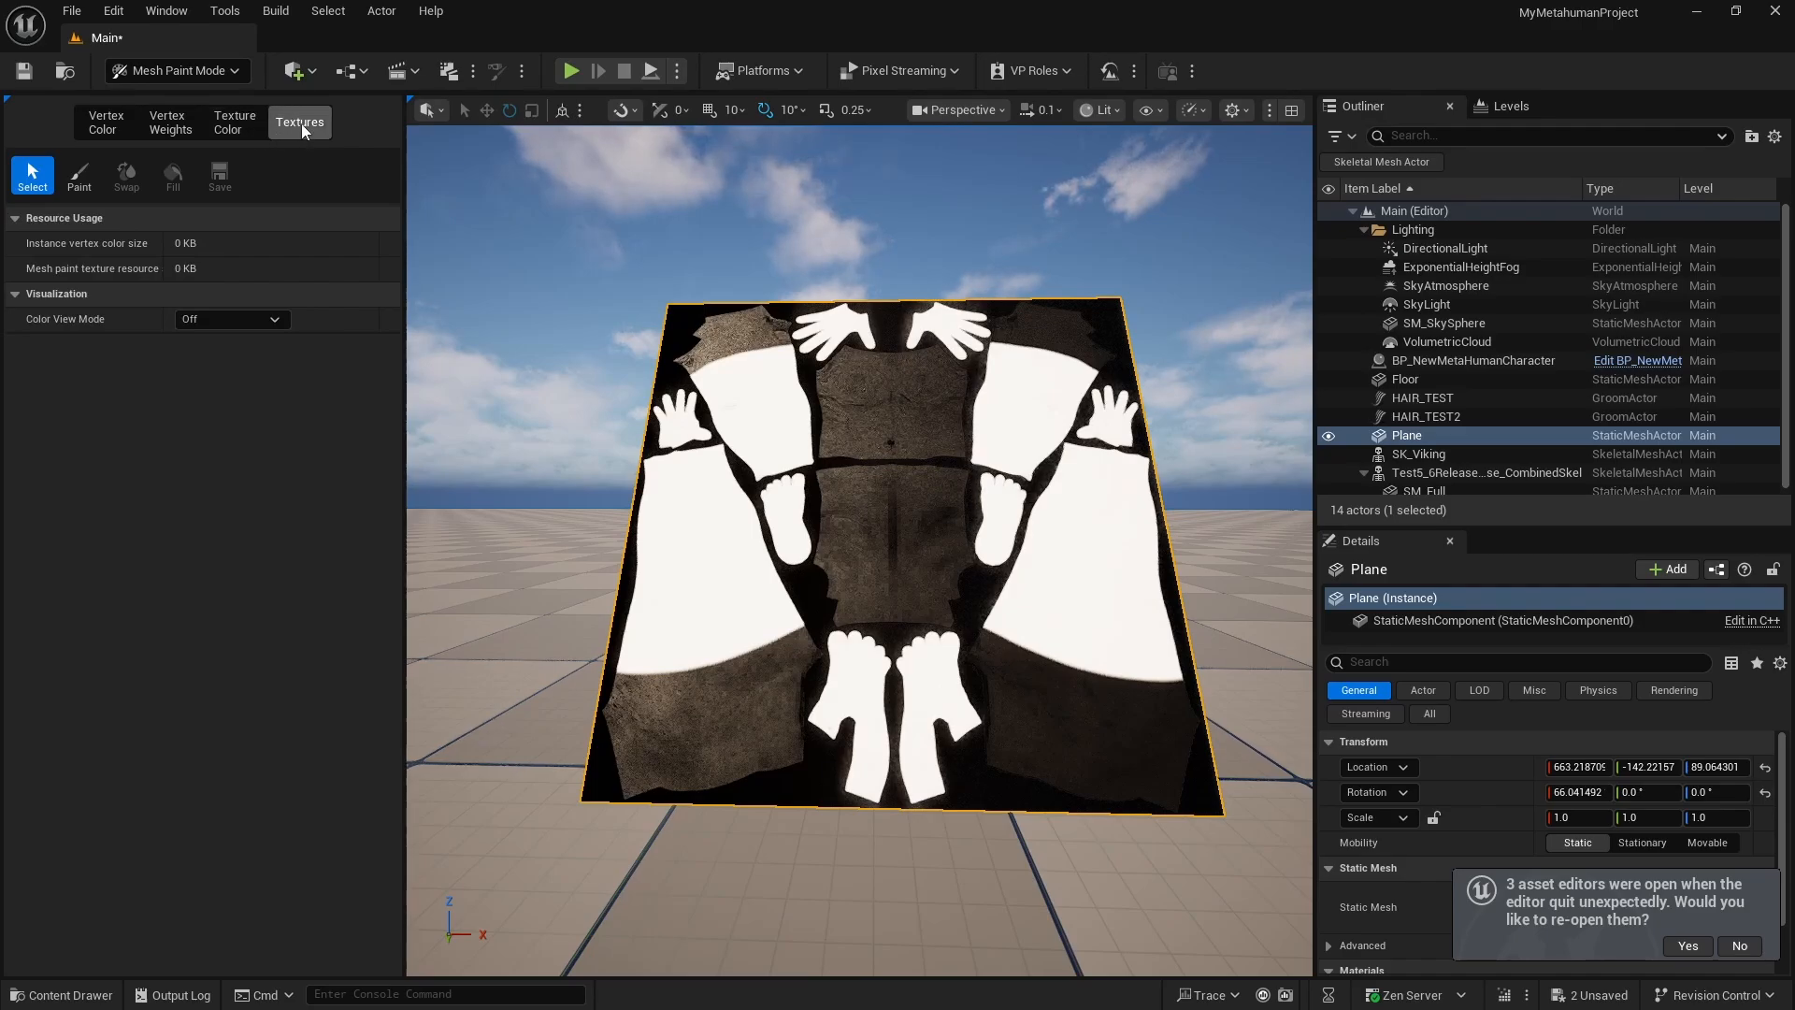
Paint the arms, chest and thighs black with strength 1, falloff 0, and save the mask
click(78, 177)
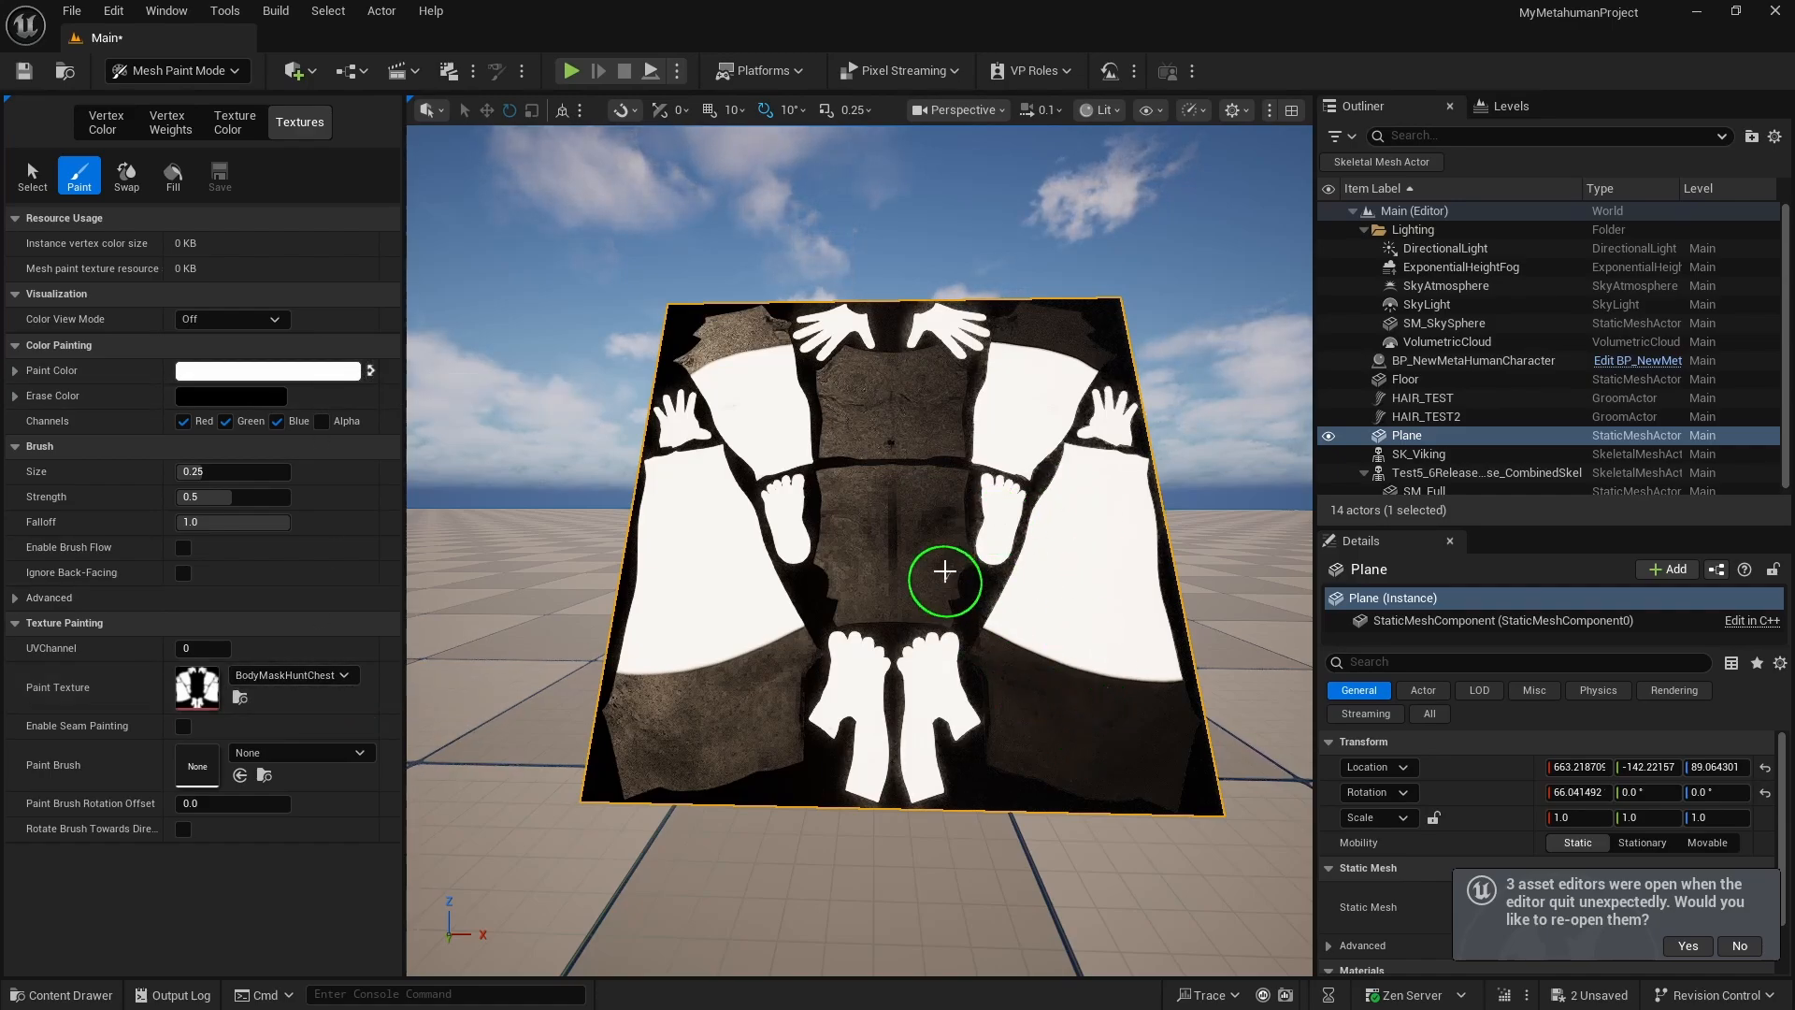
click(225, 422)
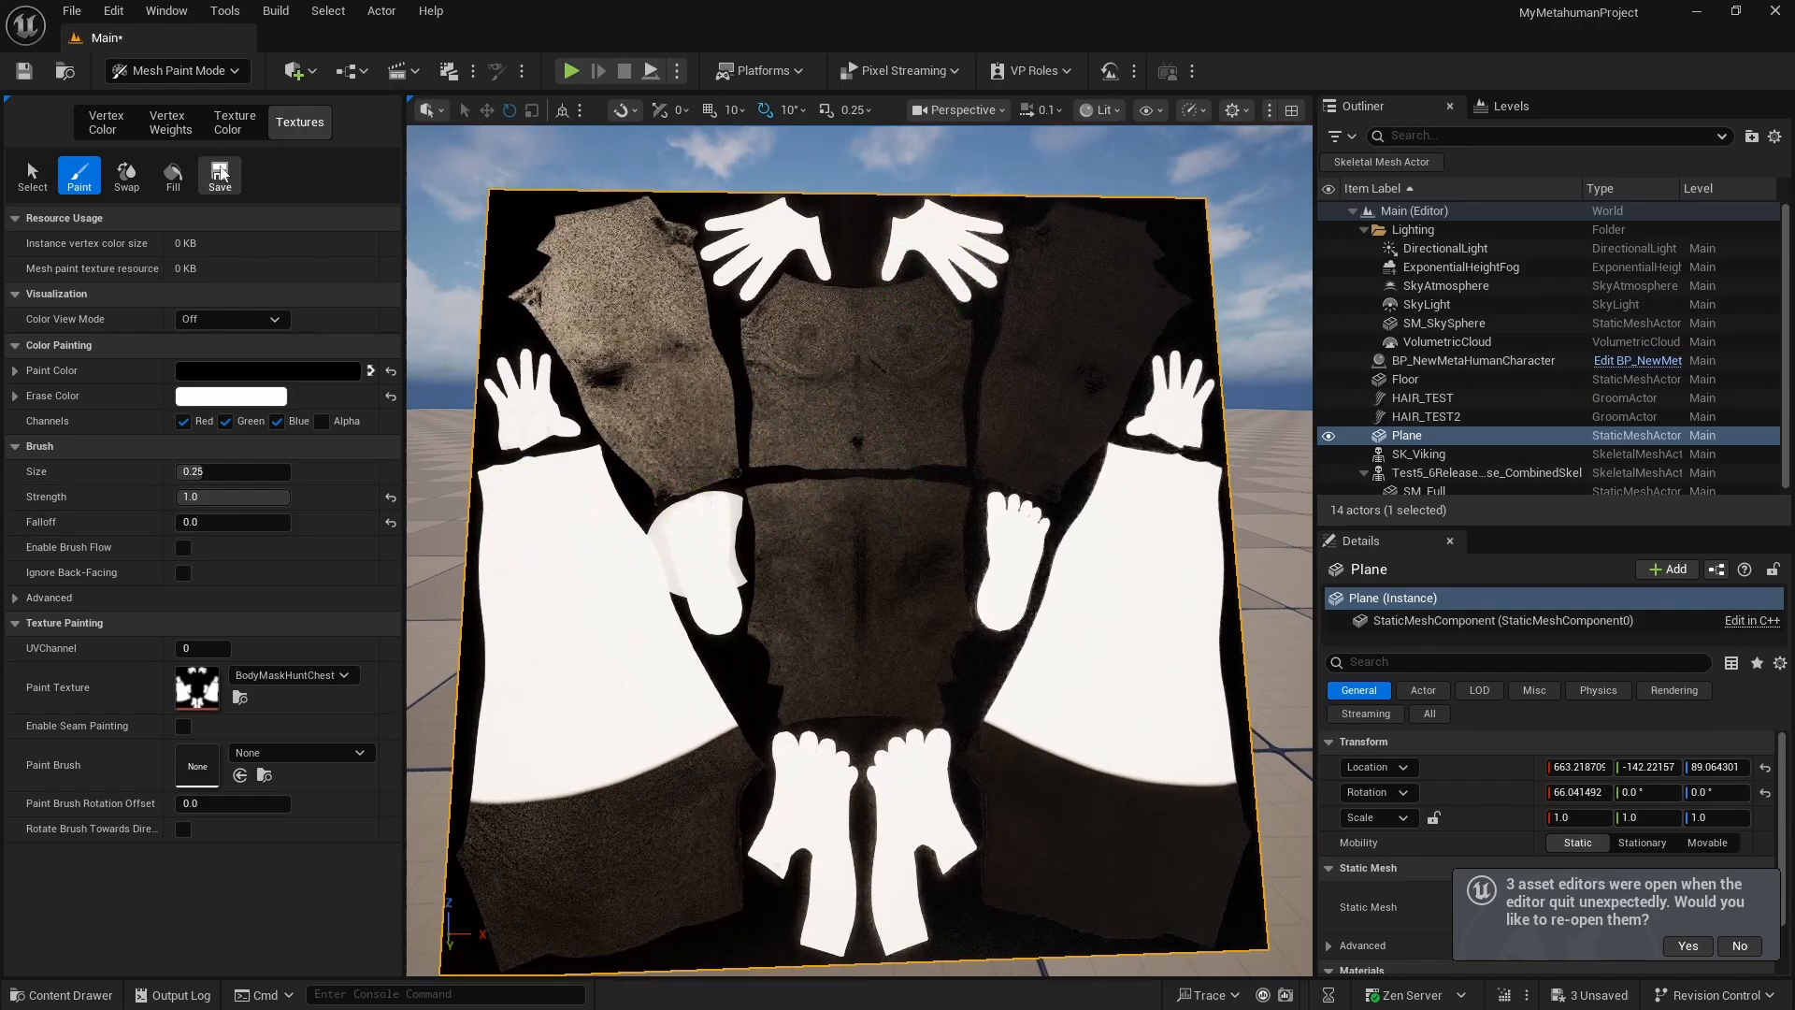
click(219, 174)
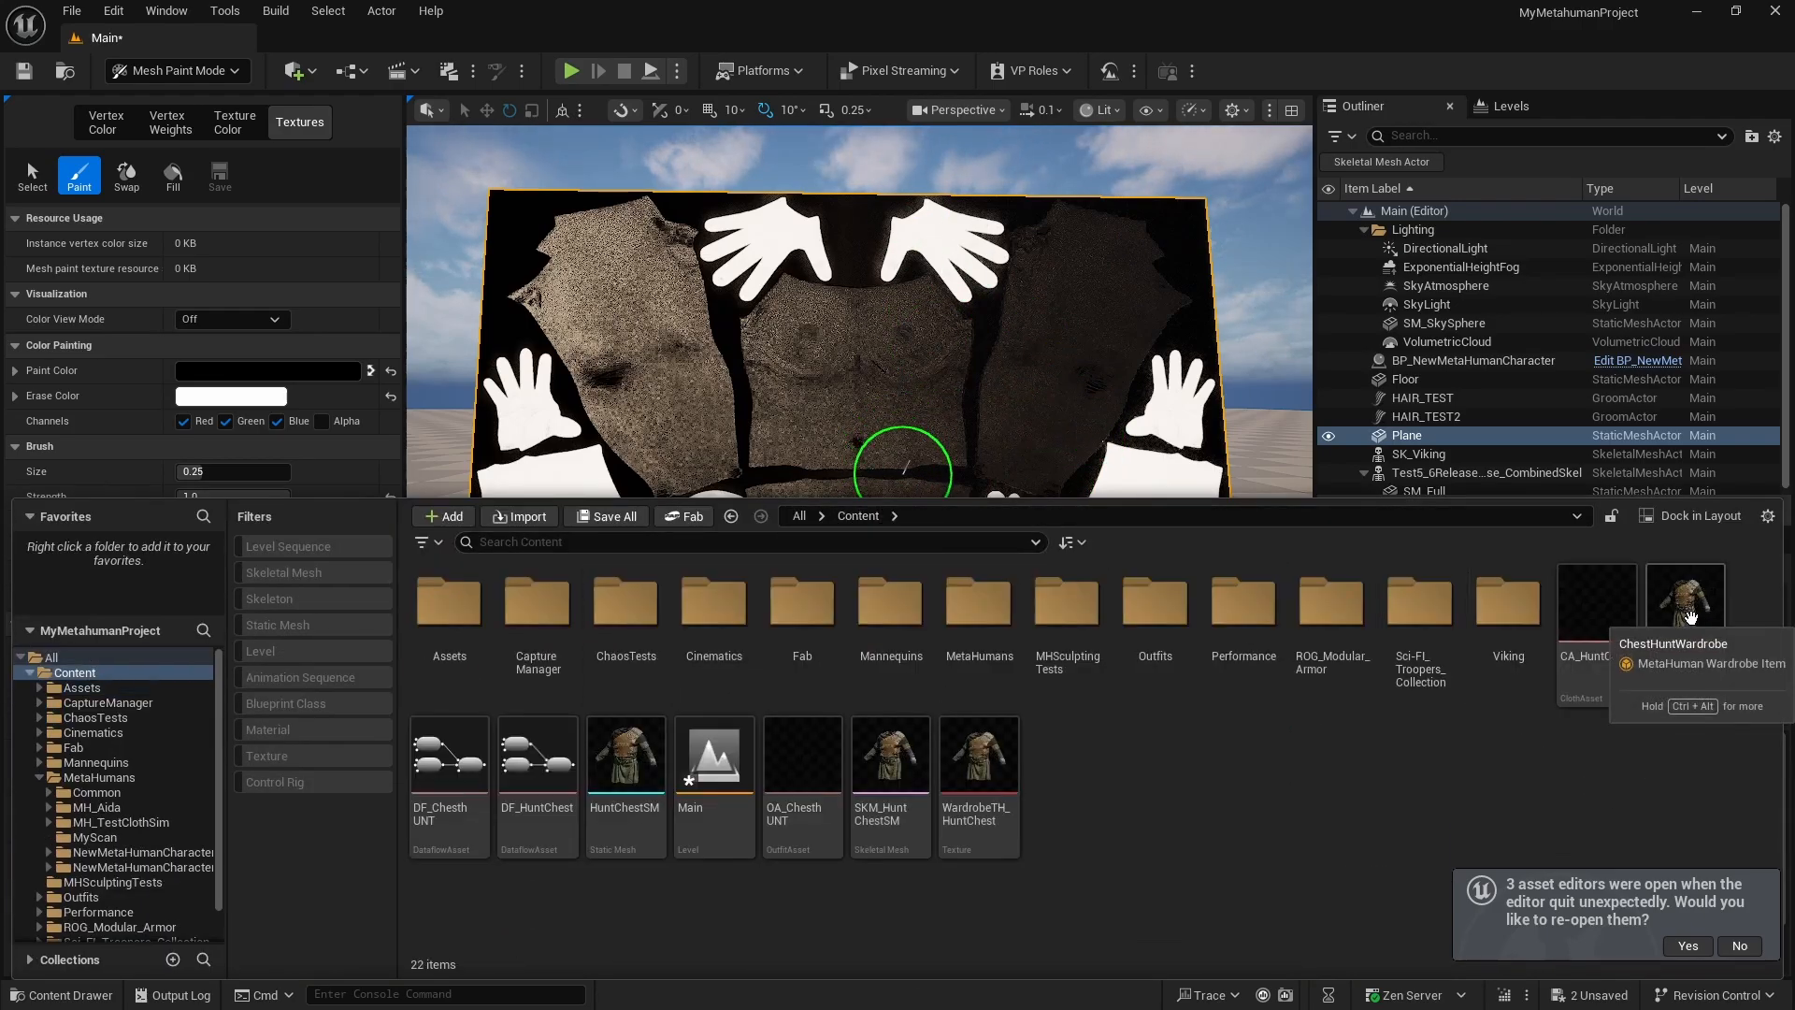
Assign the BodyMaskHuntChest texture as ChestHuntWardrobe's Body Hidden Face Map under Editor Pipeline > Outfit
double_click(1684, 601)
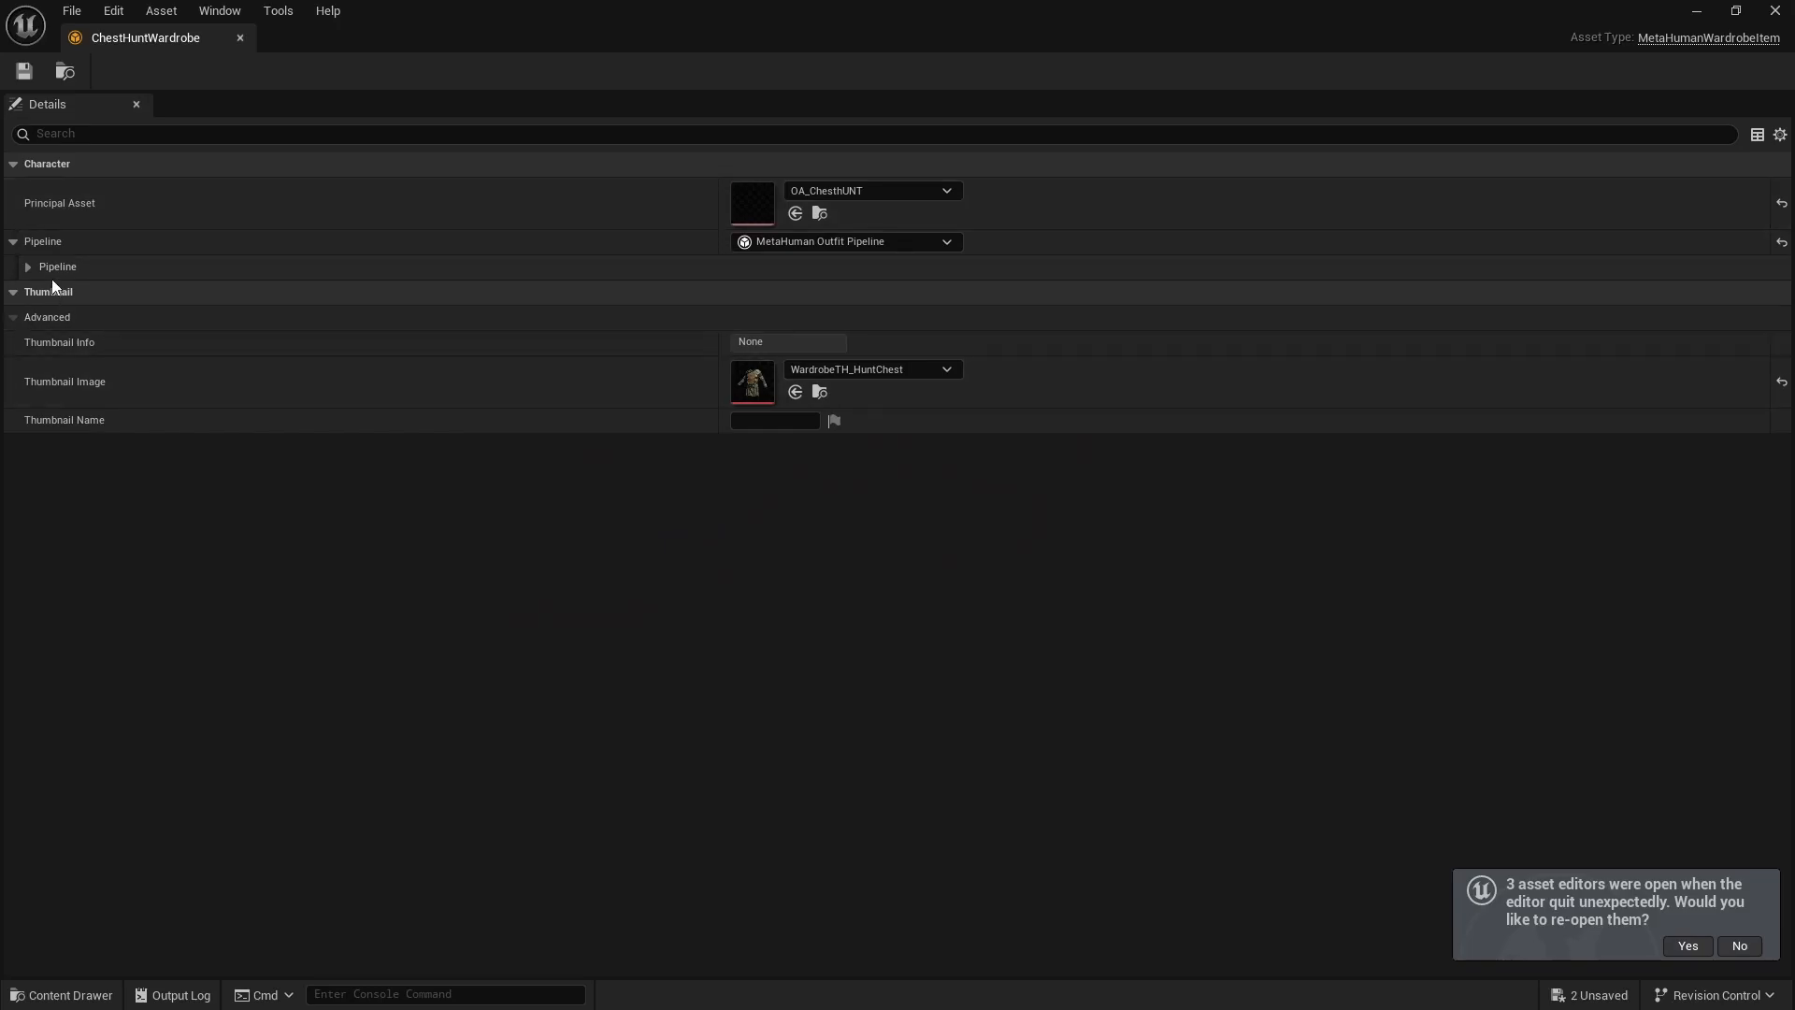
click(27, 266)
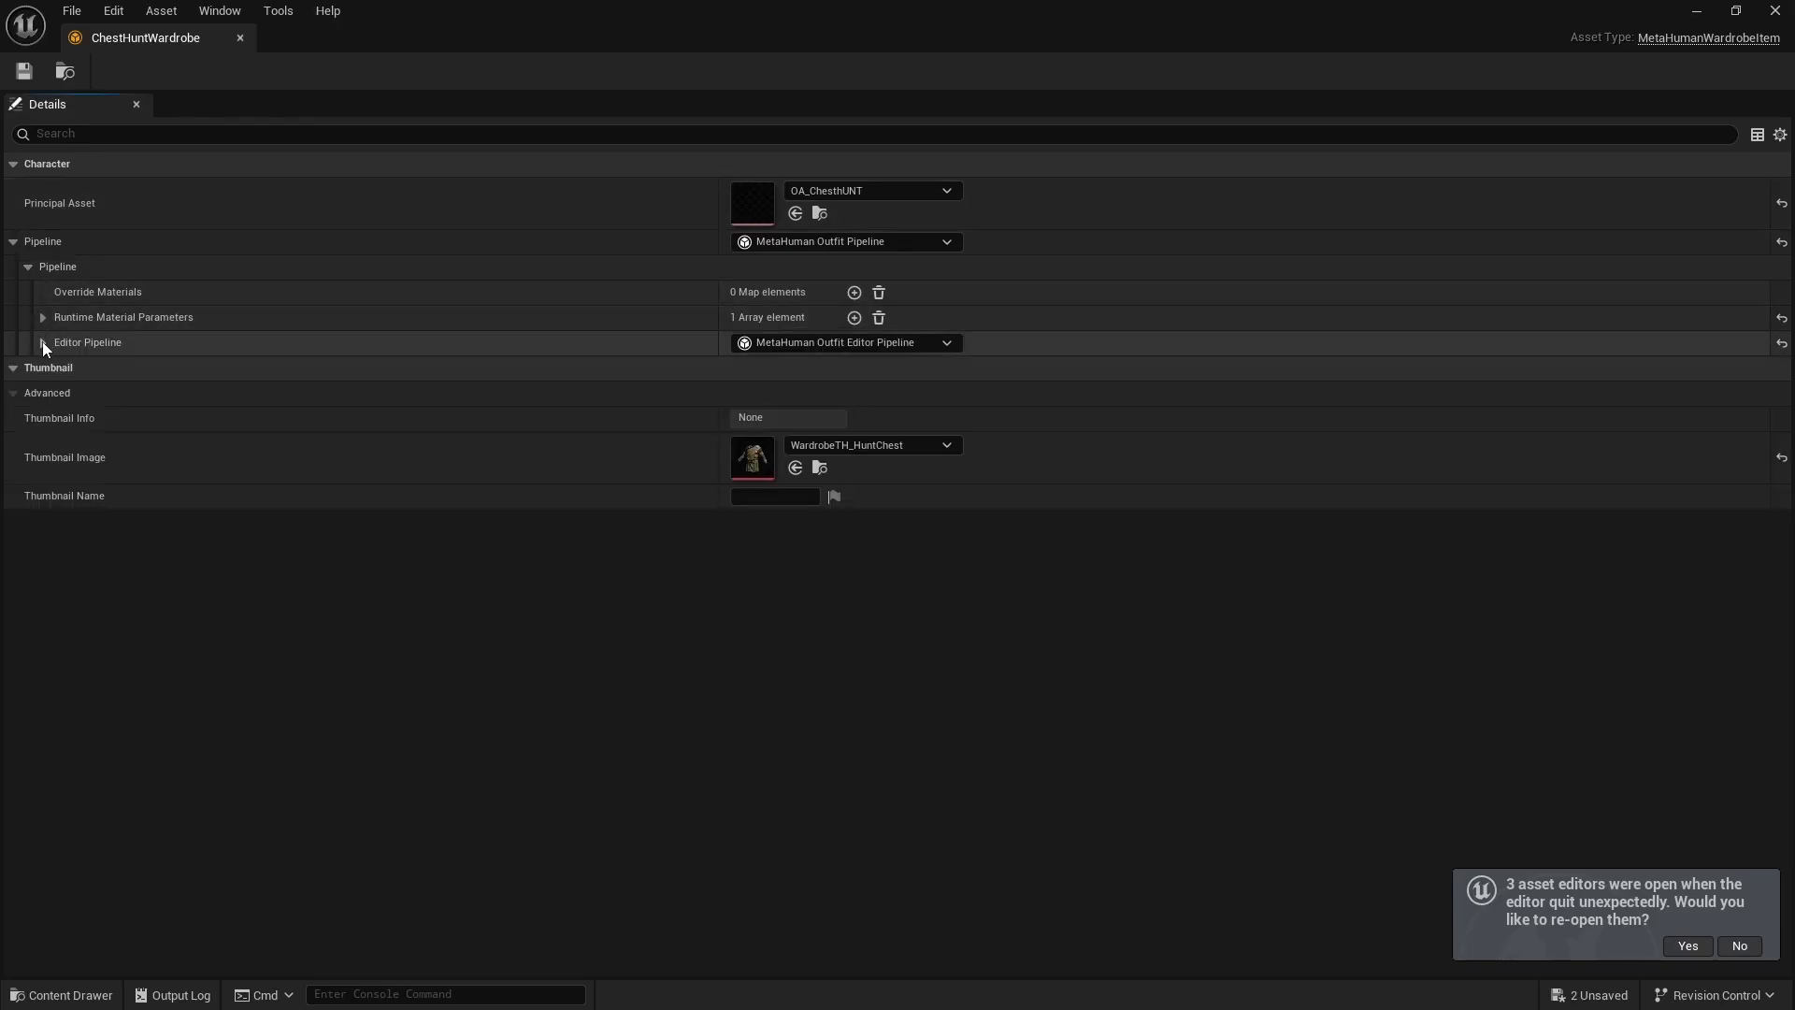
click(42, 342)
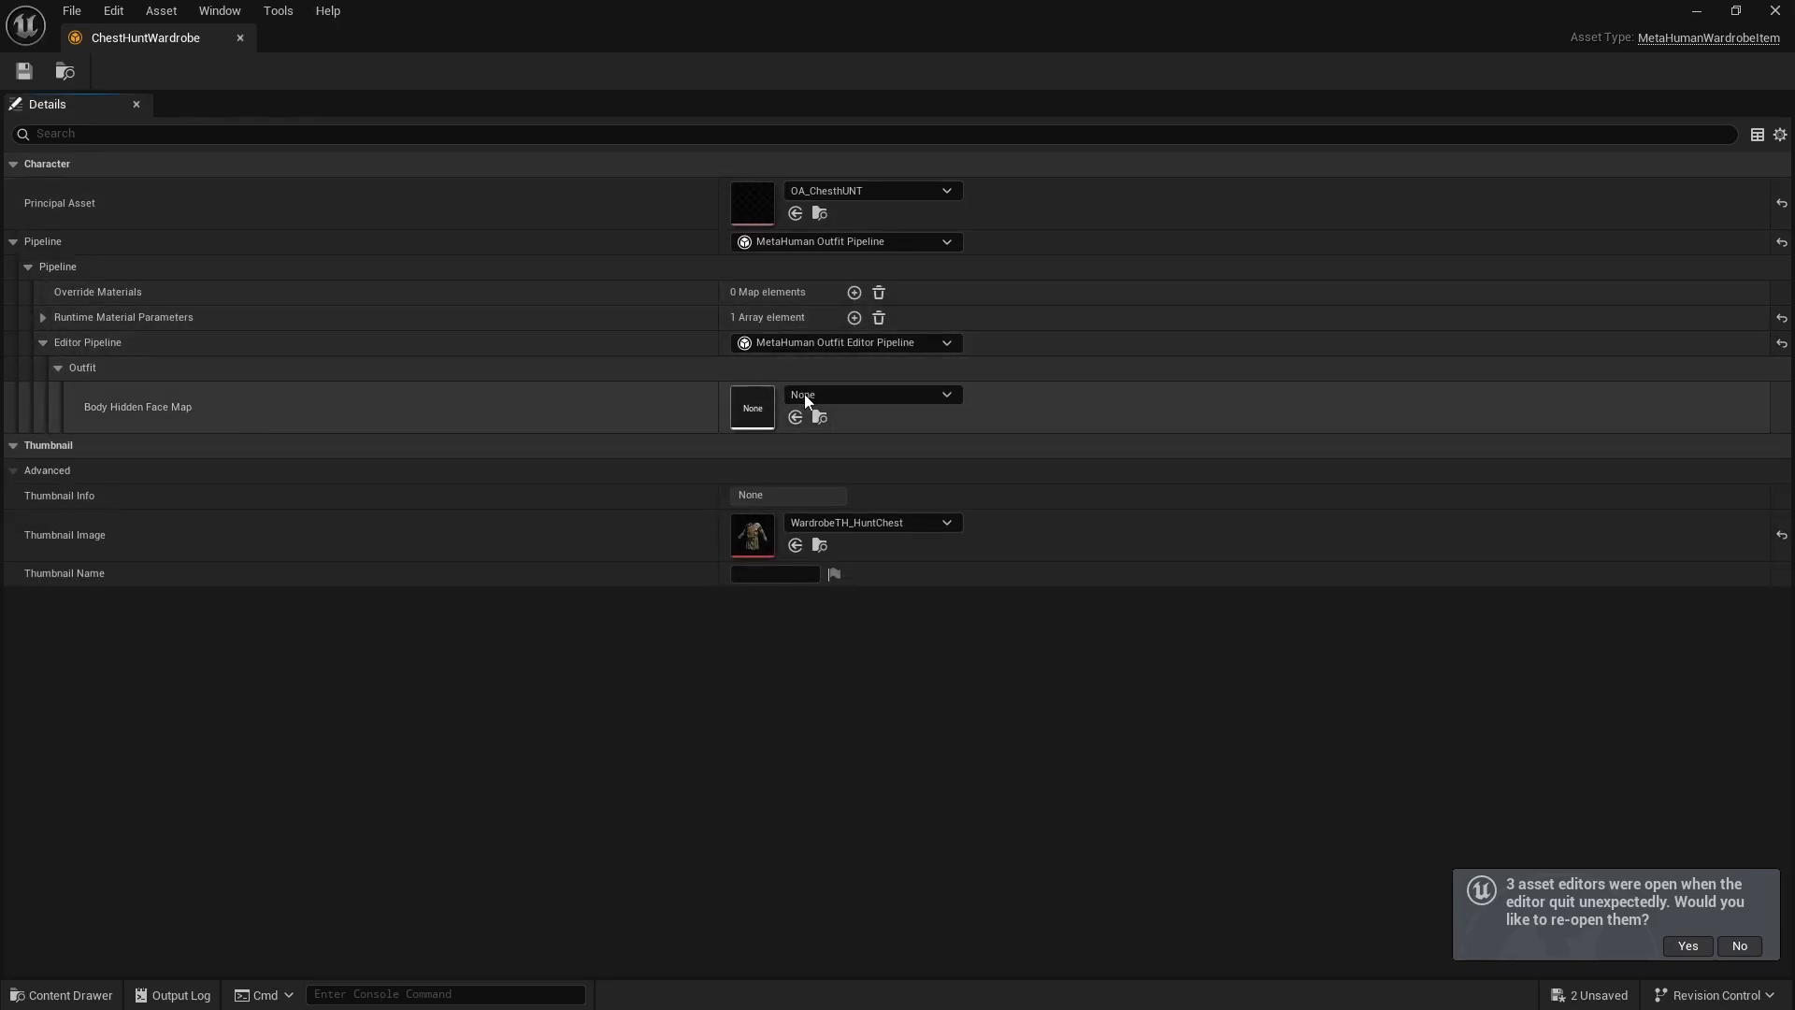
click(871, 394)
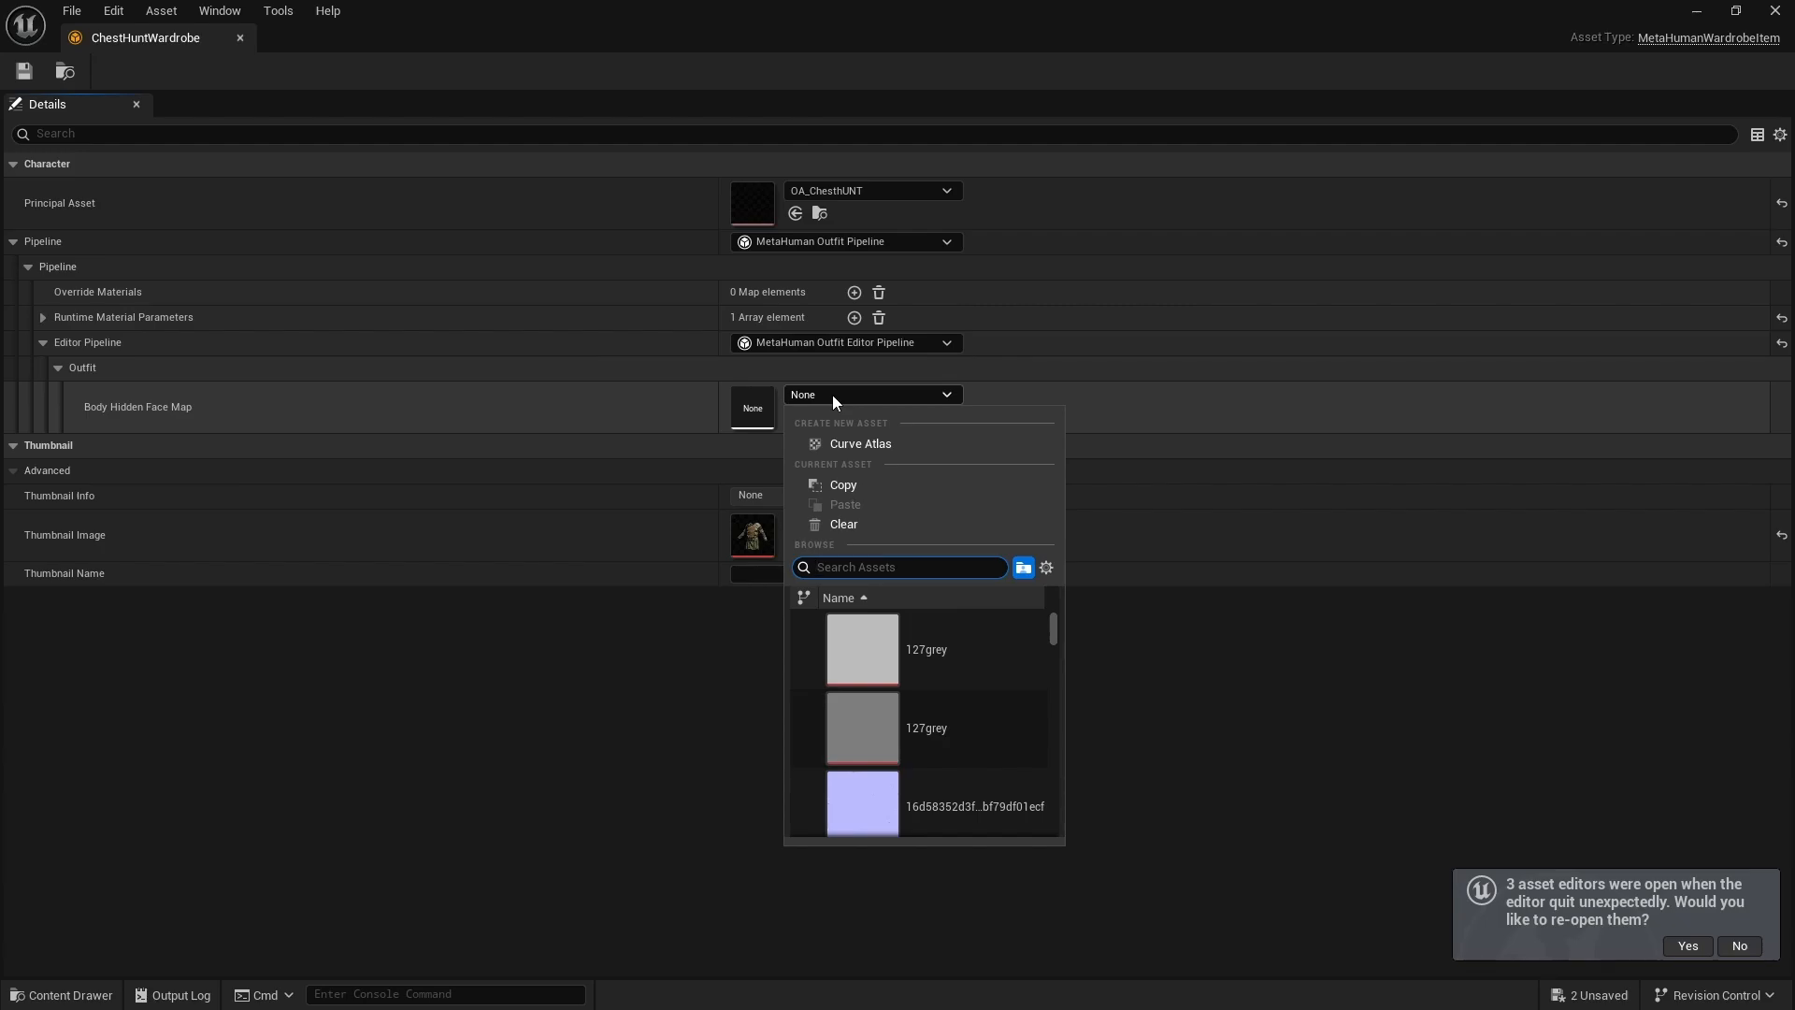
text(che)
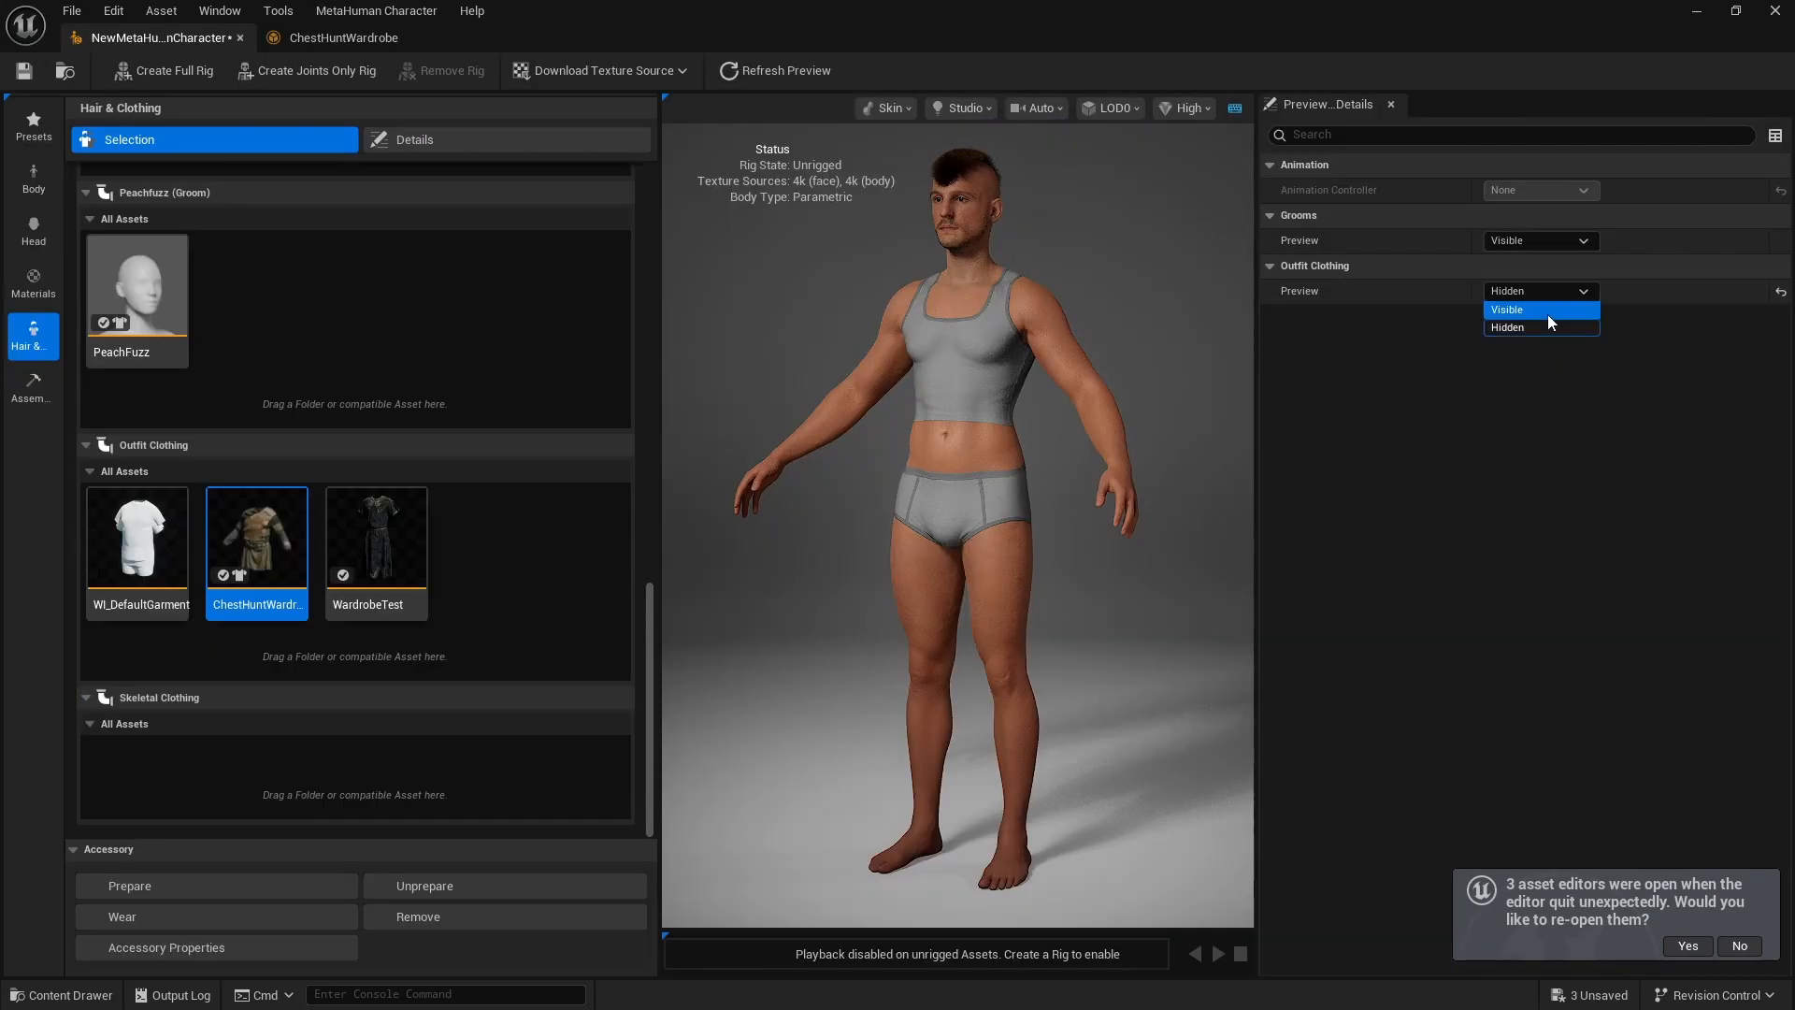
Set the Outfit Clothing Preview option in the Preview Details
click(1506, 309)
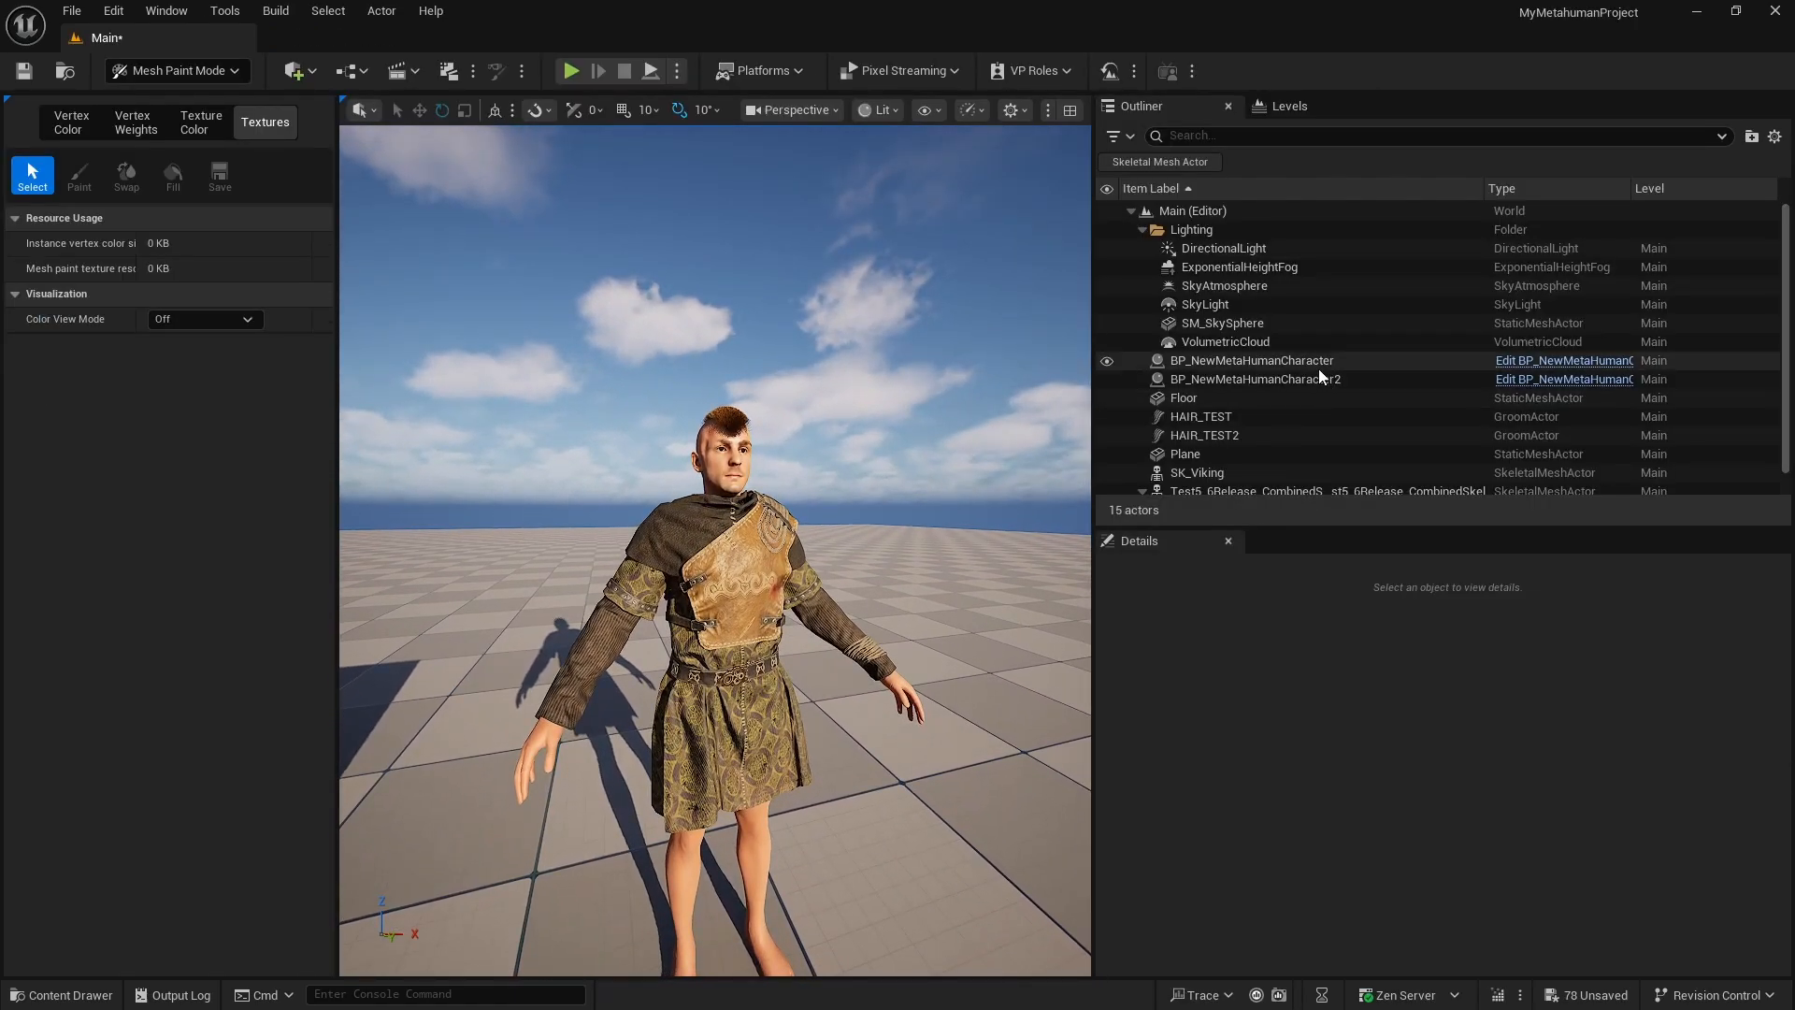
Select BP_NewMetaHumanCharacter2, inspect its masked body in Wireframe, then return to Lit
click(1253, 379)
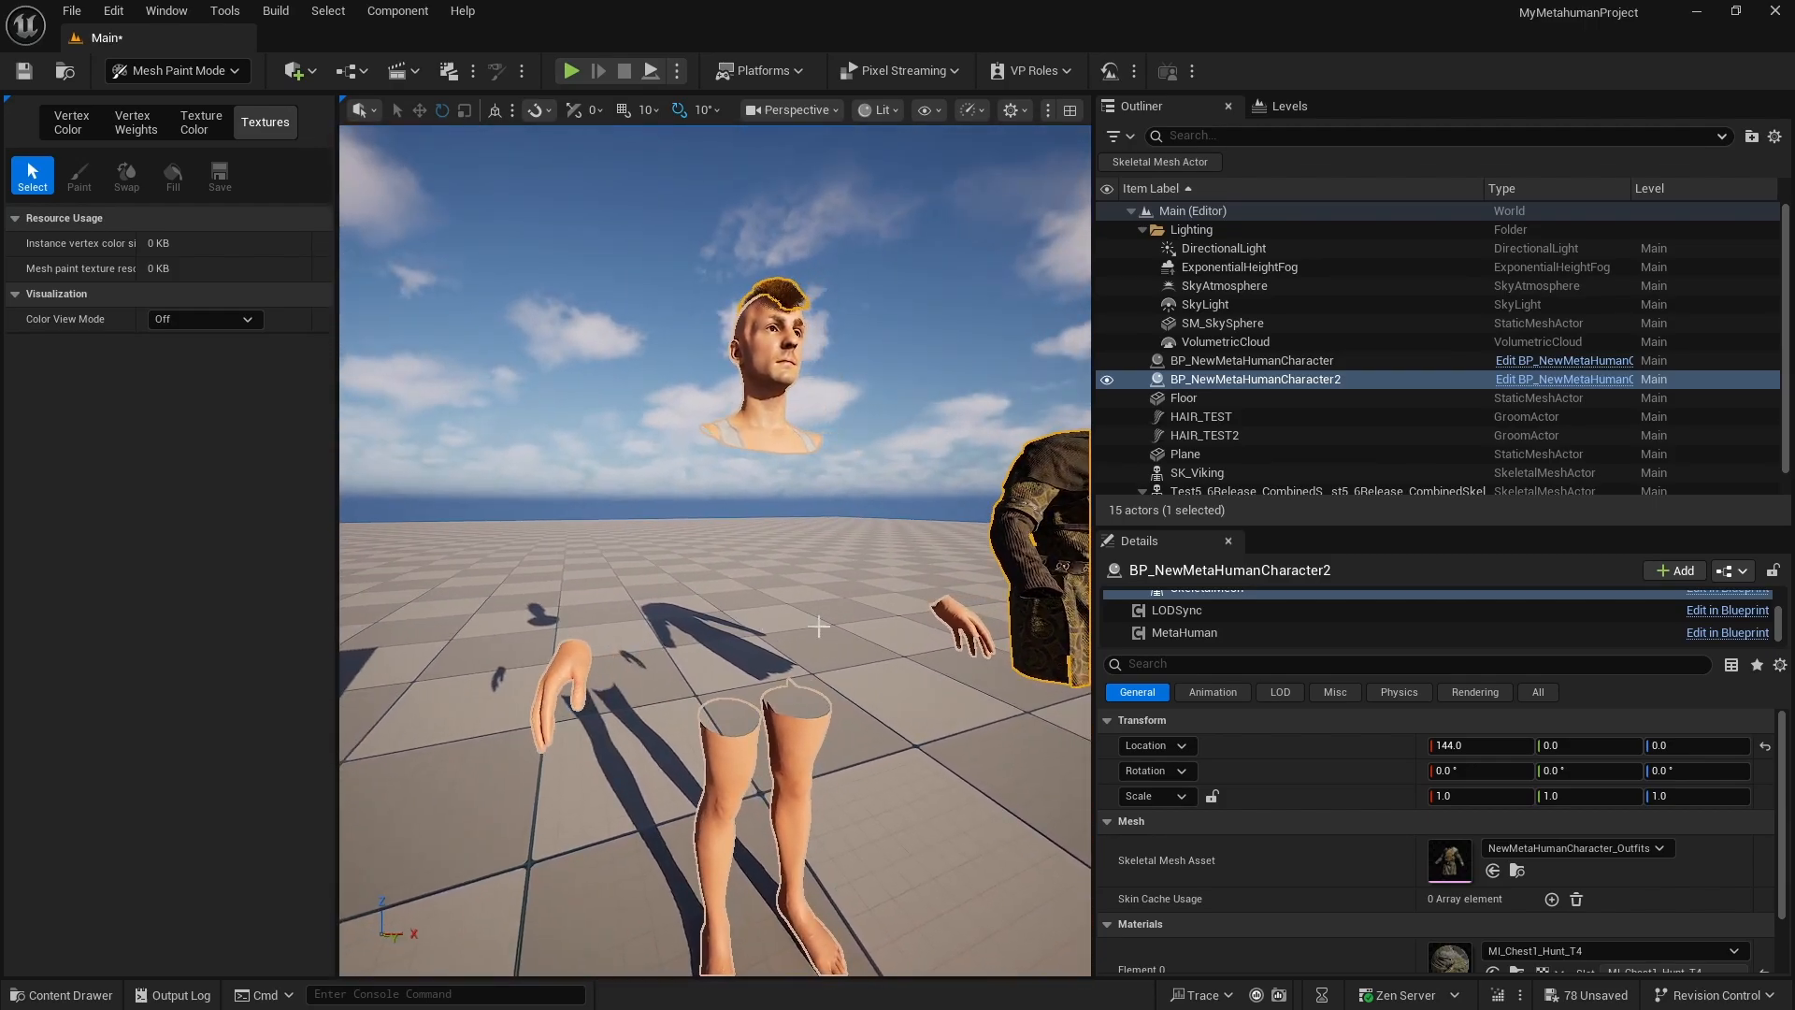
click(878, 110)
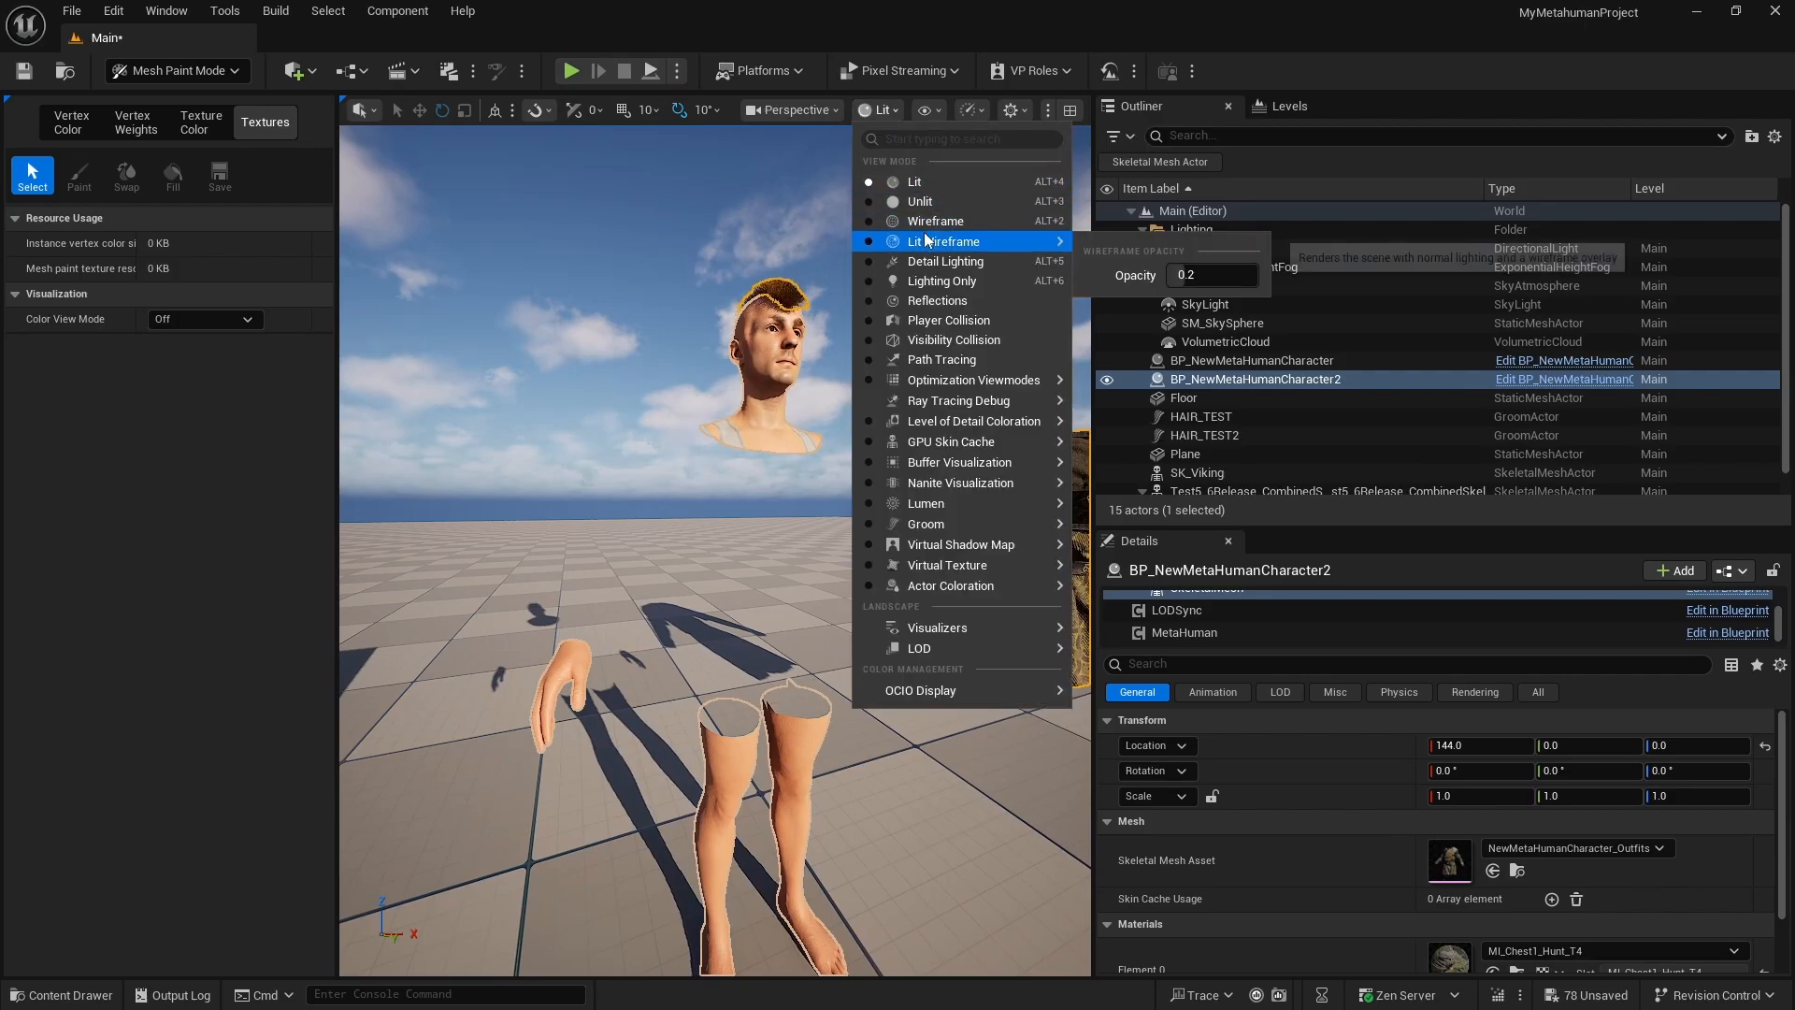
click(936, 220)
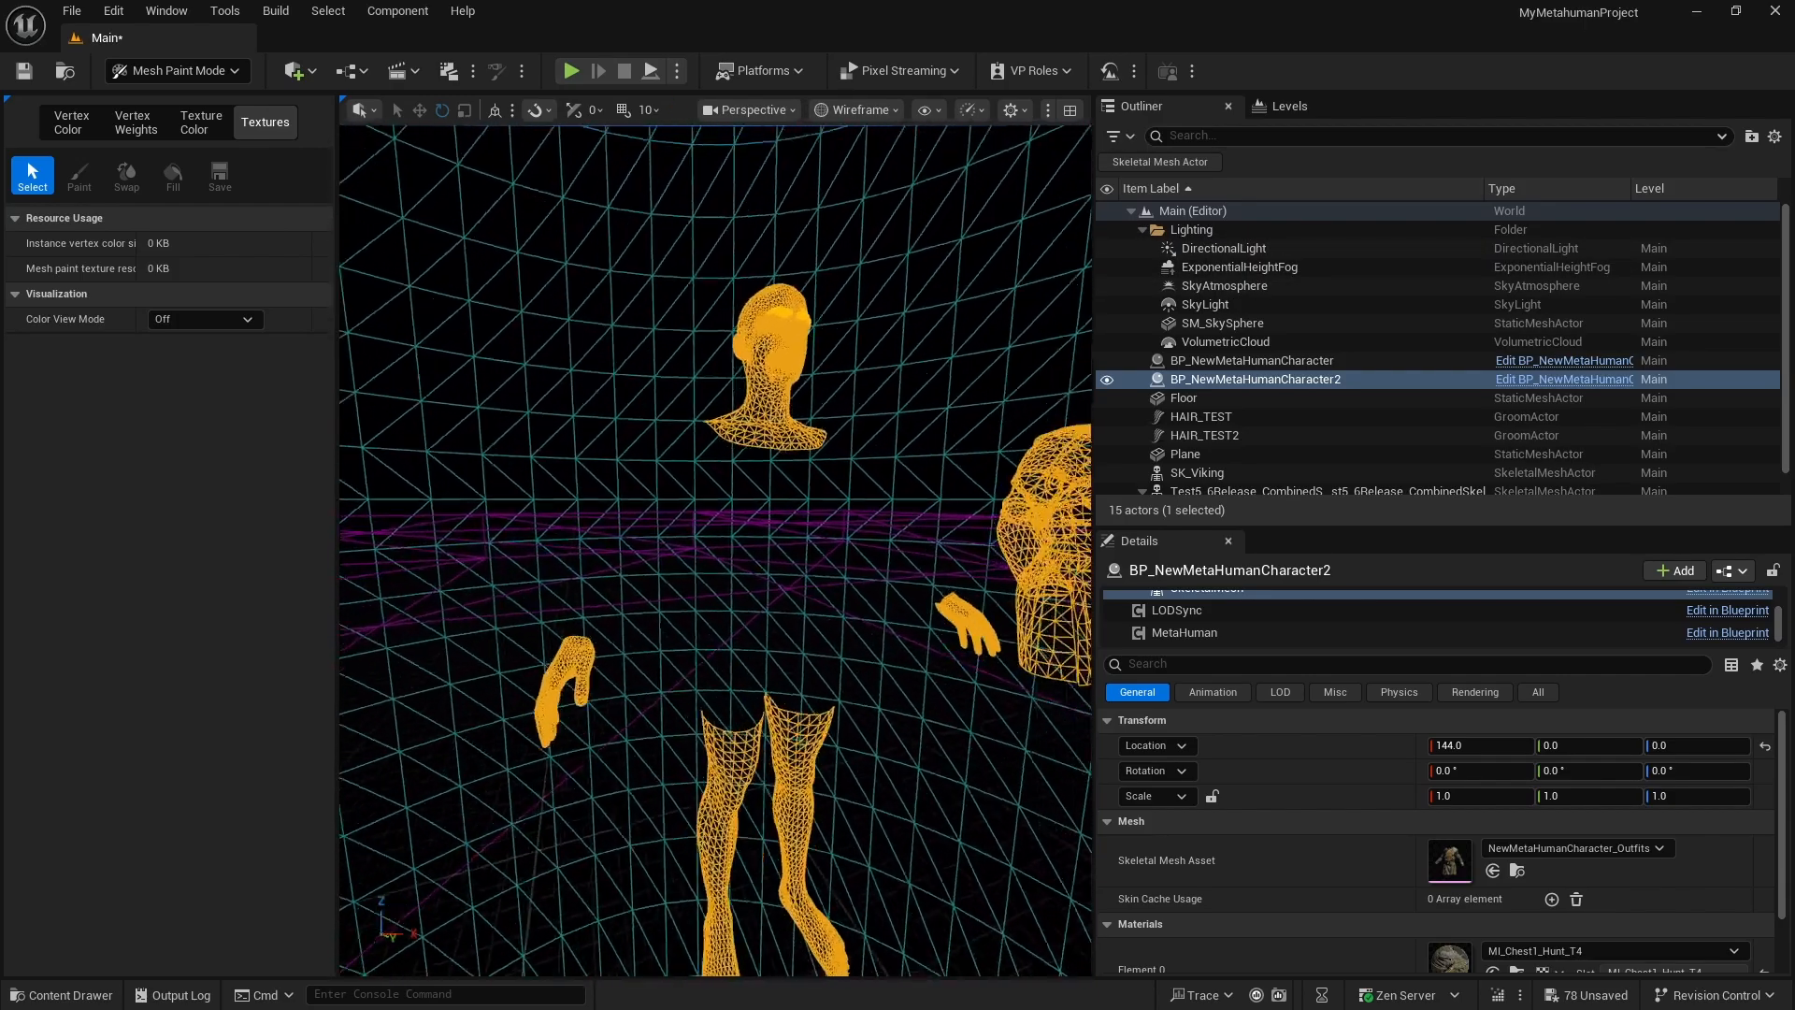
click(854, 110)
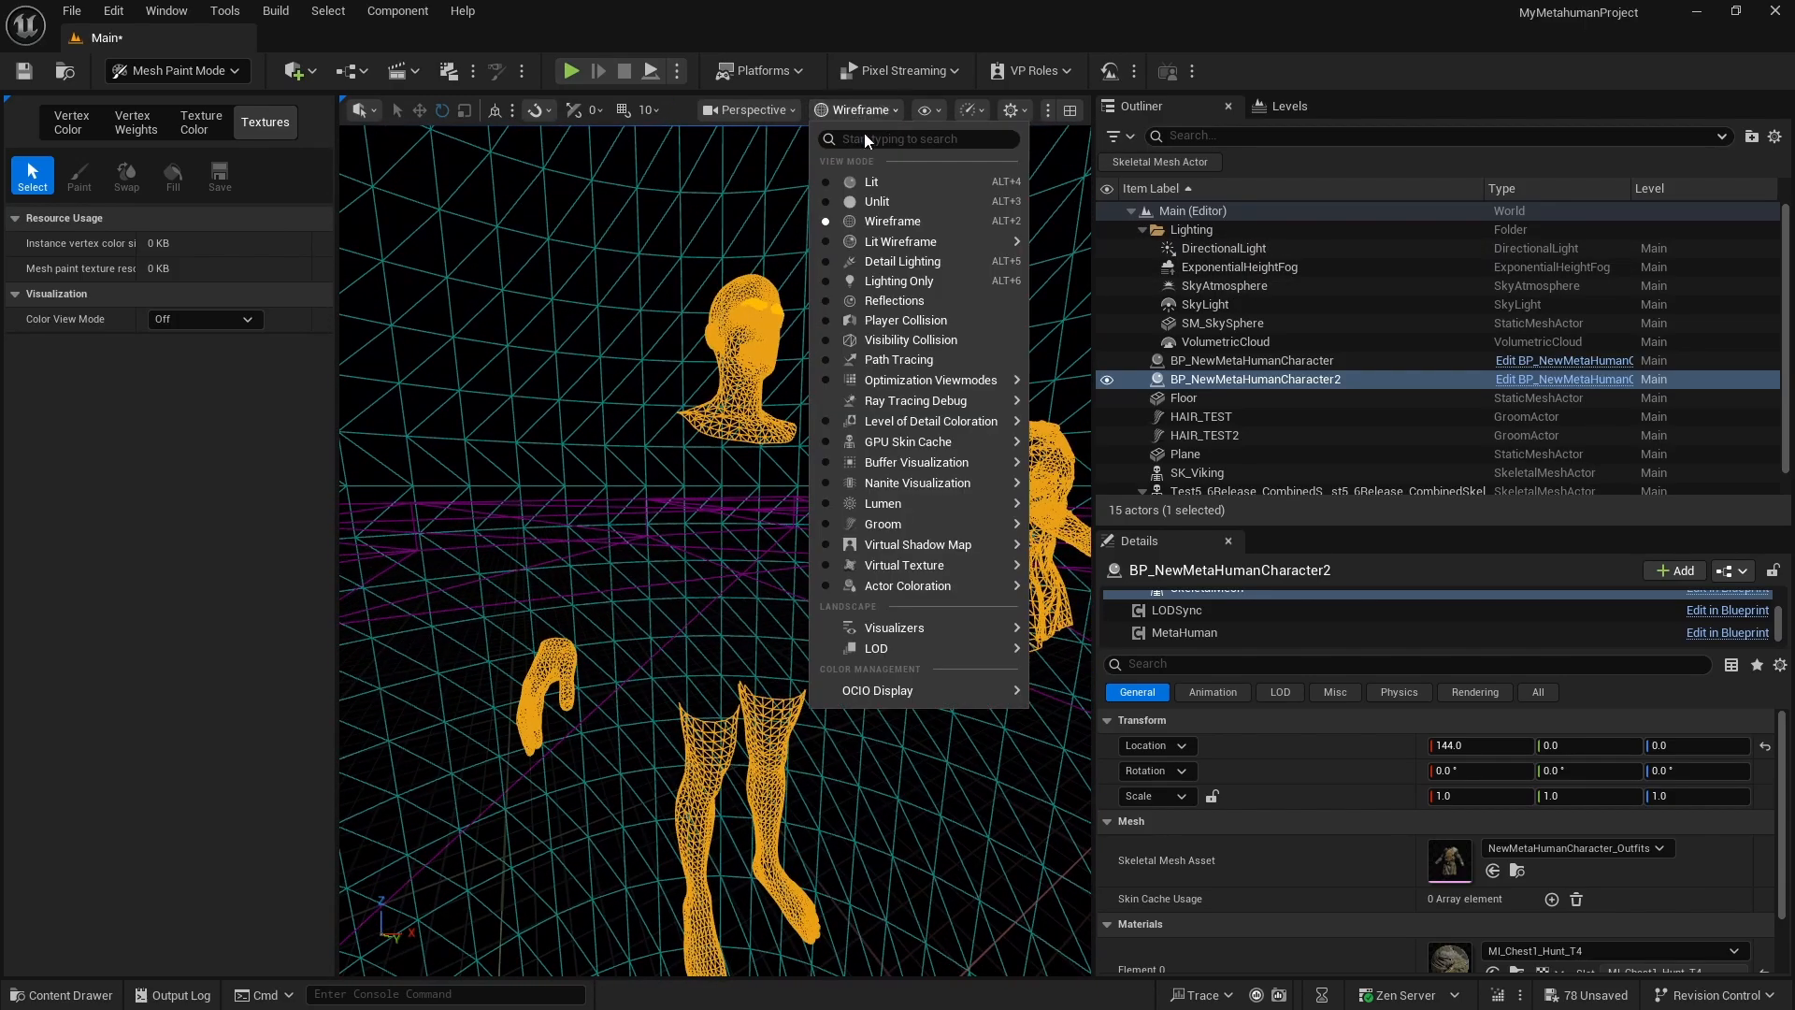
click(872, 183)
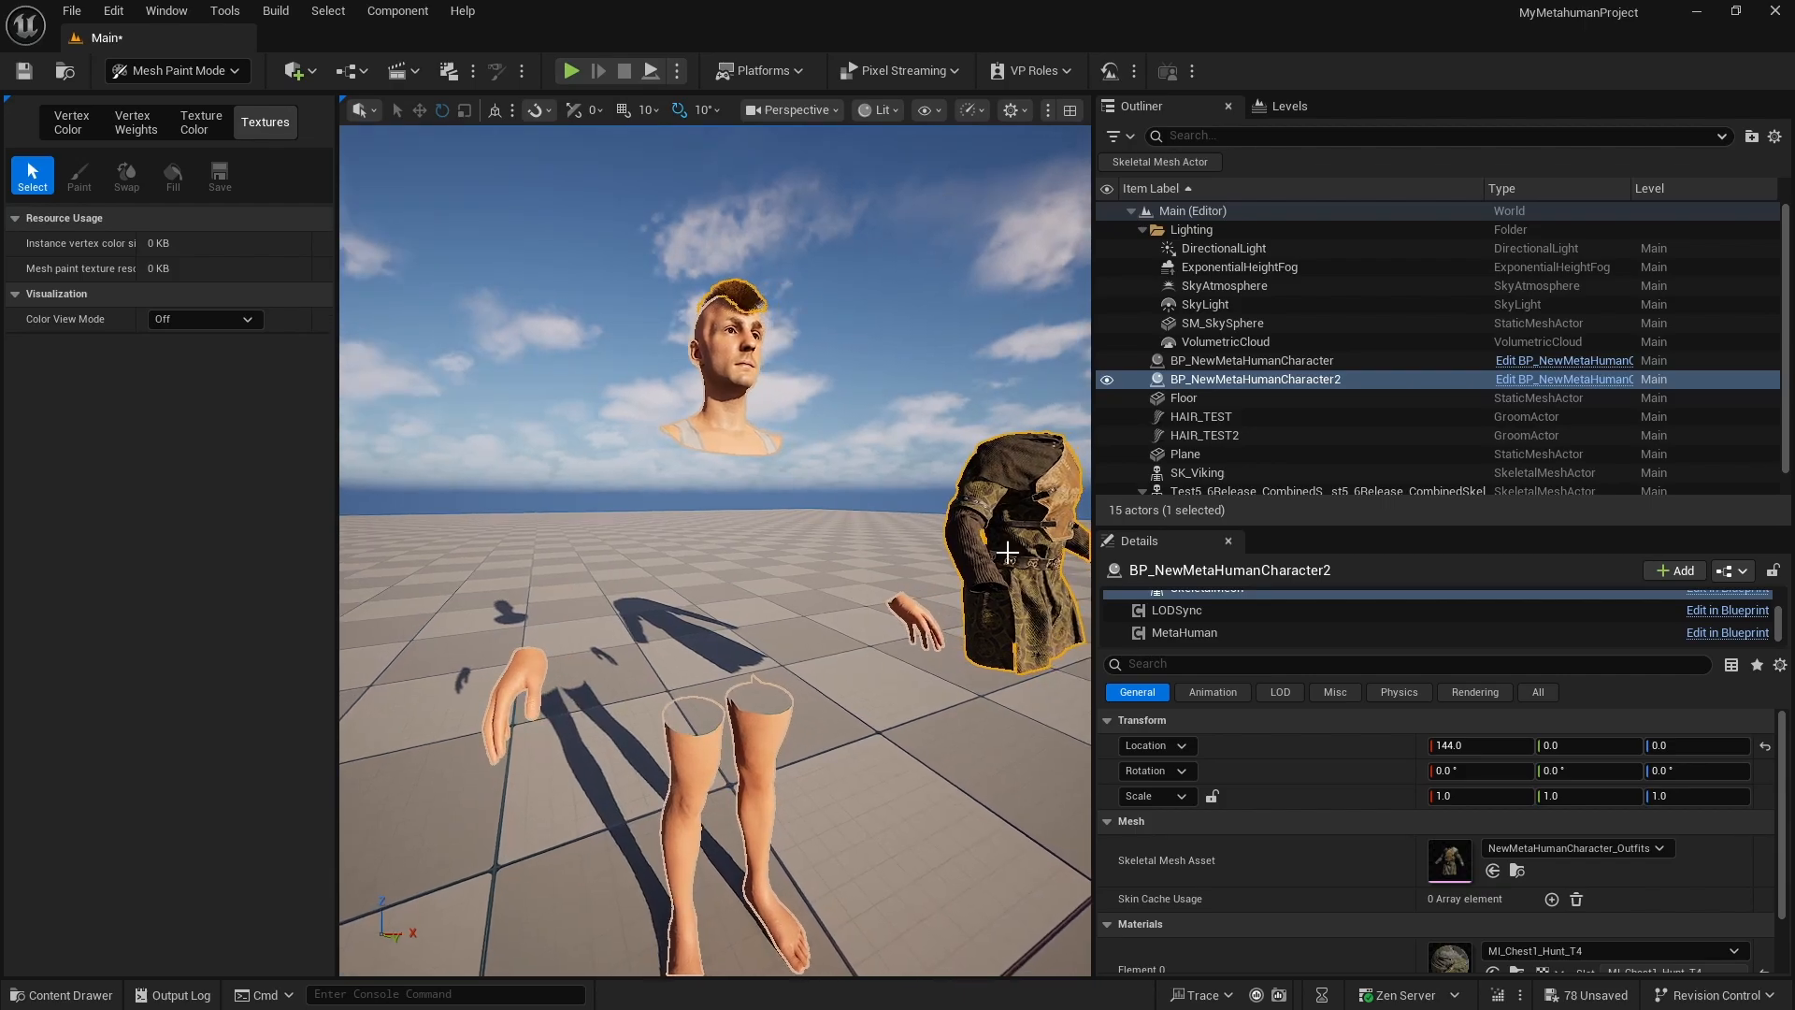